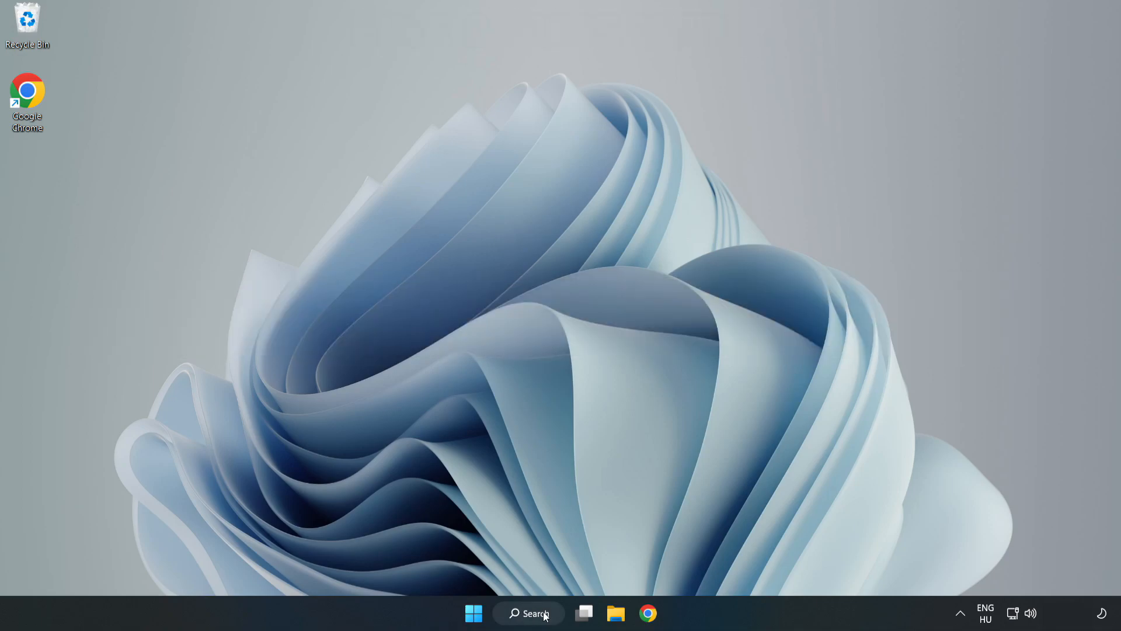
- Launch Device Manager from Windows Search by searching 'de'
click(528, 613)
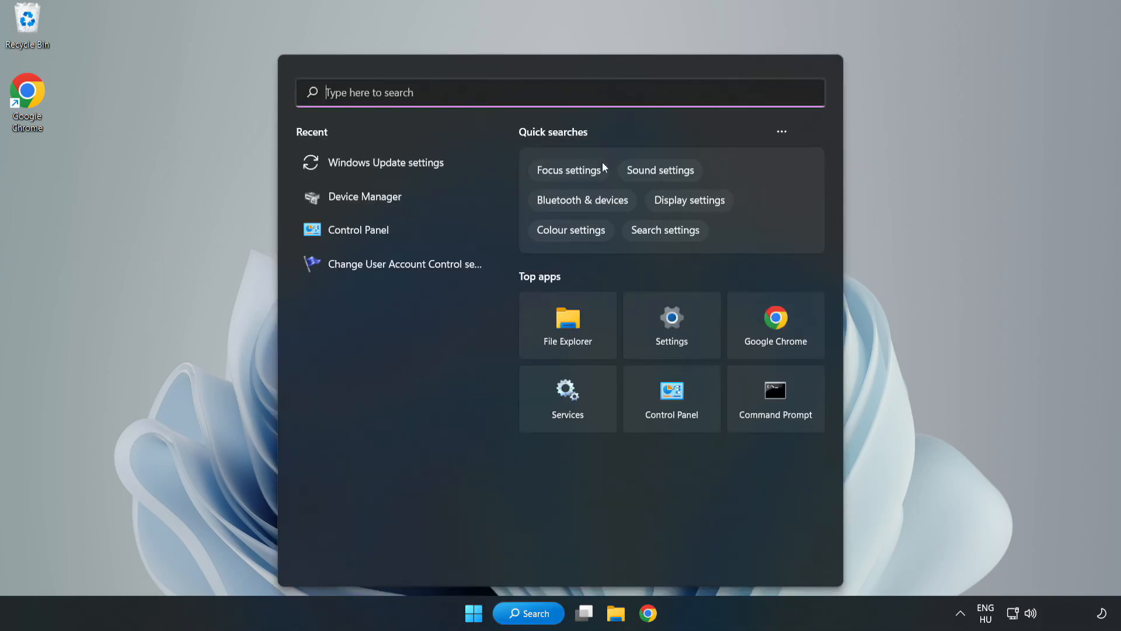
text(de)
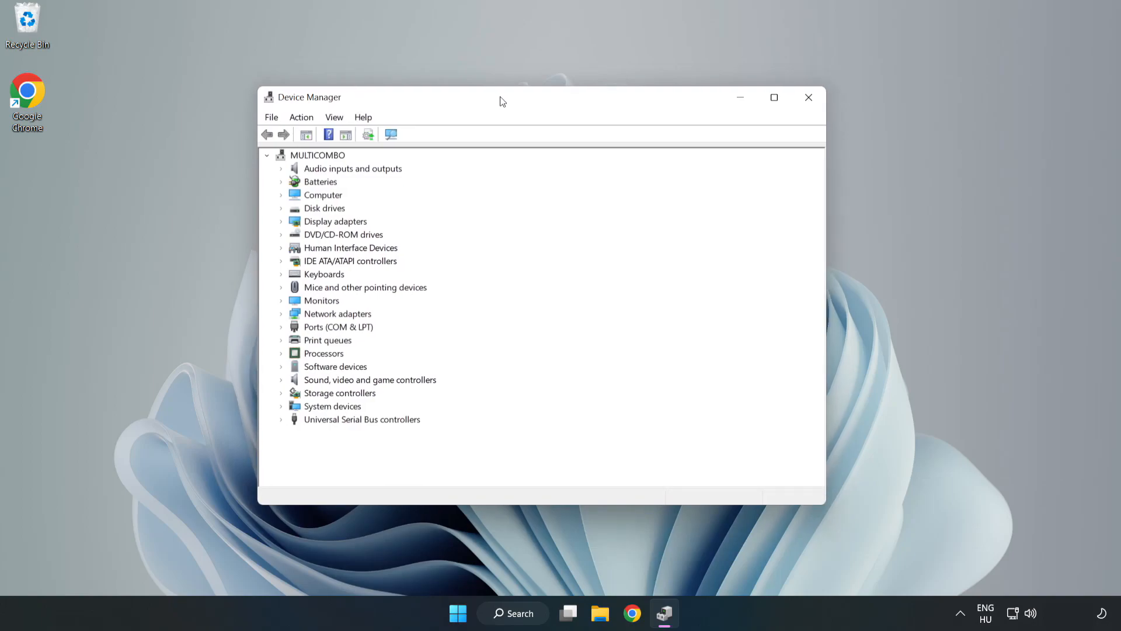
- Expand Display adapters and request a driver update for the VMware SVGA 3D adapter
click(334, 221)
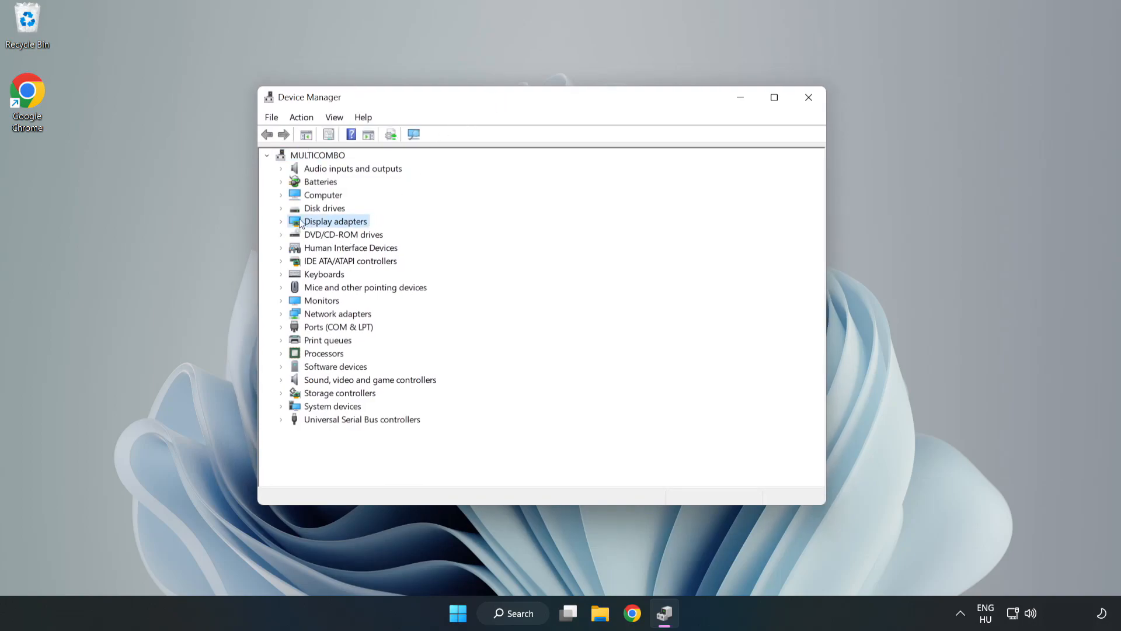
click(281, 221)
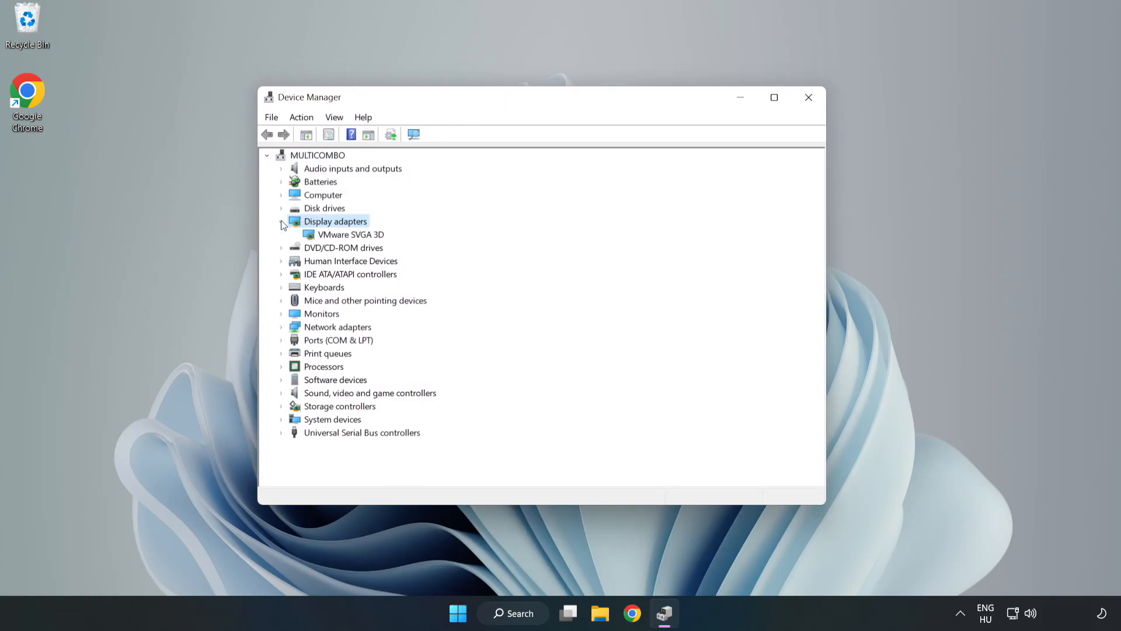
click(349, 233)
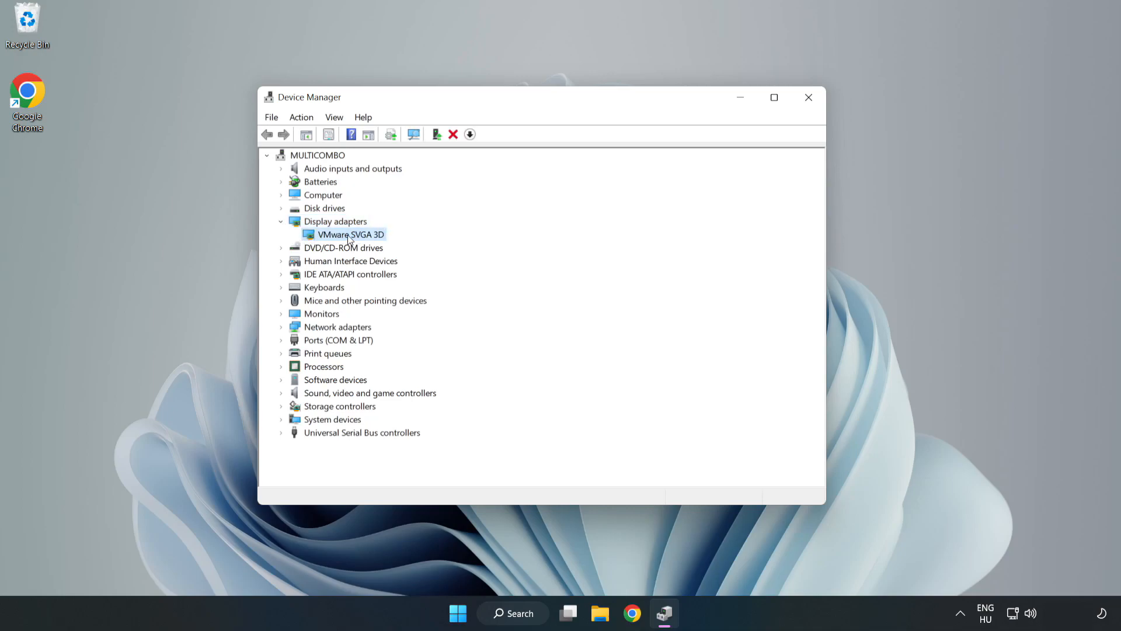
right_click(348, 233)
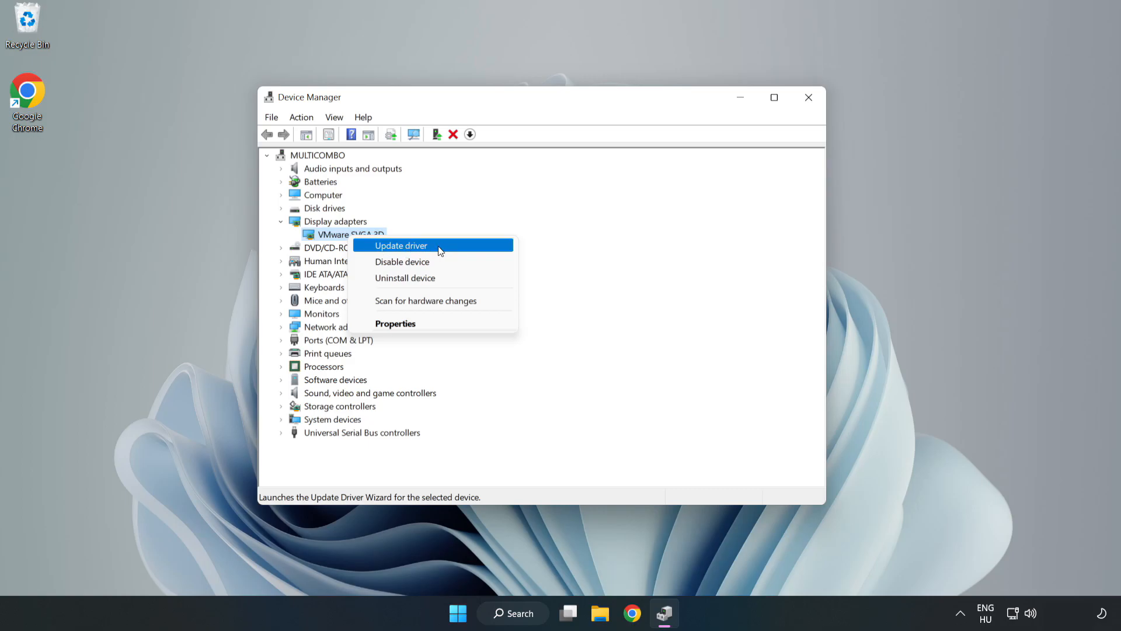
click(401, 245)
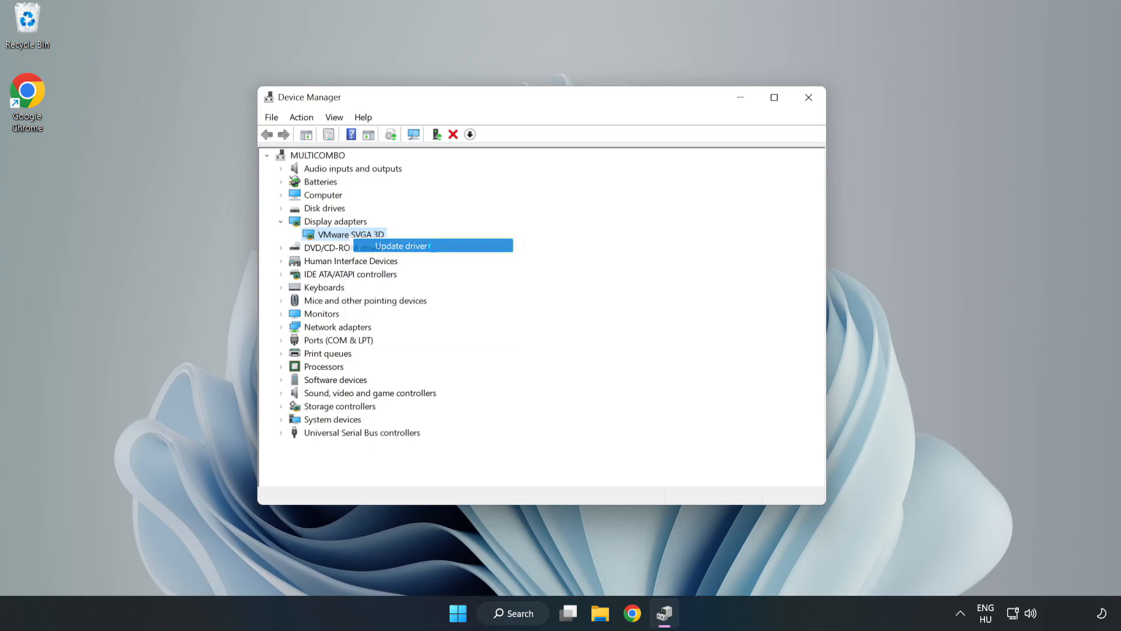
- Search automatically for drivers, dismiss the 'best driver installed' result and close Device Manager
click(400, 246)
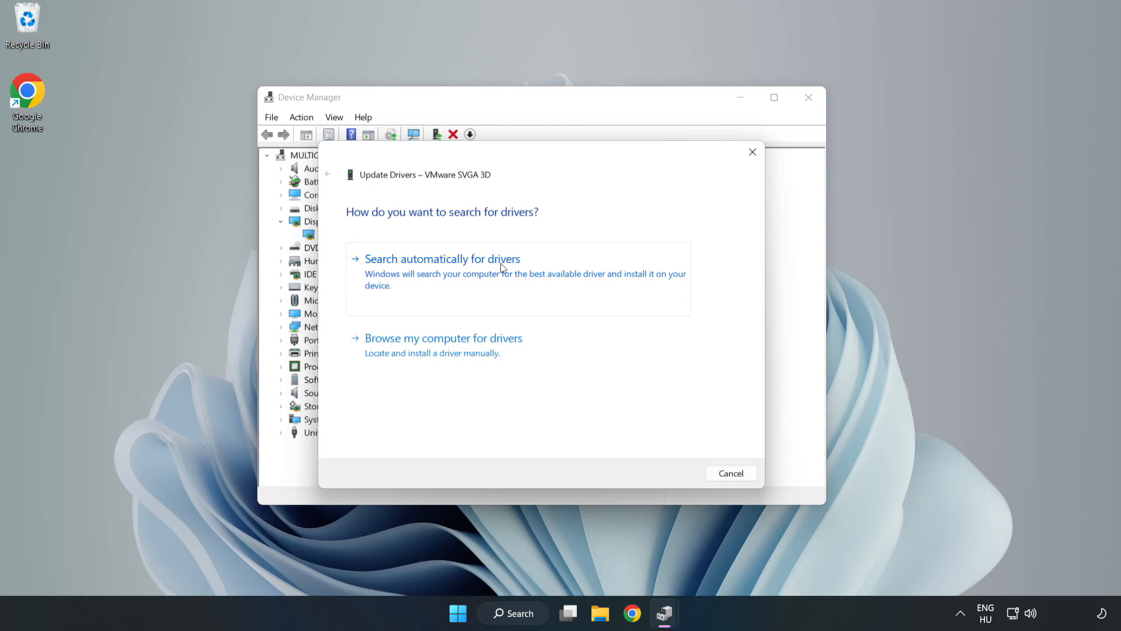
mouse_move(445, 274)
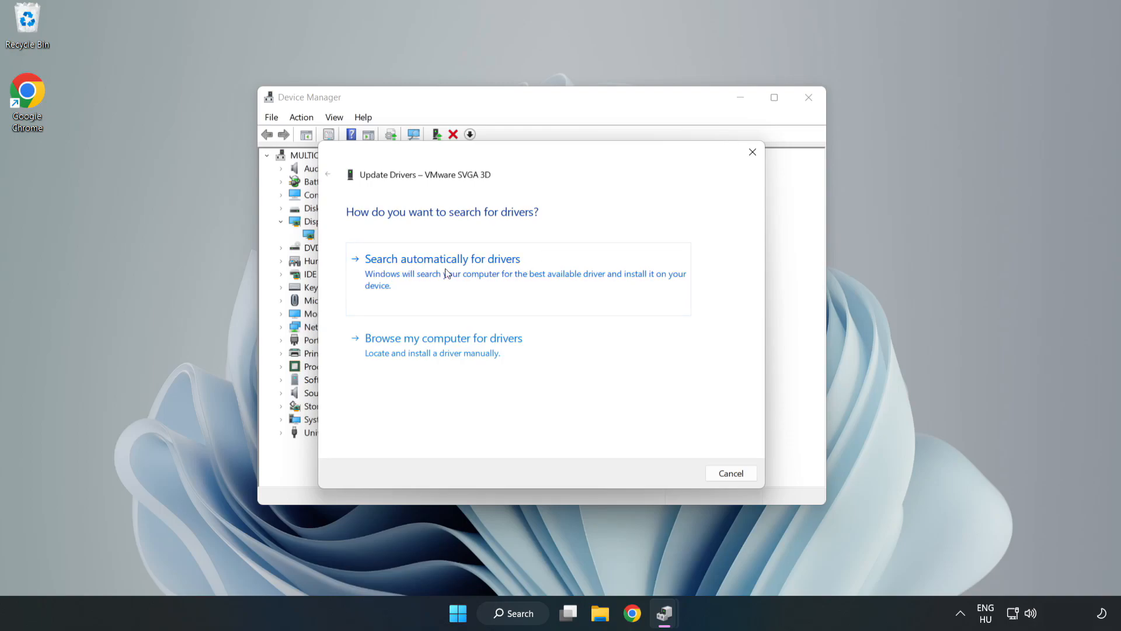
click(442, 258)
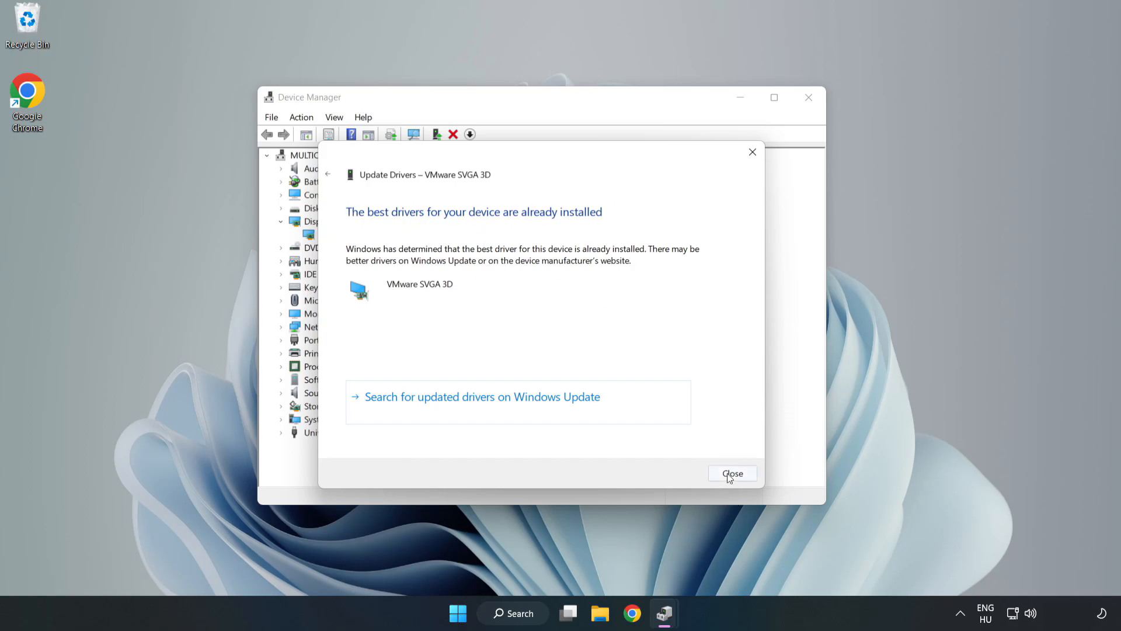
click(732, 474)
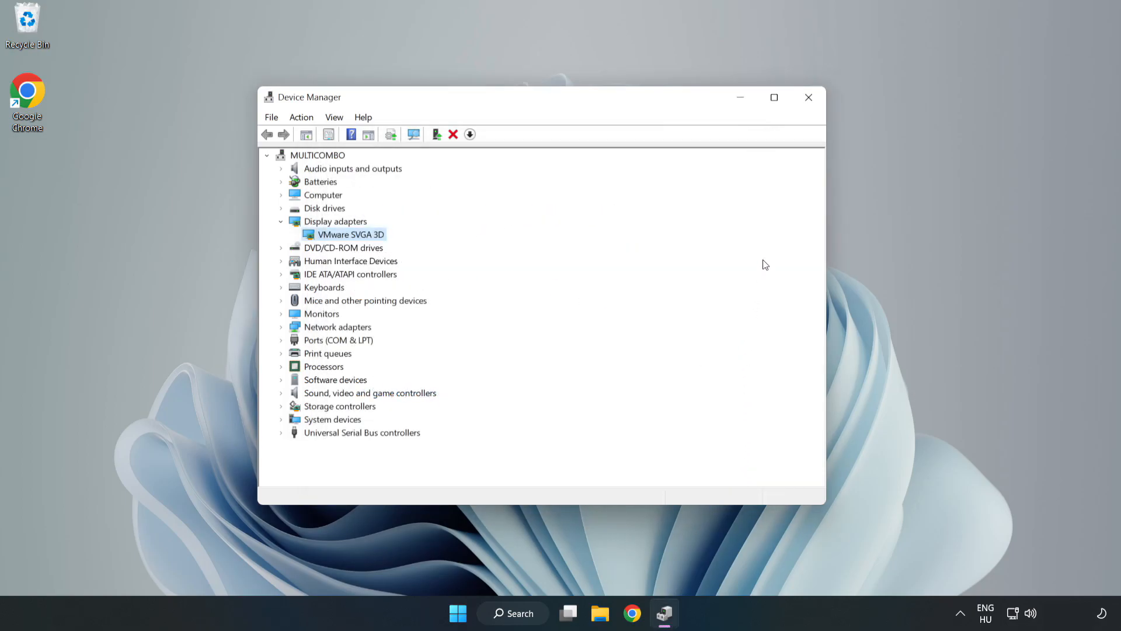
mouse_move(809, 98)
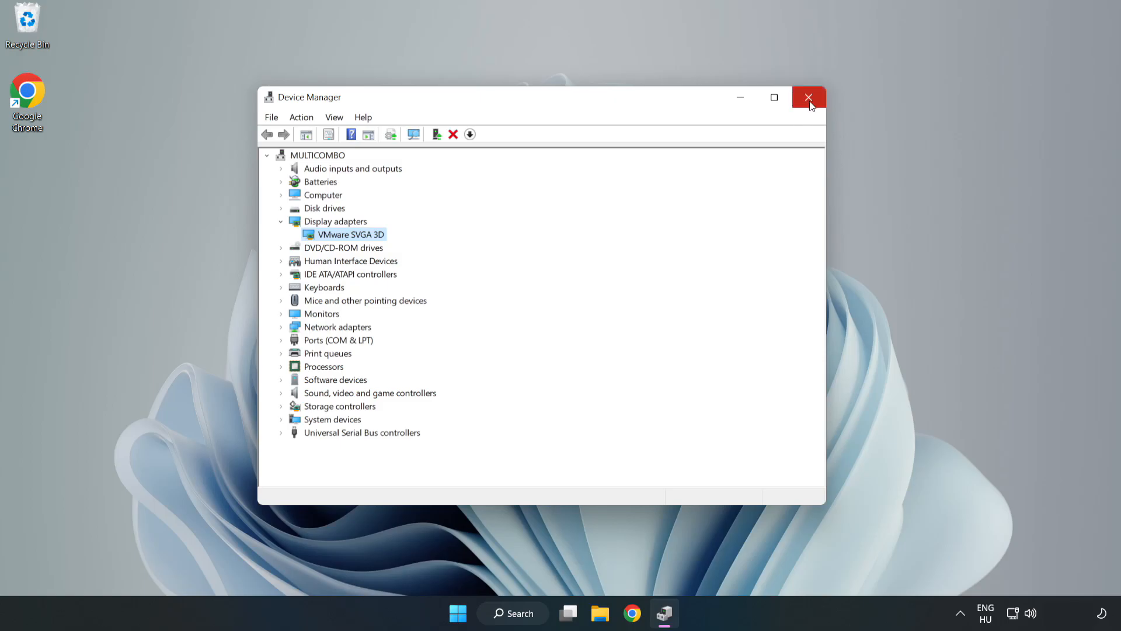
click(808, 97)
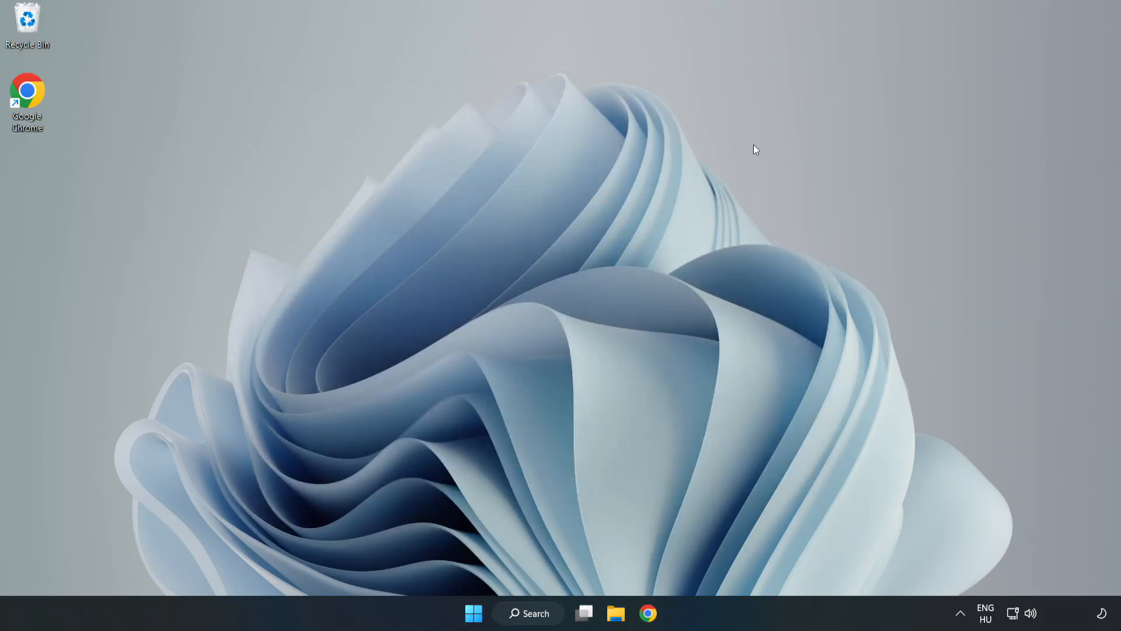
- Launch Windows Update settings from Windows Search by searching 'upda'
click(529, 613)
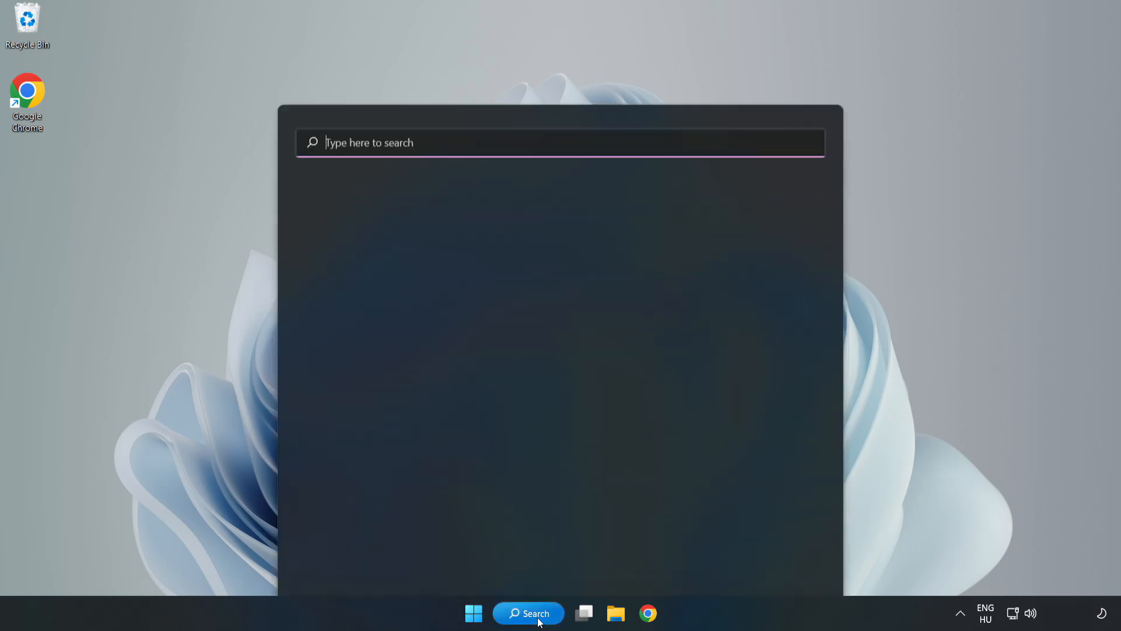
click(528, 613)
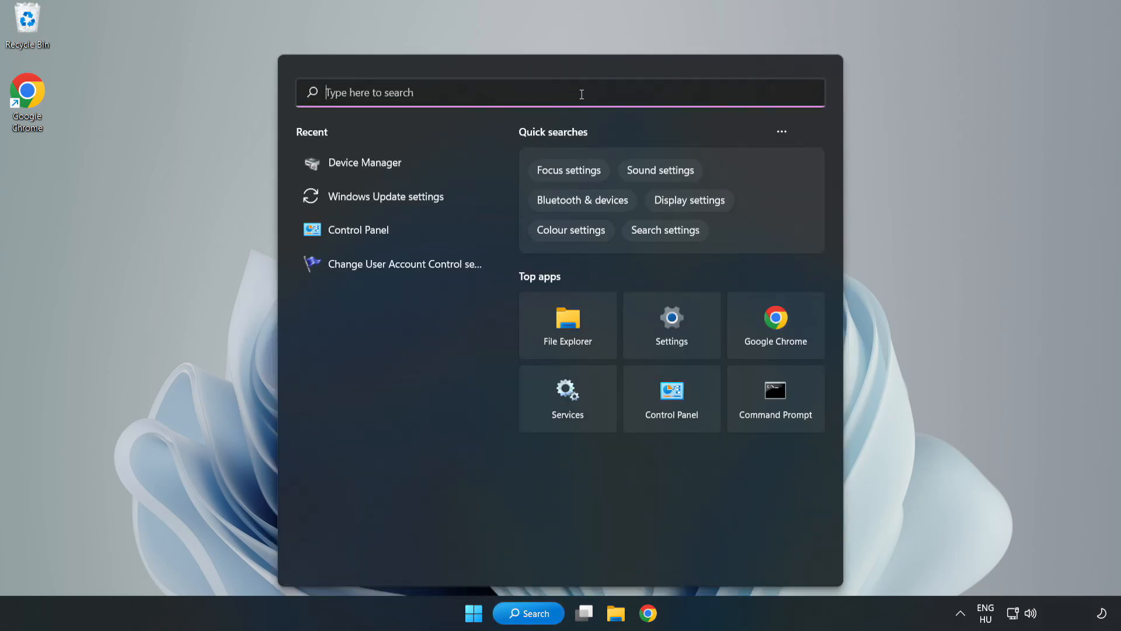
text(upda)
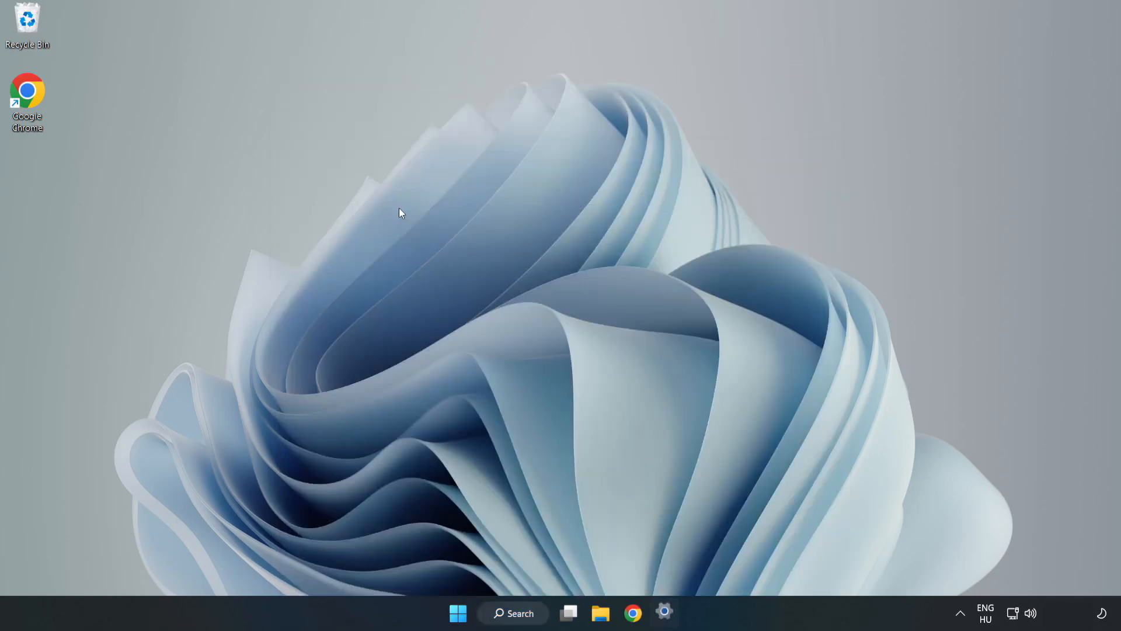
- Maximize Settings, run Check for updates until 'You're up to date', then close Settings
click(665, 613)
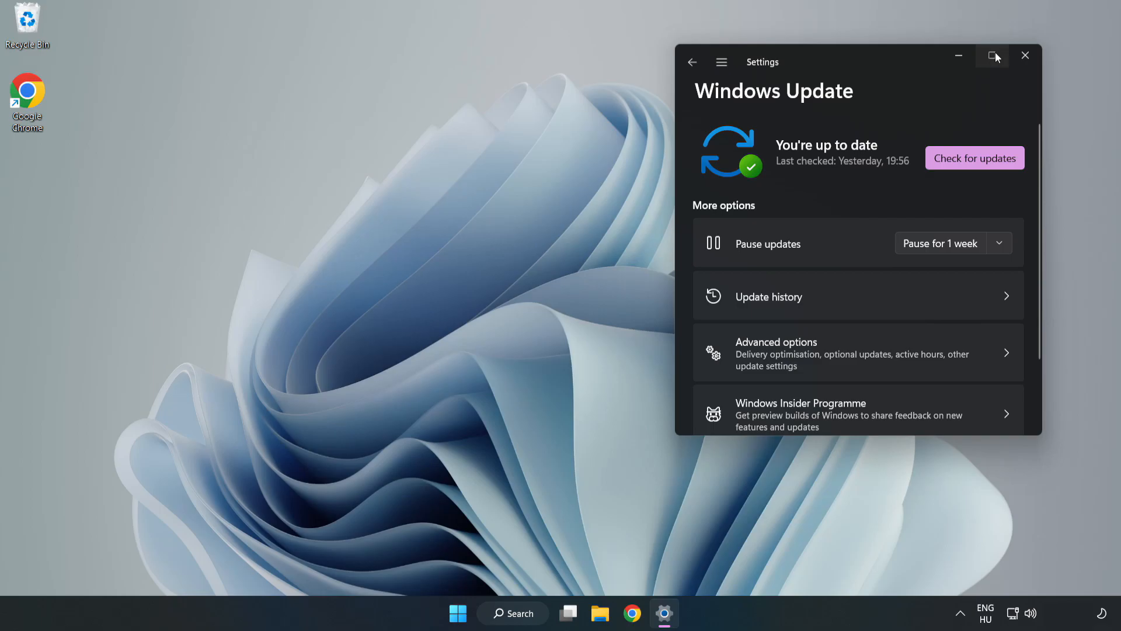
click(993, 56)
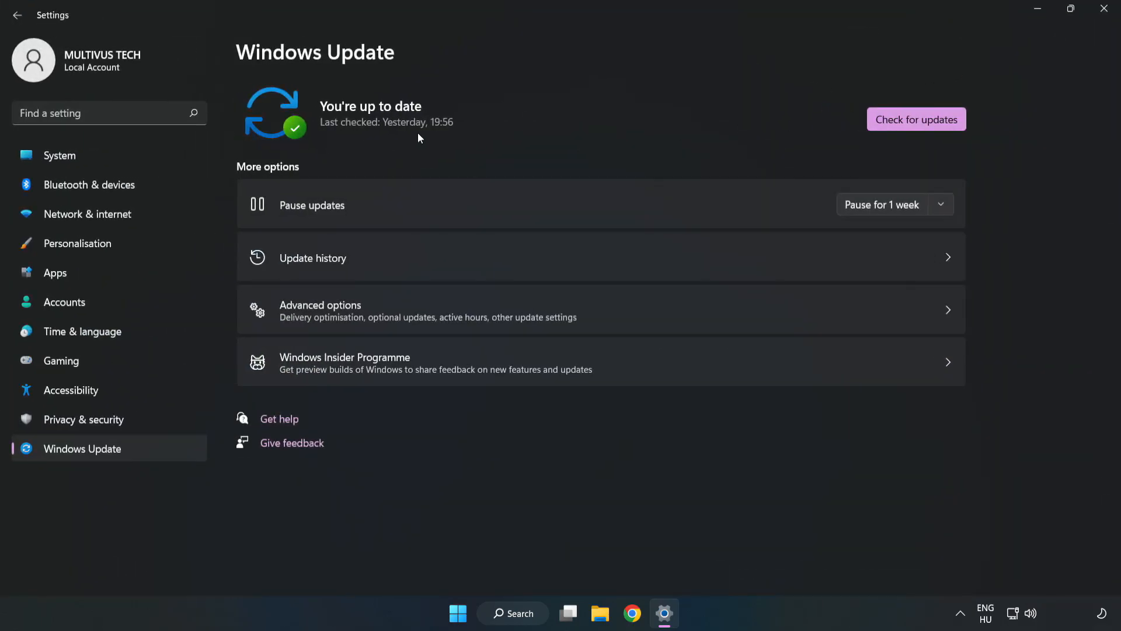
click(916, 119)
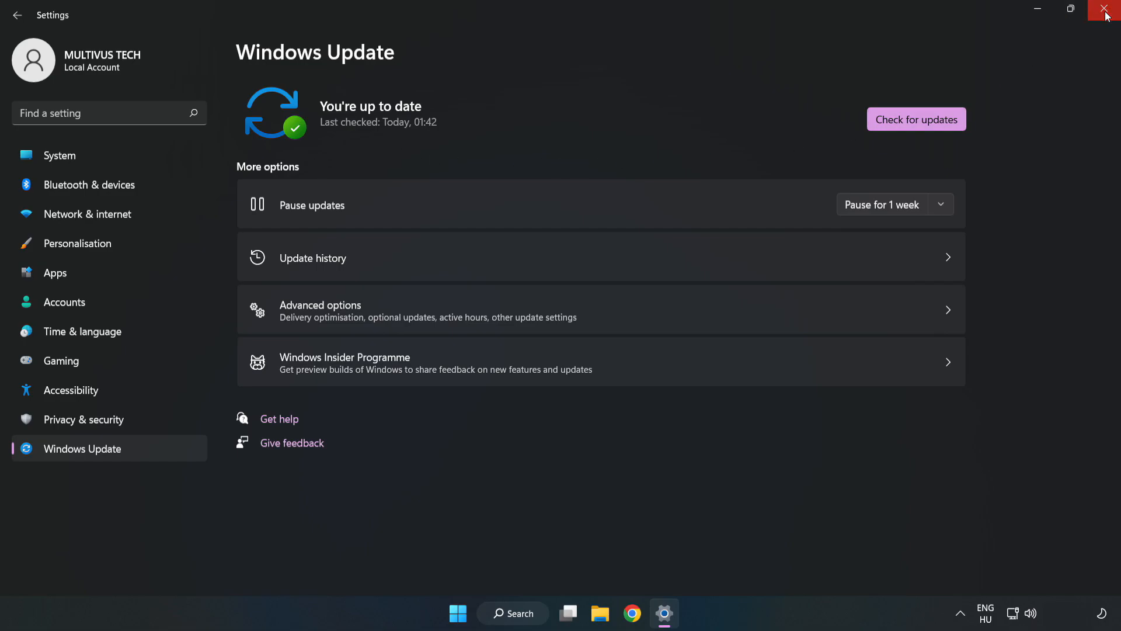
click(1108, 9)
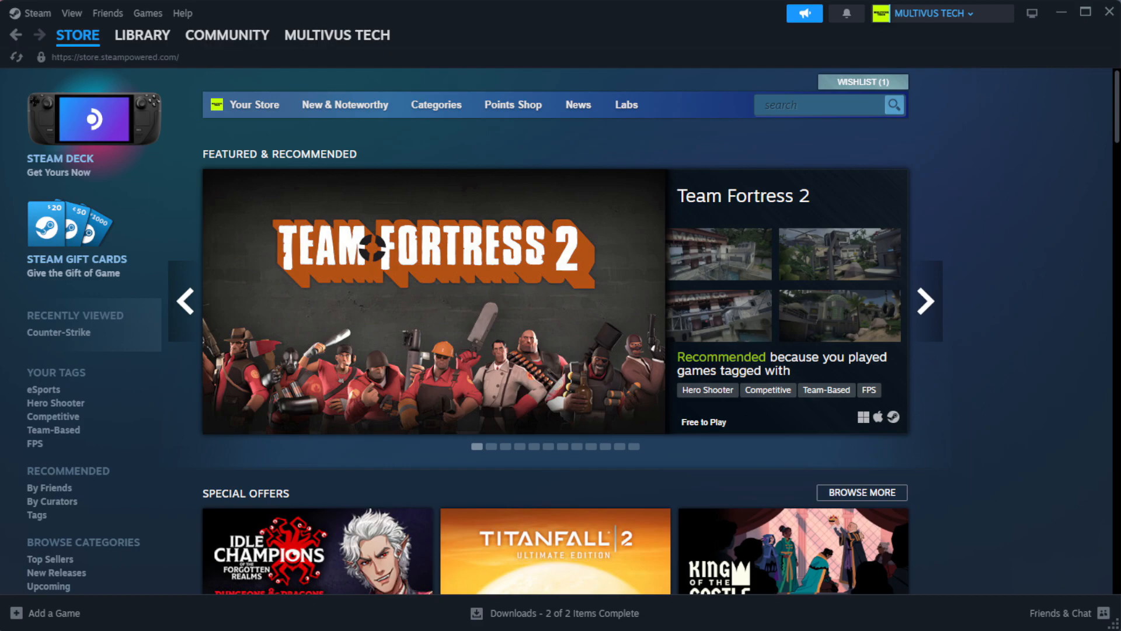
- Show the Steam Library and bring up the context menu for the problem game under Favorites
click(141, 35)
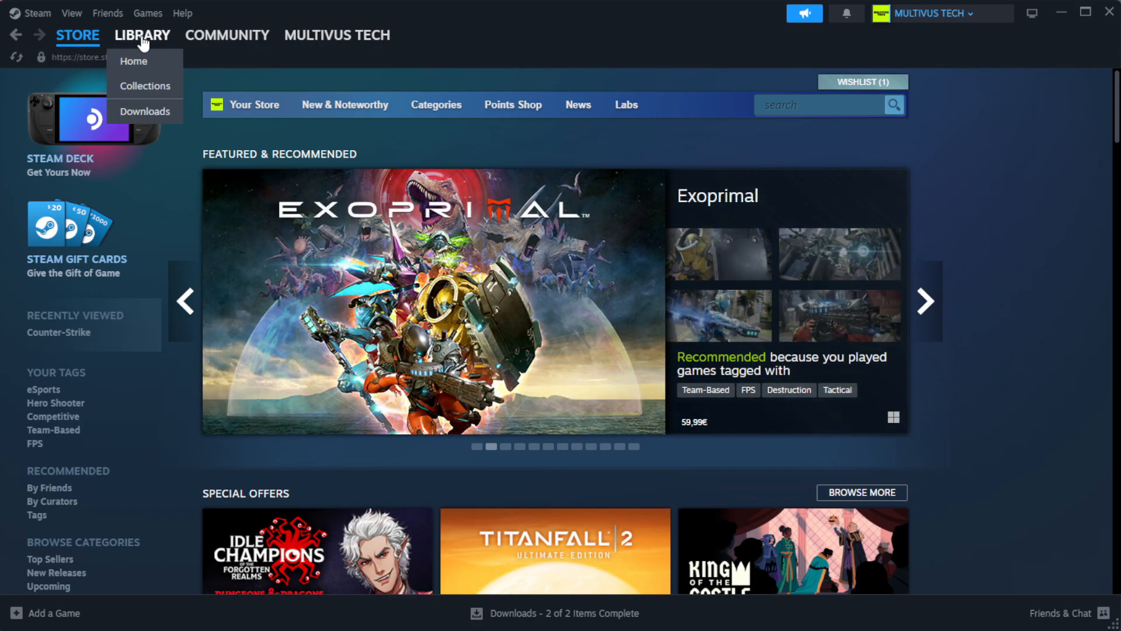
click(133, 60)
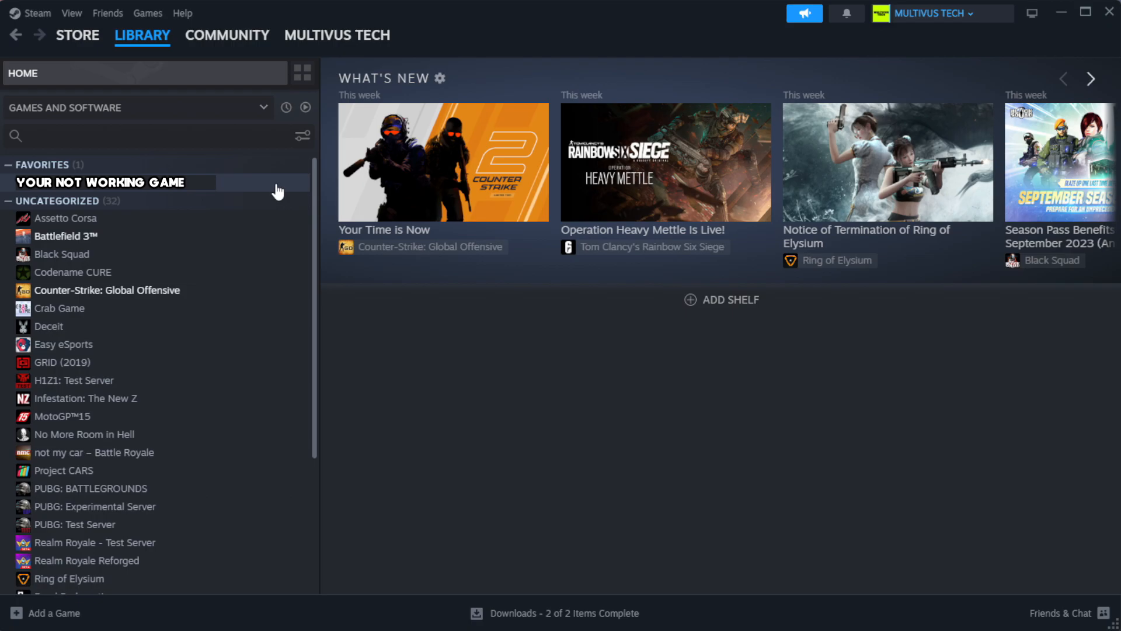
right_click(100, 181)
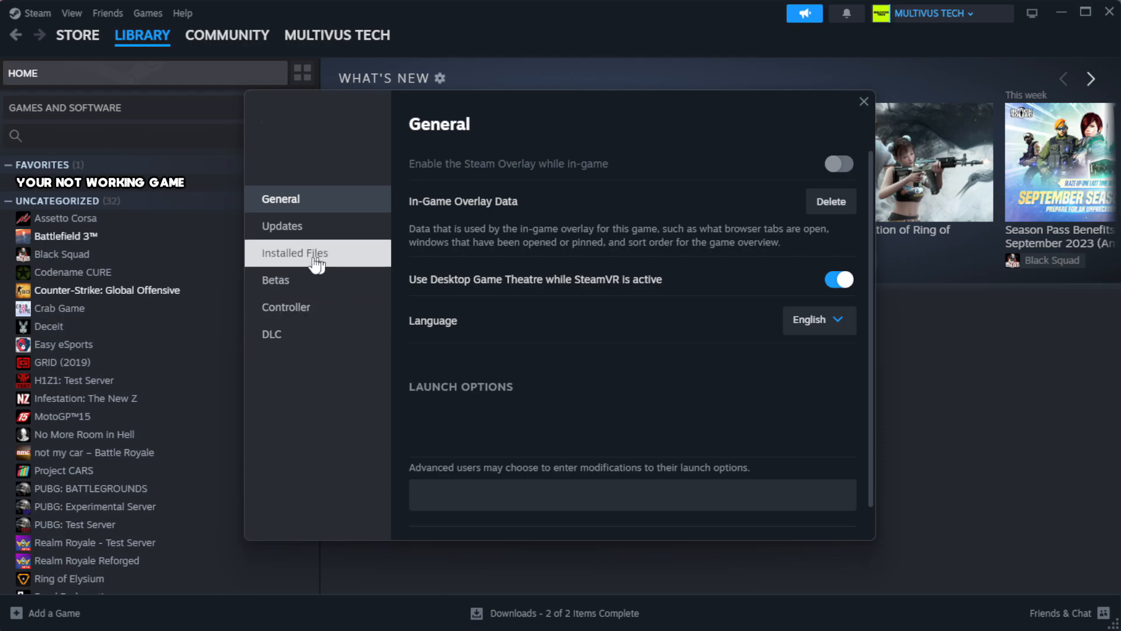
mouse_move(367, 264)
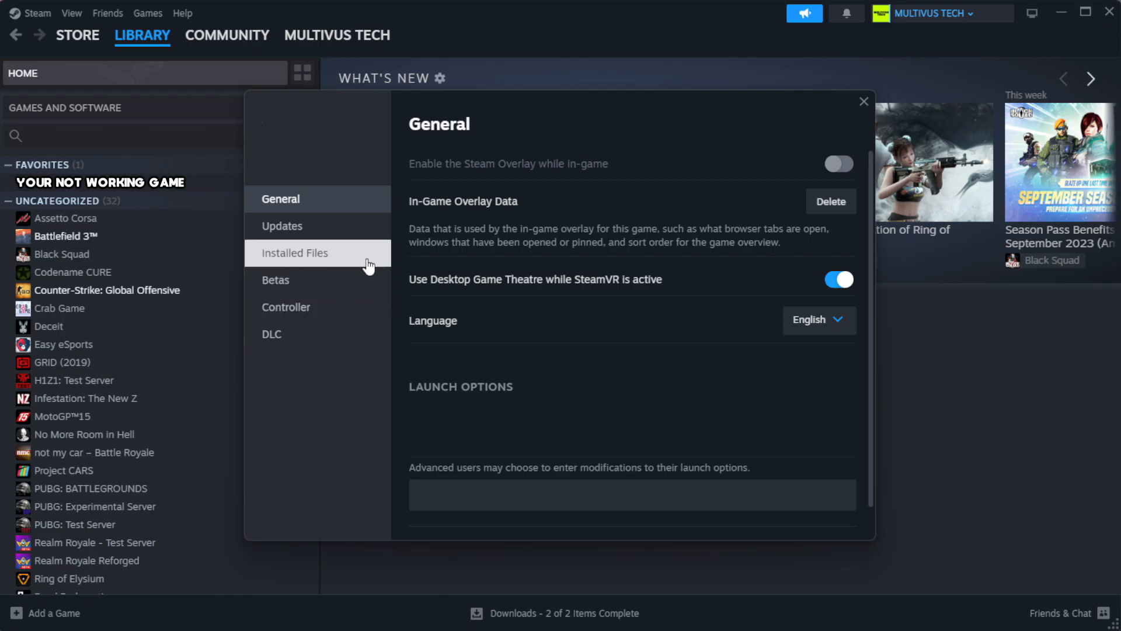
- Verify integrity of the game's 1039 installed files and browse to its install folder
click(294, 253)
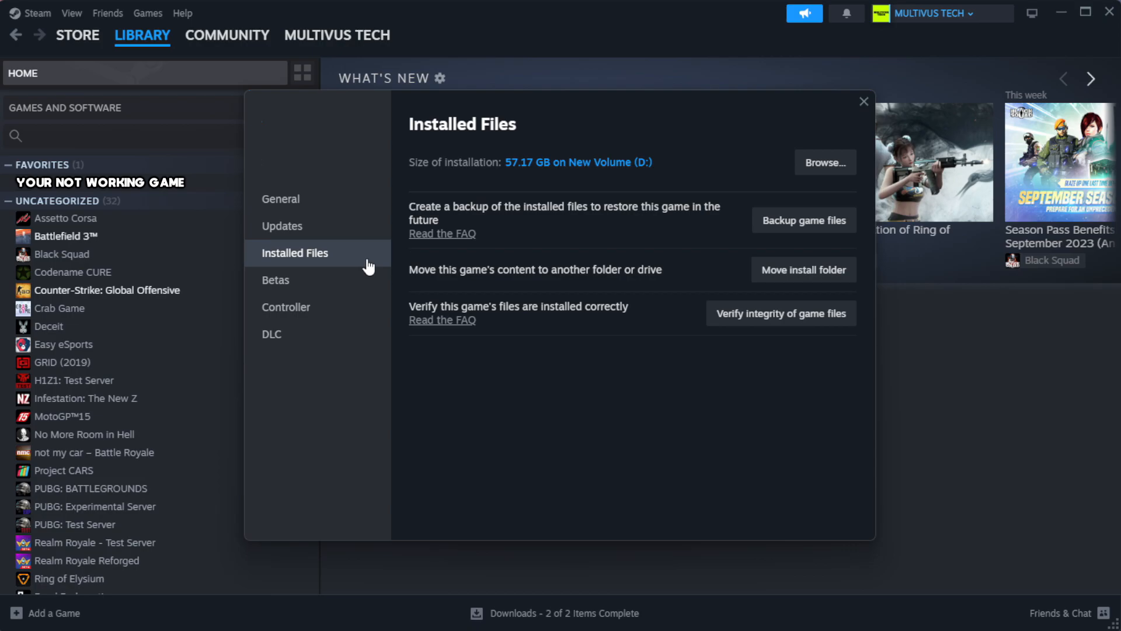
mouse_move(722, 356)
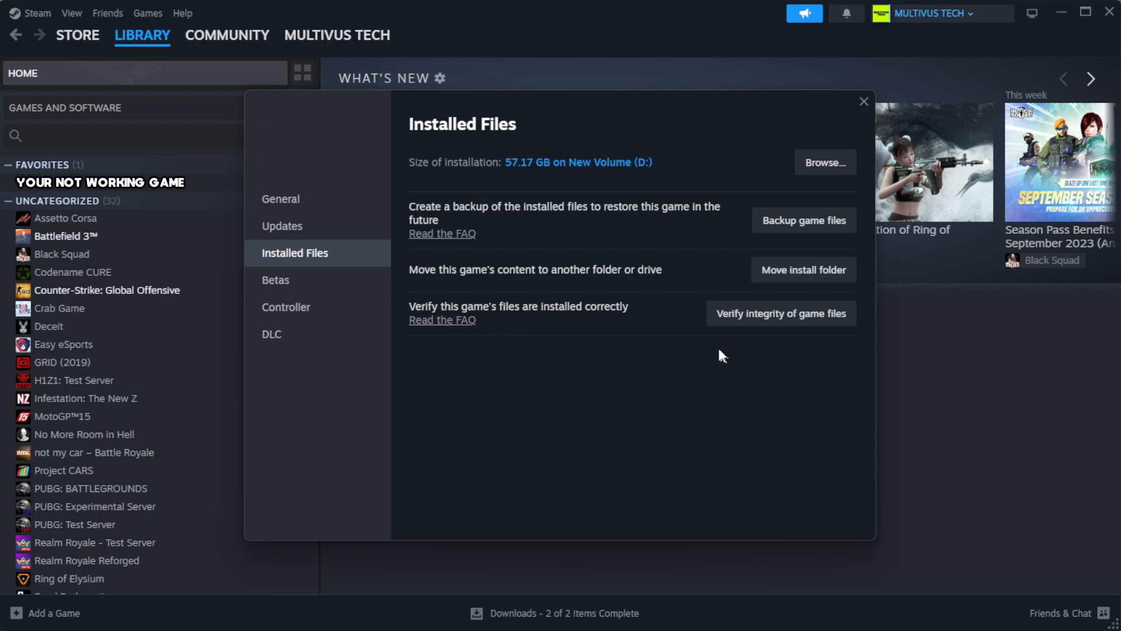
mouse_move(763, 327)
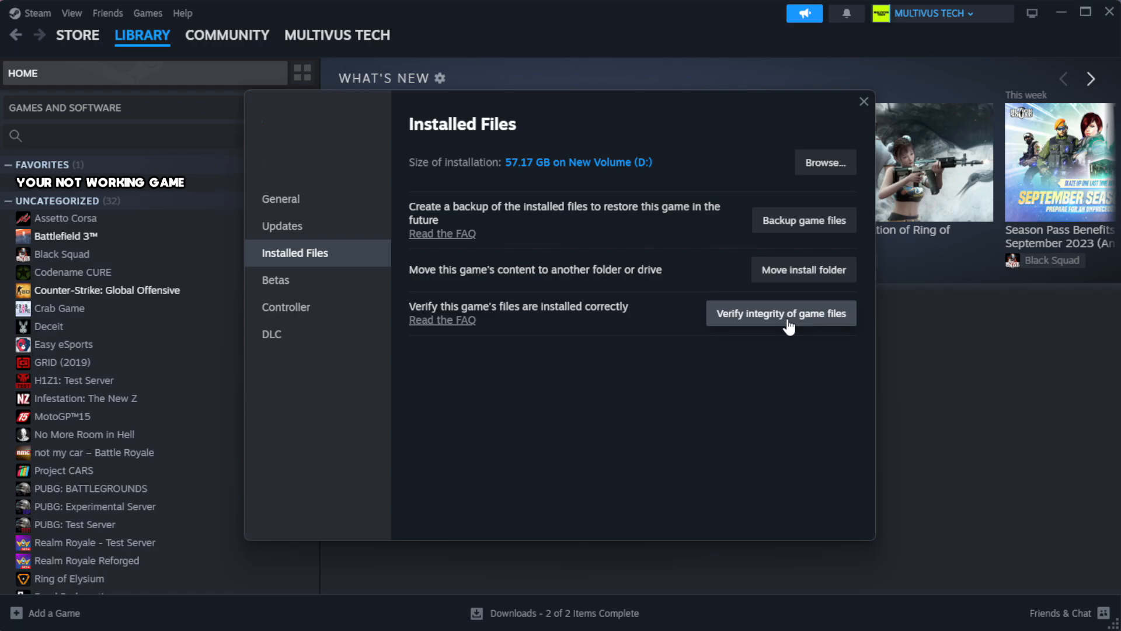
click(781, 313)
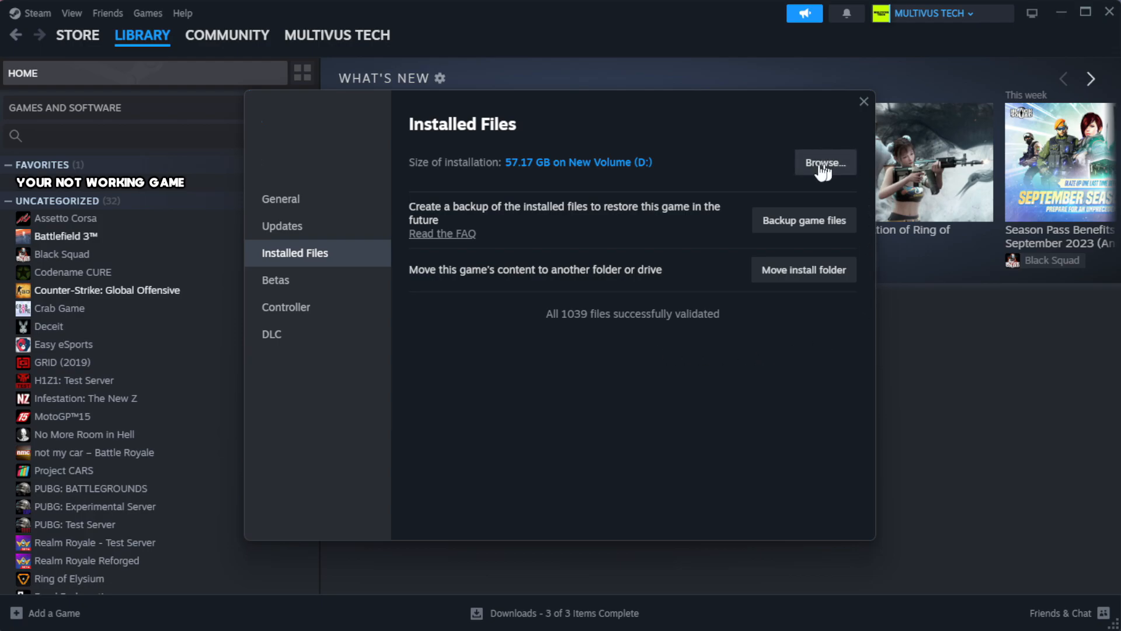
click(823, 162)
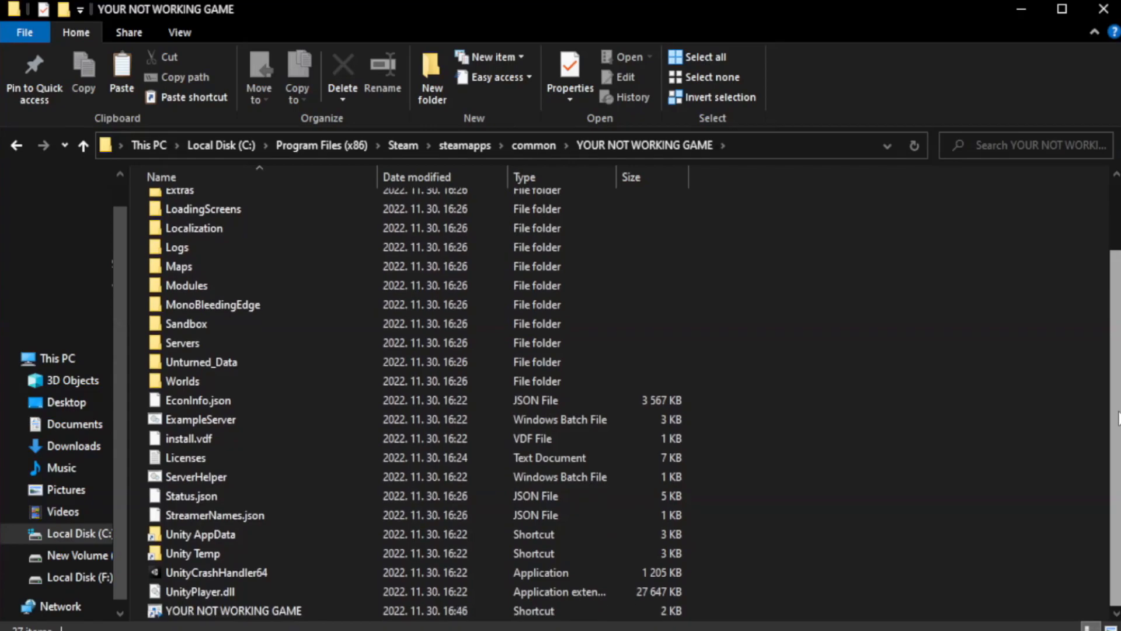
- Show Properties for the YOUR NOT WORKING GAME shortcut and move the dialog higher
click(233, 610)
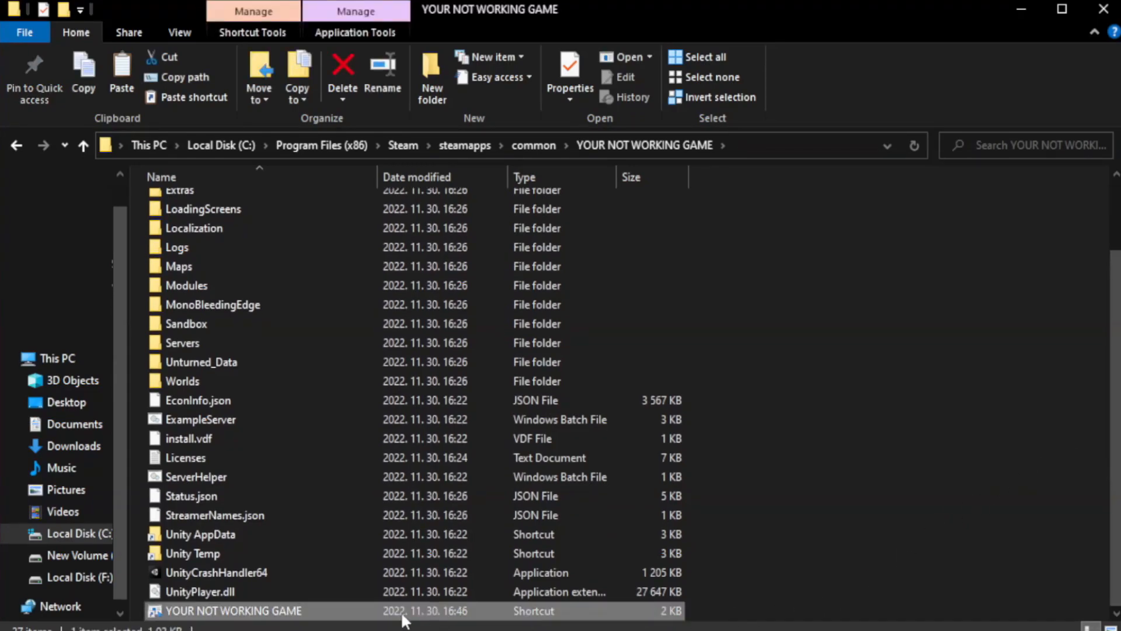
right_click(233, 609)
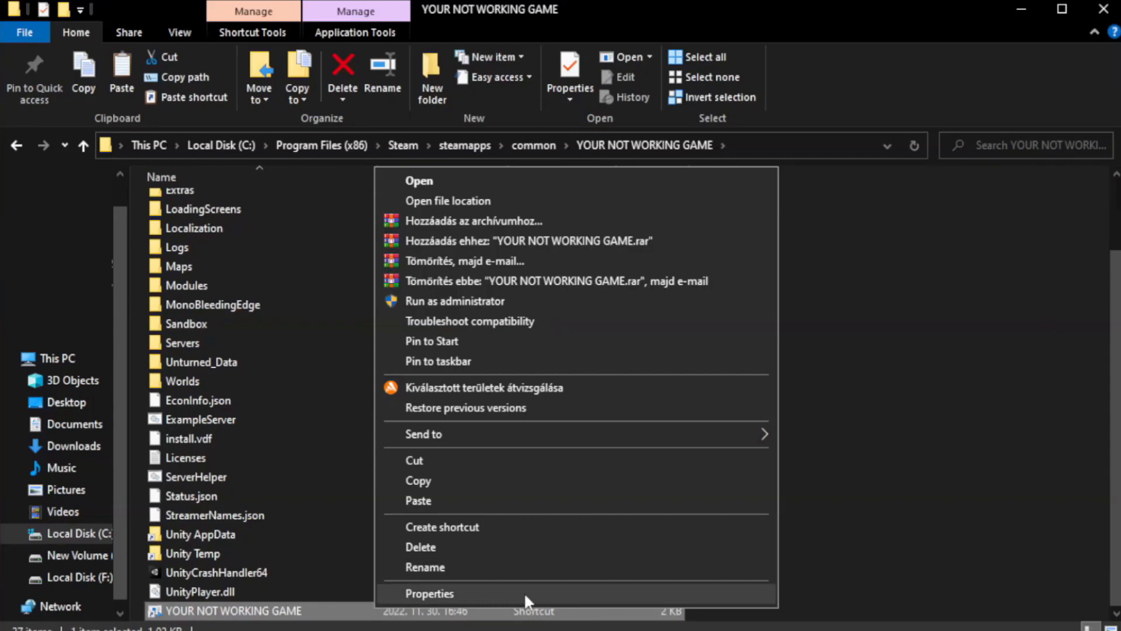
click(430, 593)
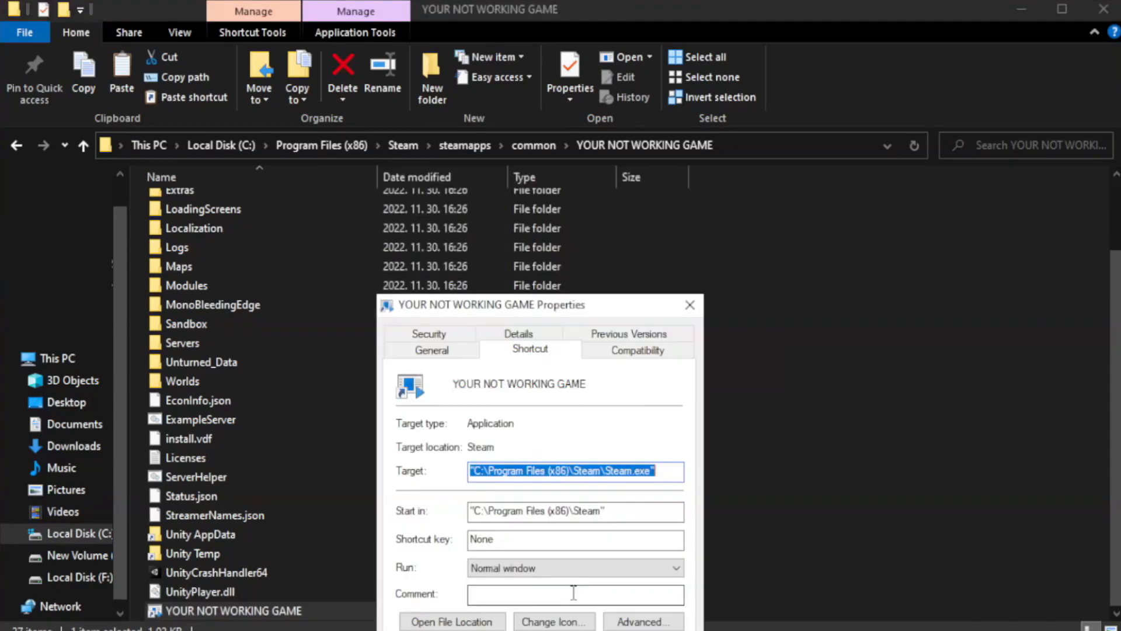
drag(491, 304, 519, 146)
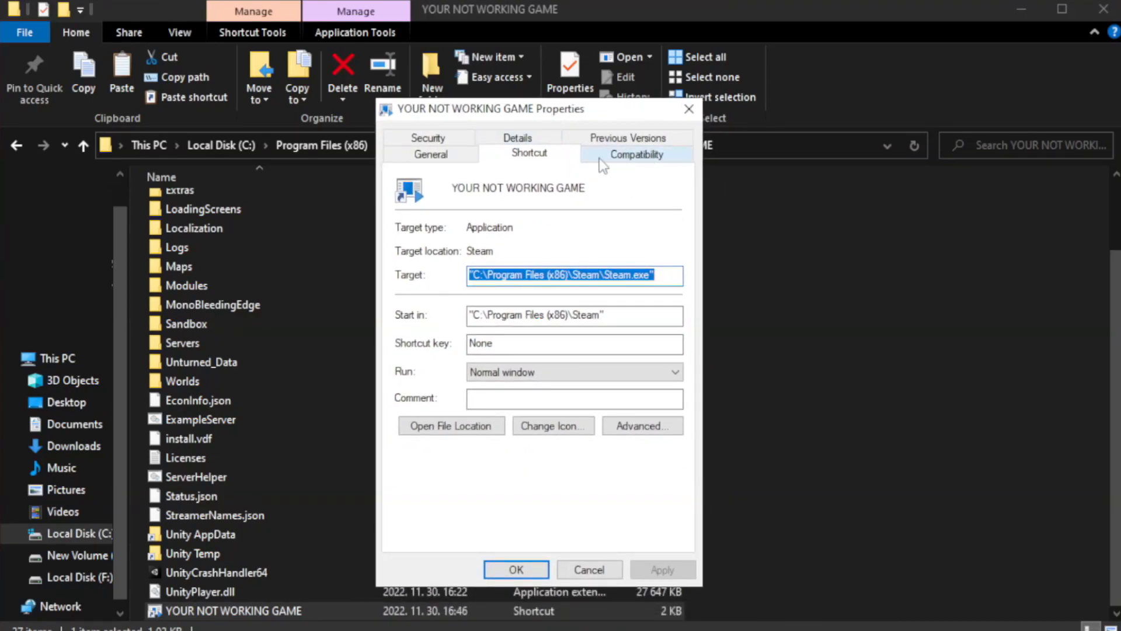
- Enable Windows 8 compatibility mode, Disable fullscreen optimizations and Run as administrator, apply, and close Explorer
click(636, 153)
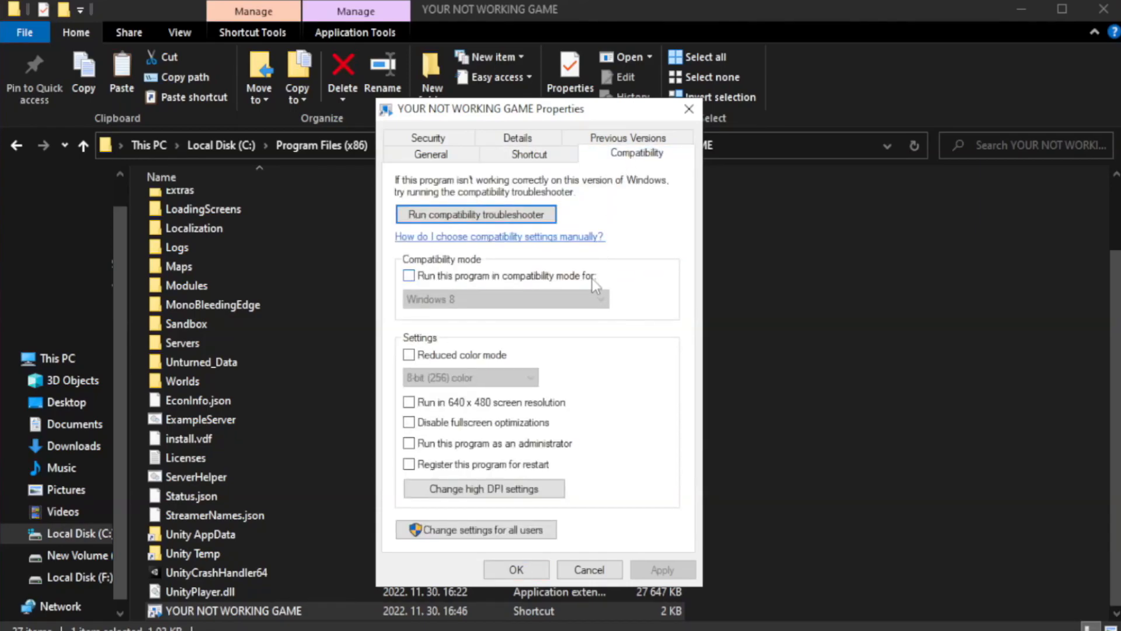
mouse_move(498, 289)
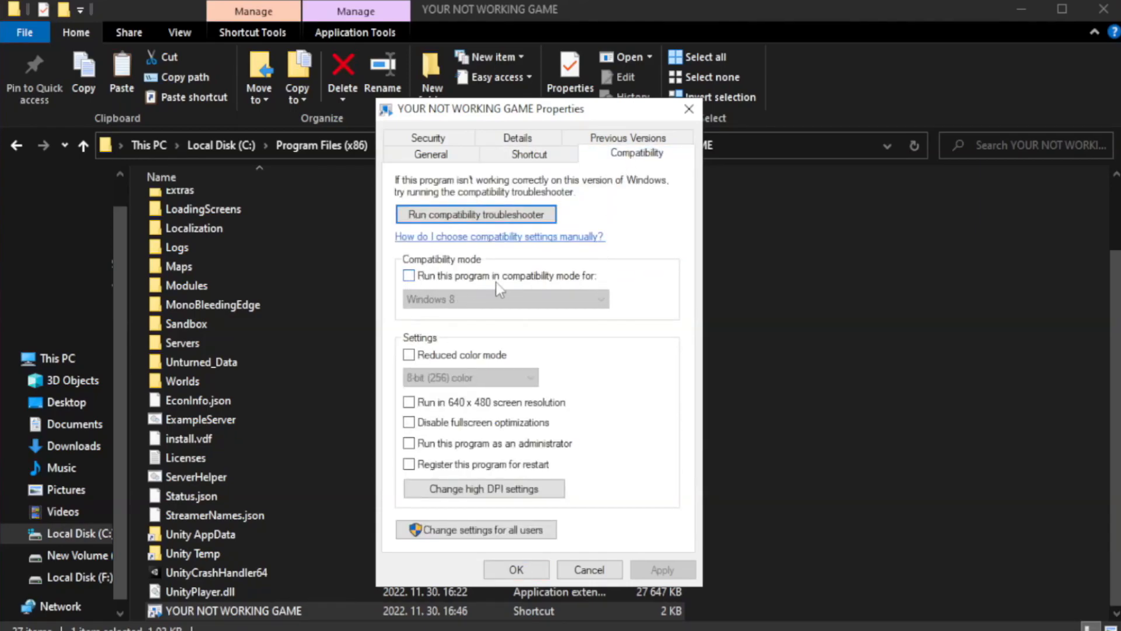
click(408, 275)
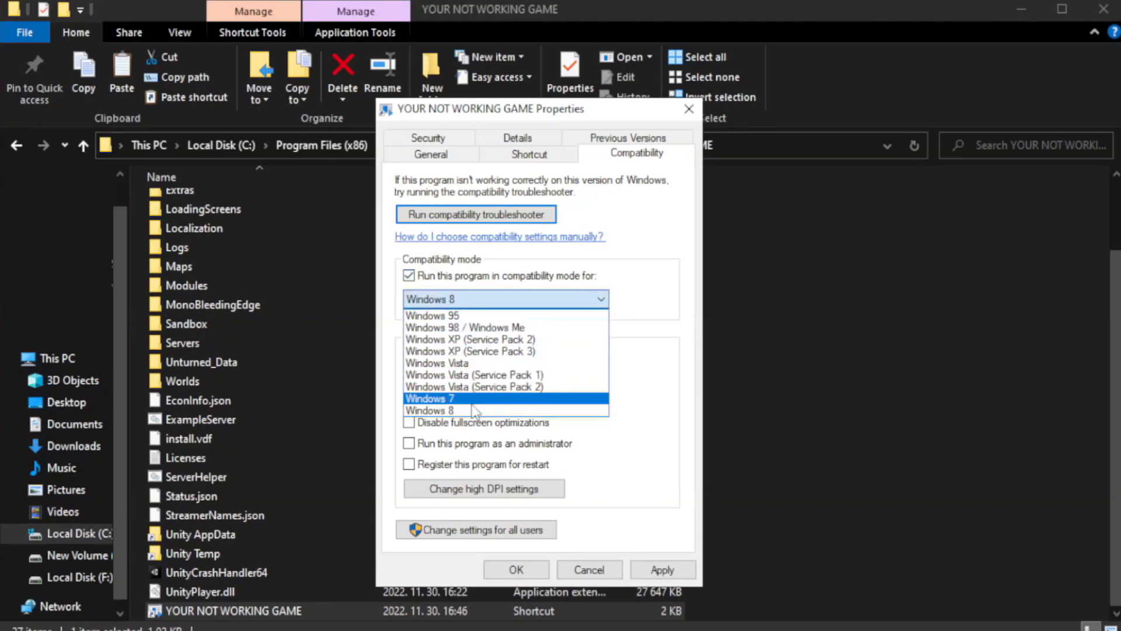
mouse_move(475, 410)
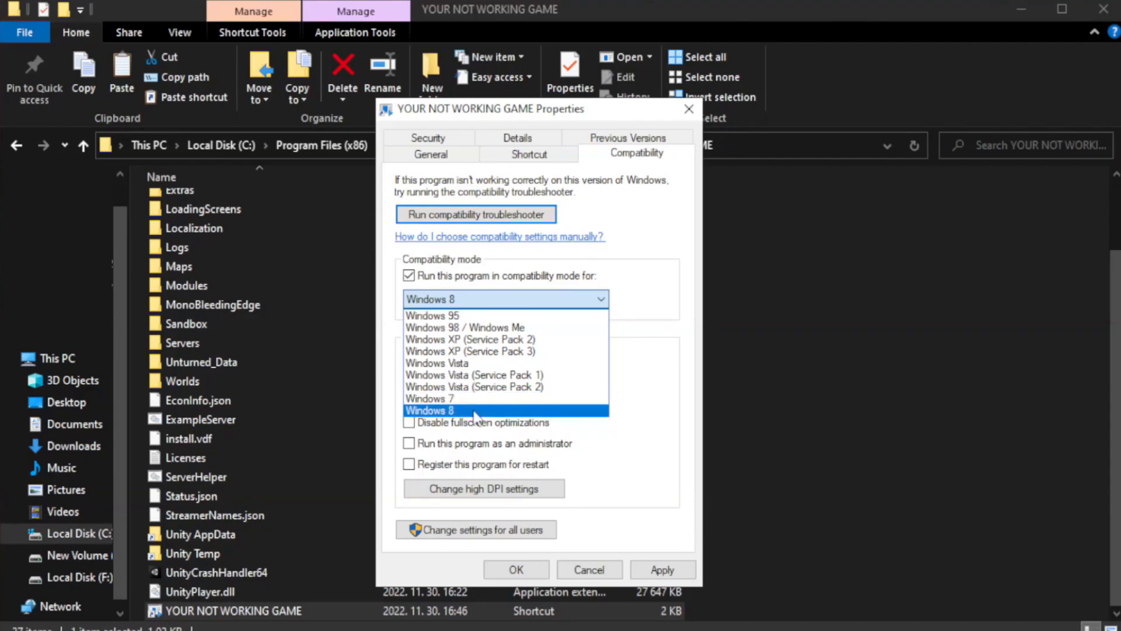
click(430, 410)
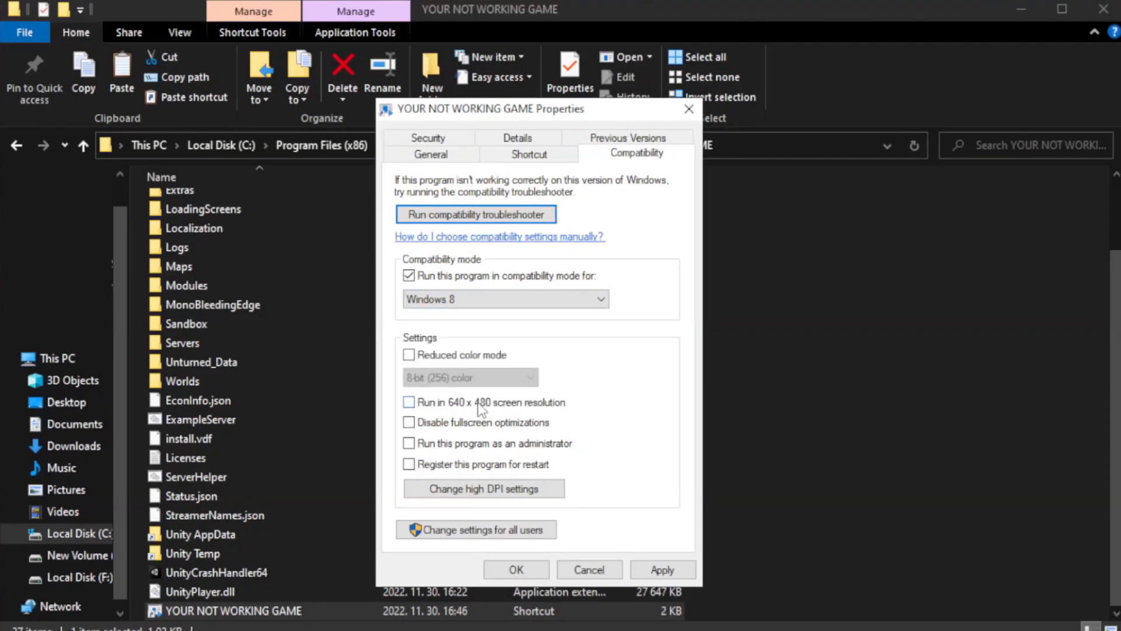
mouse_move(439, 431)
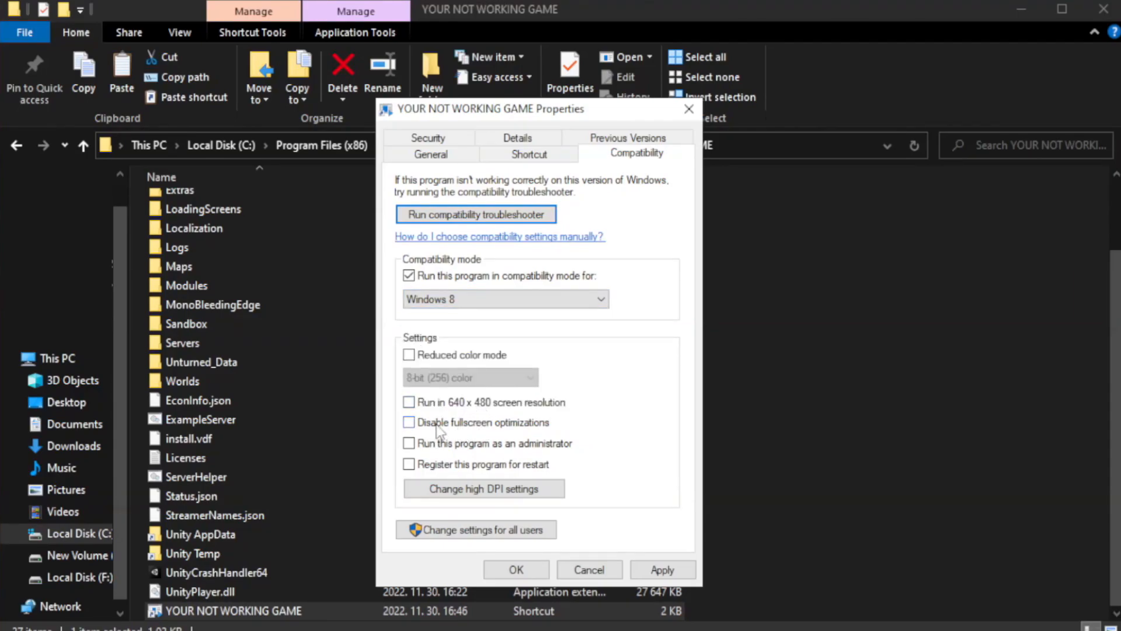
click(408, 422)
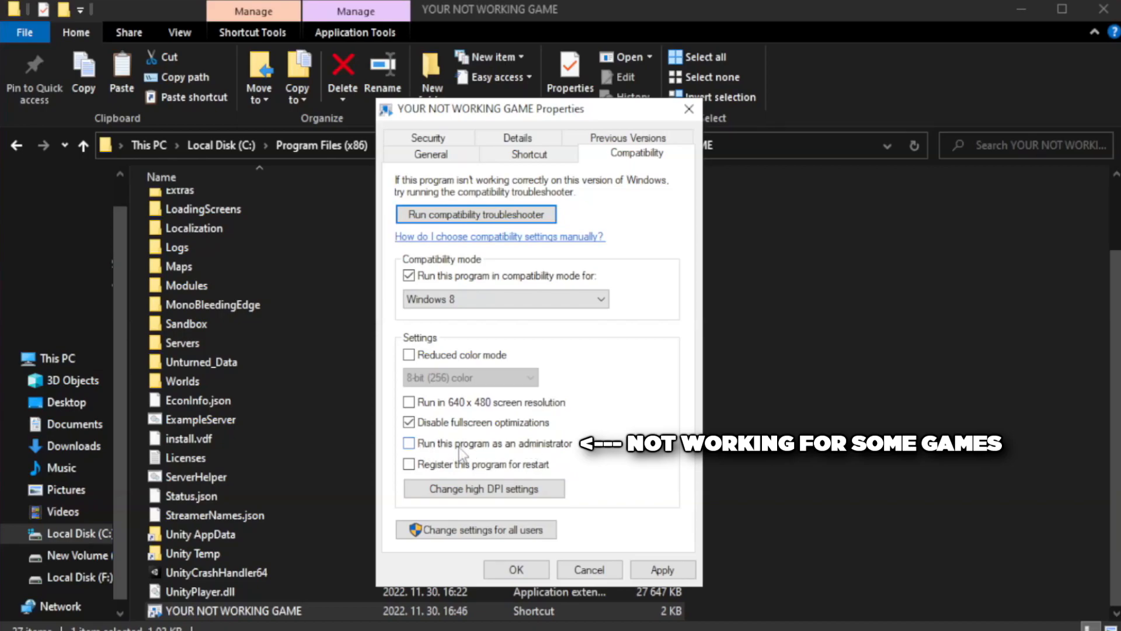
click(409, 443)
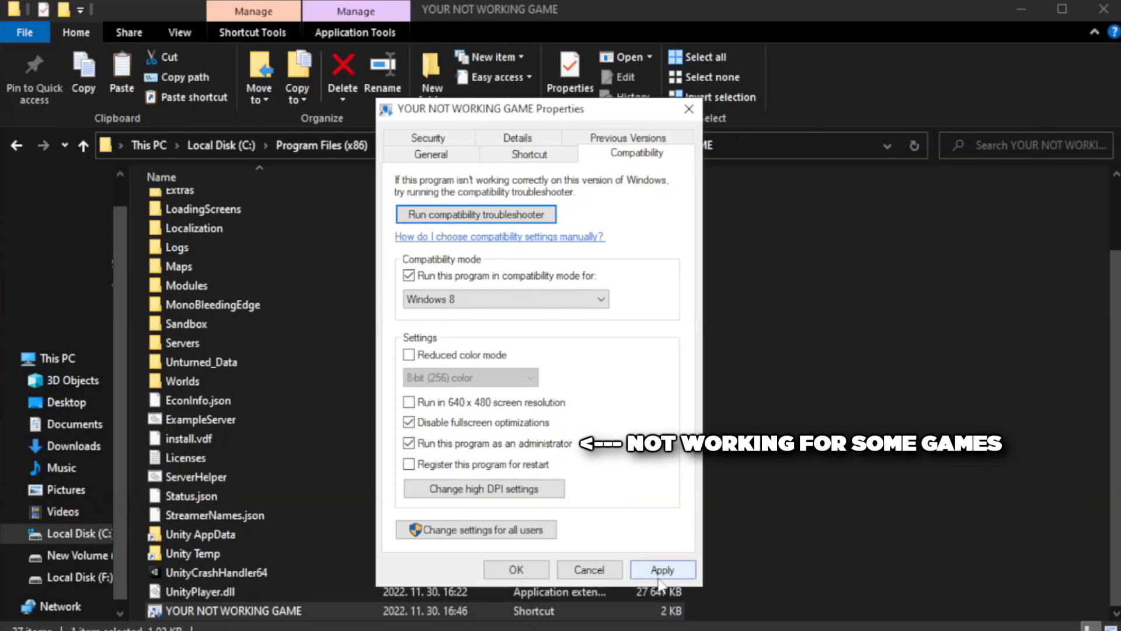
click(660, 569)
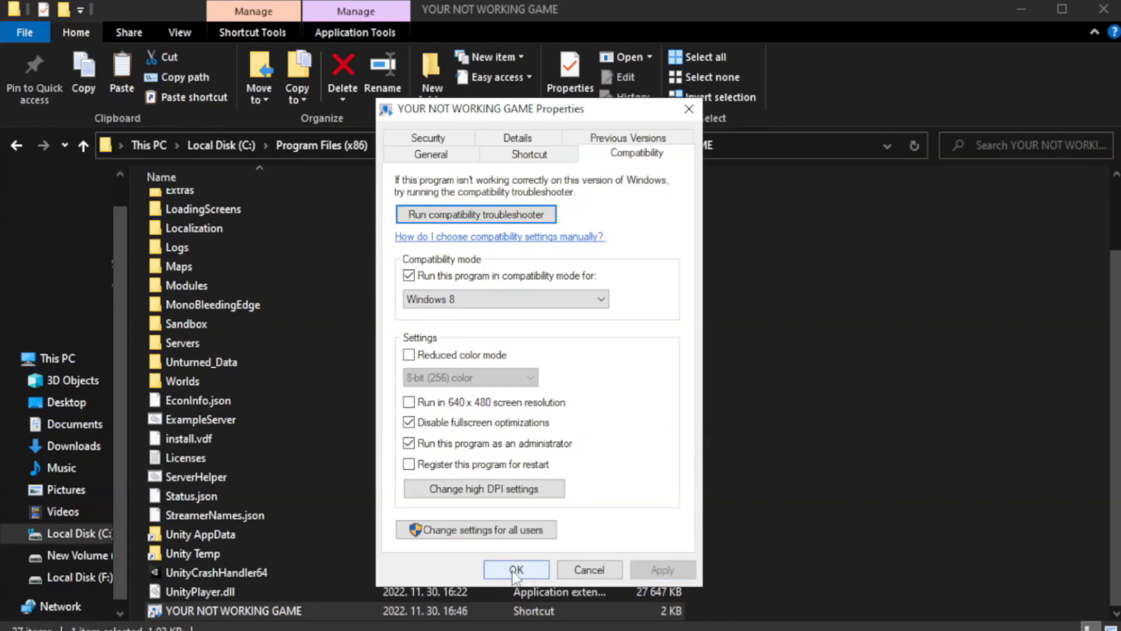
click(517, 570)
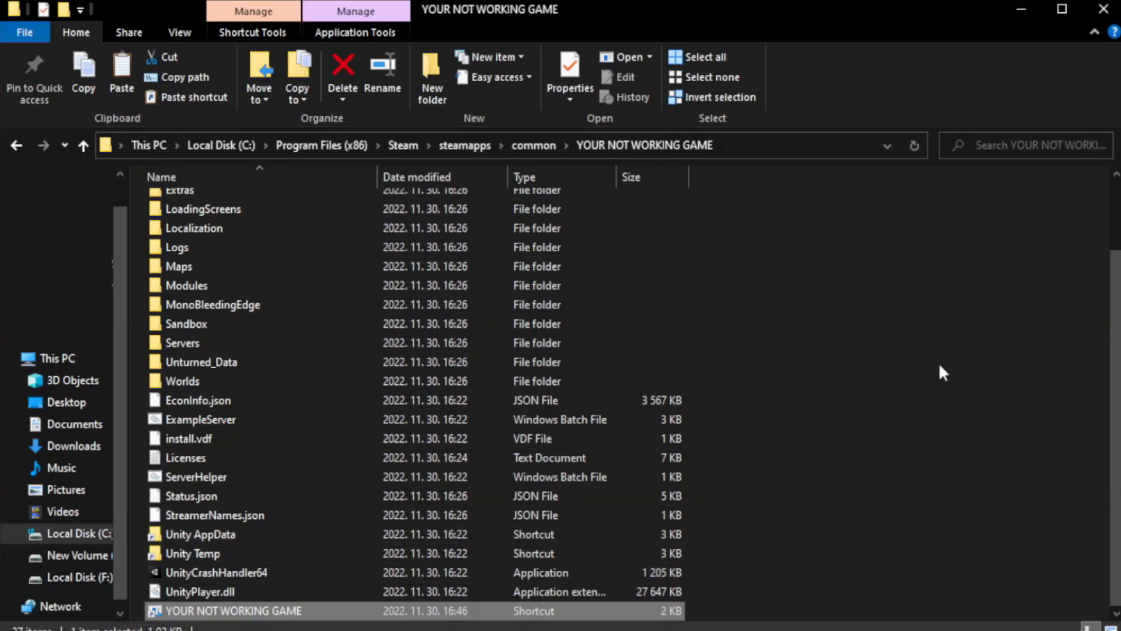
mouse_move(1103, 9)
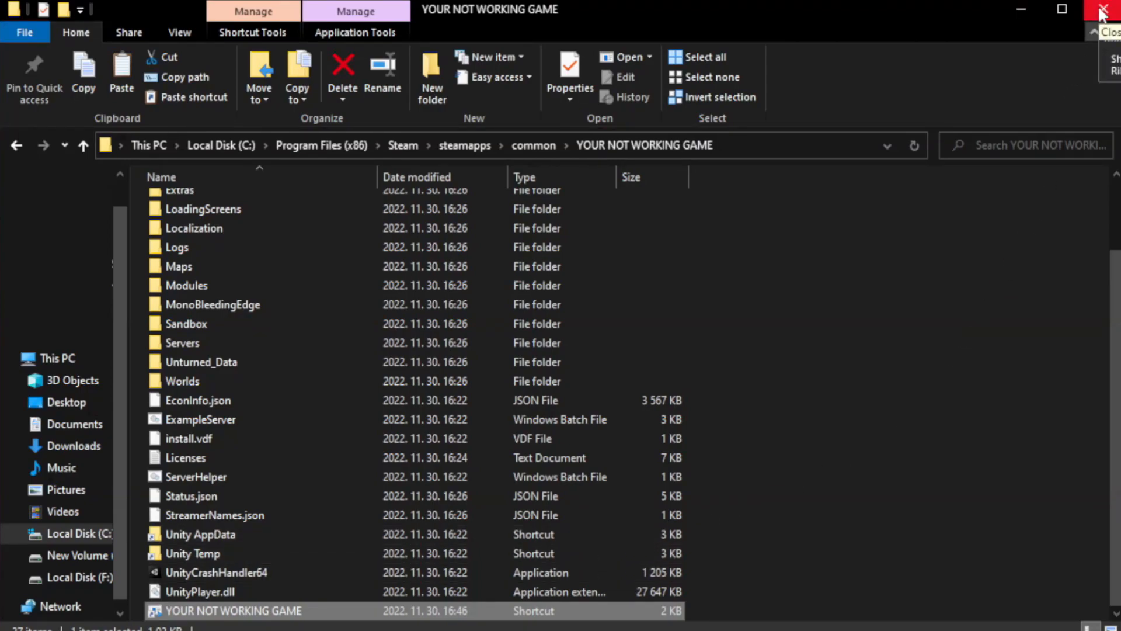
click(1107, 10)
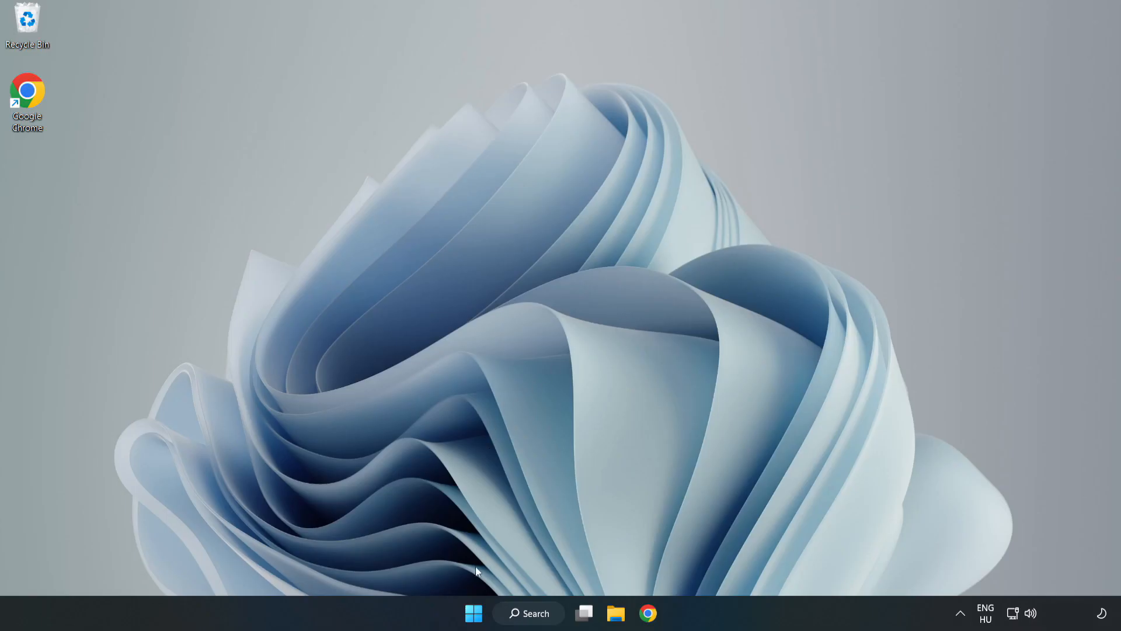
mouse_move(474, 613)
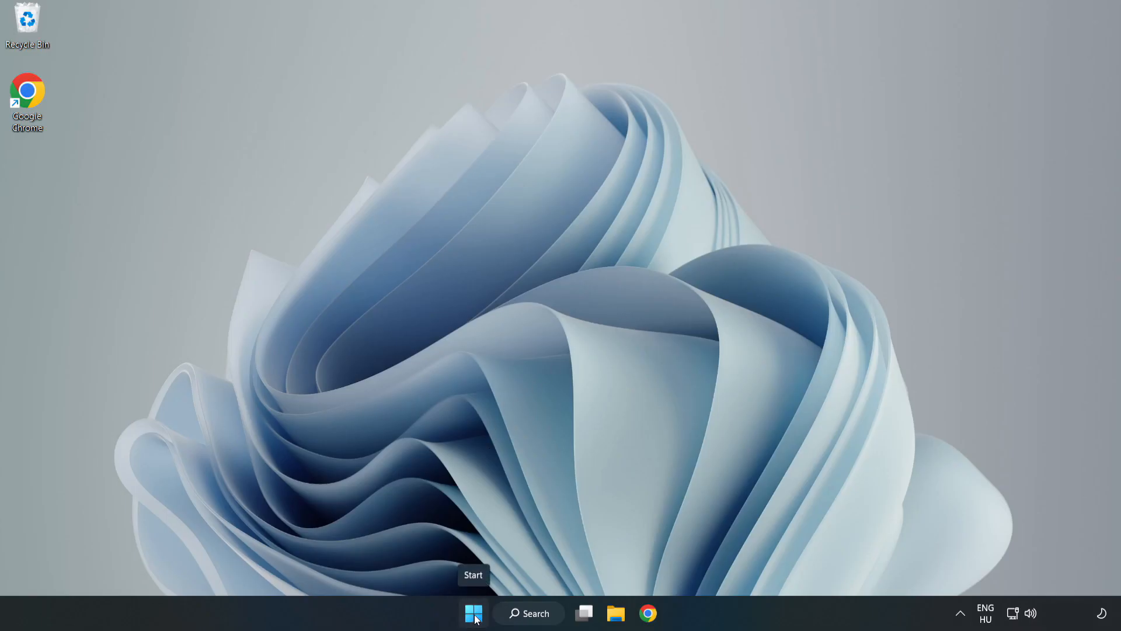
- Disable Cortana, Microsoft Edge, Microsoft Teams and Phone Link in Task Manager's Startup list, then close it
right_click(474, 612)
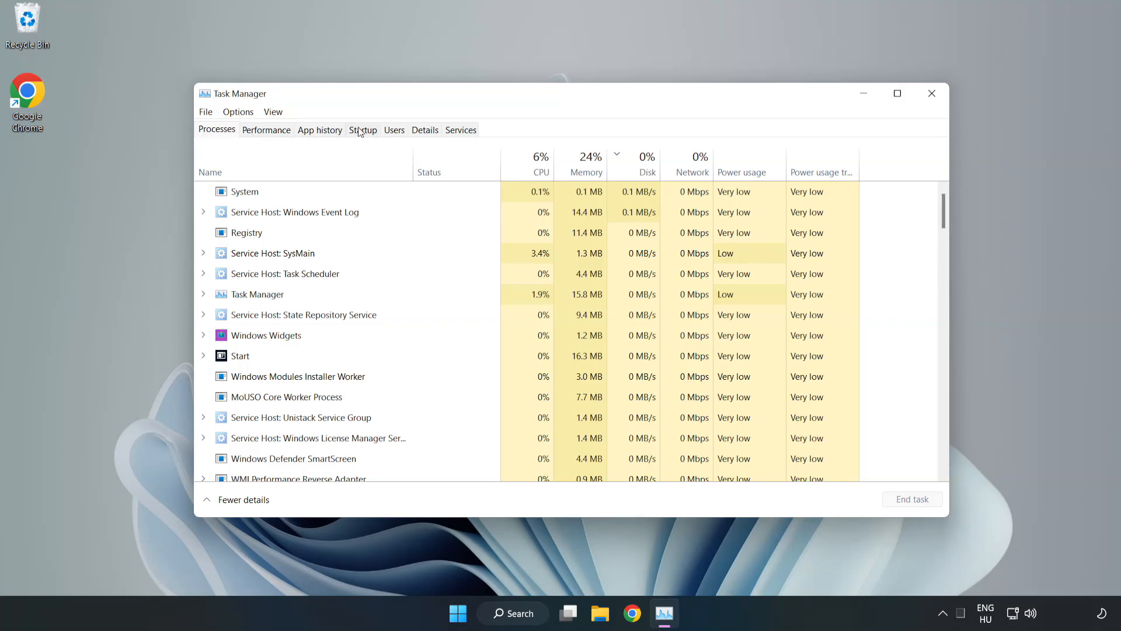
click(363, 130)
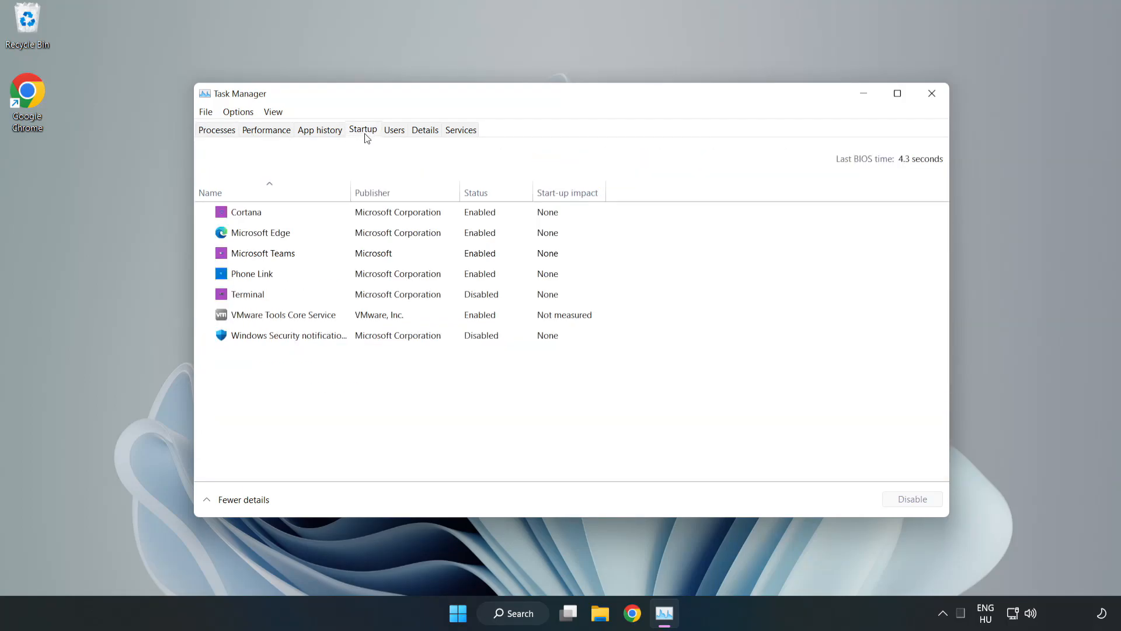
click(245, 211)
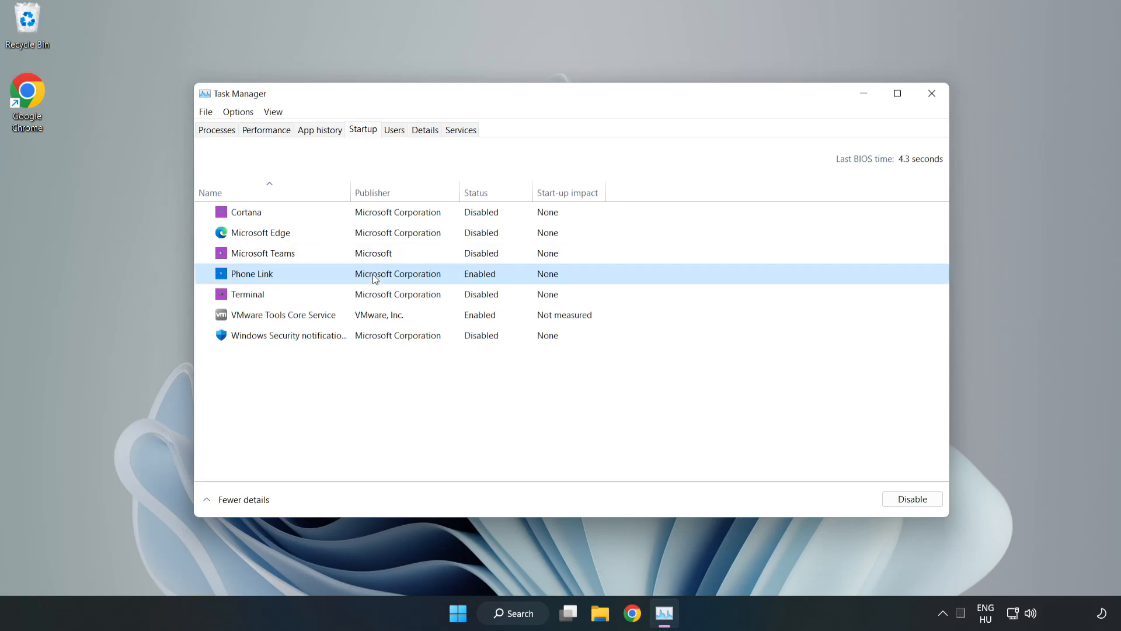
click(911, 498)
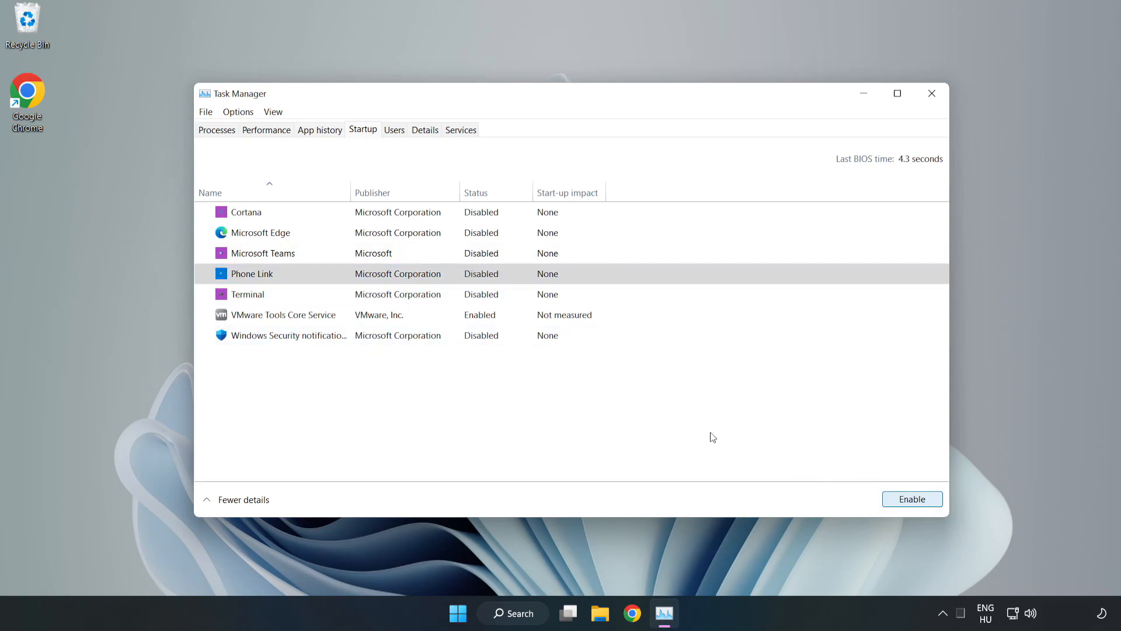
mouse_move(890, 121)
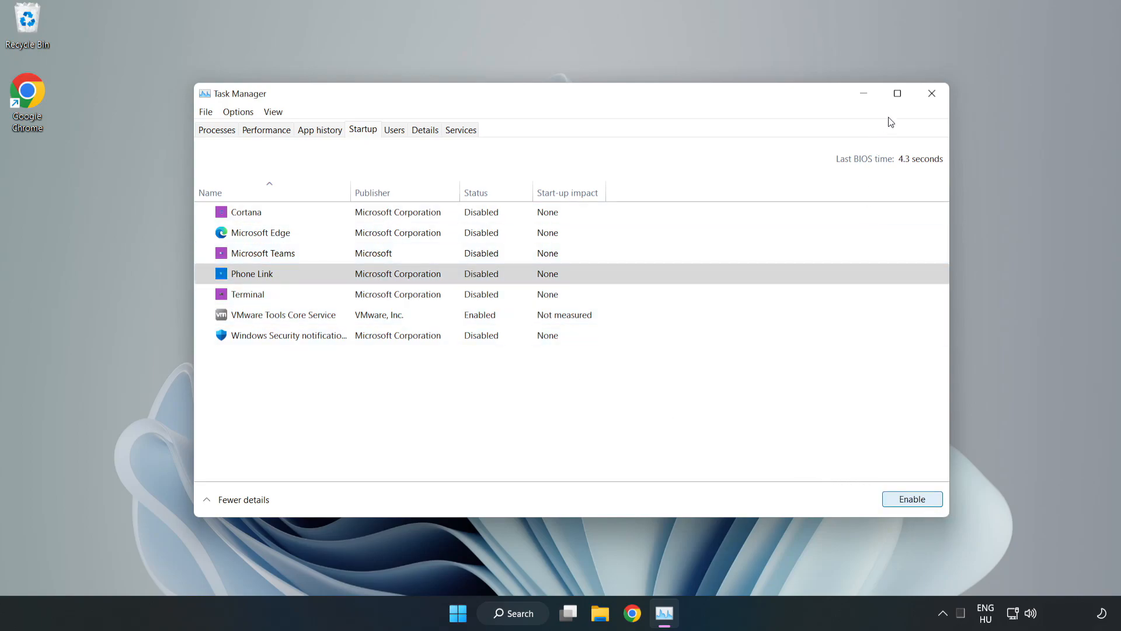
mouse_move(932, 93)
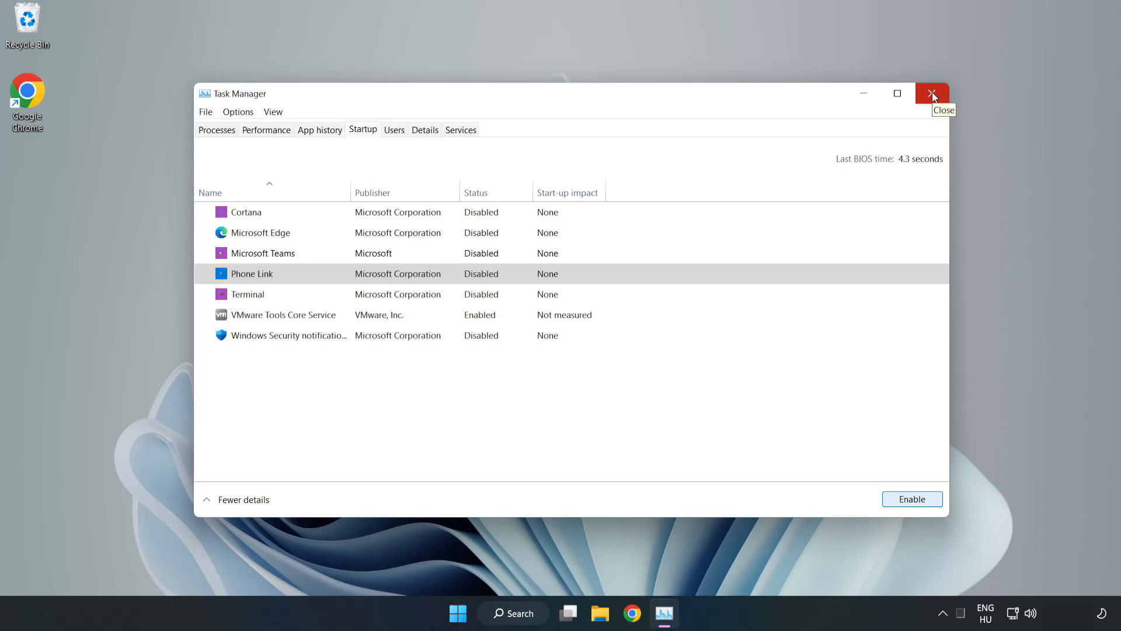
click(932, 93)
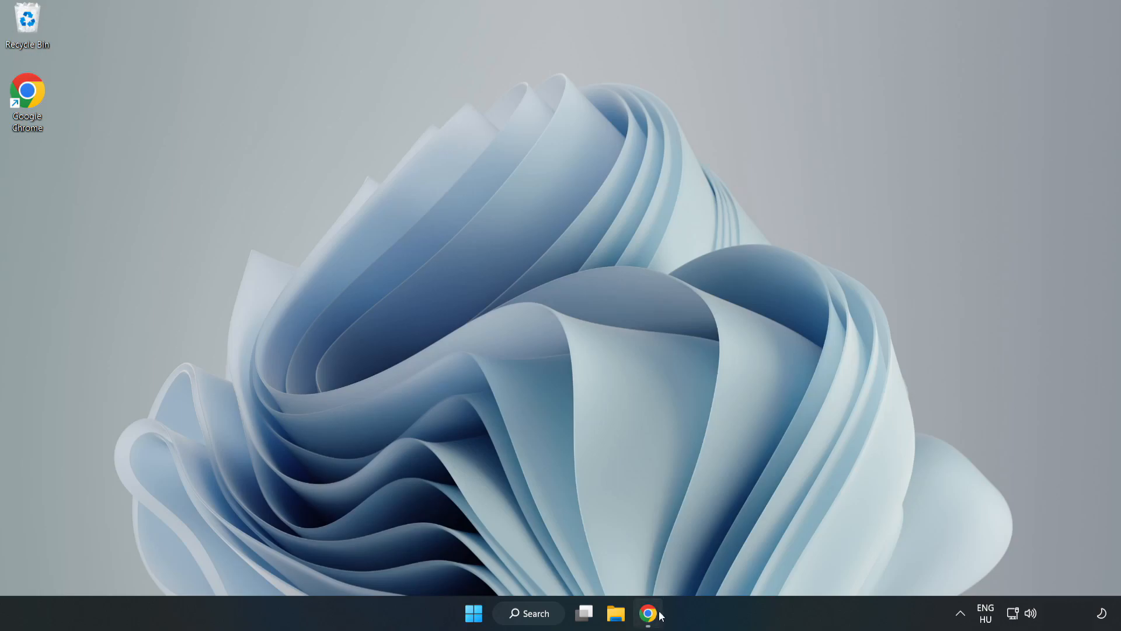
- Download the DirectX End-User Runtime Web Installer and run dxwebsetup.exe from the download bar
click(648, 612)
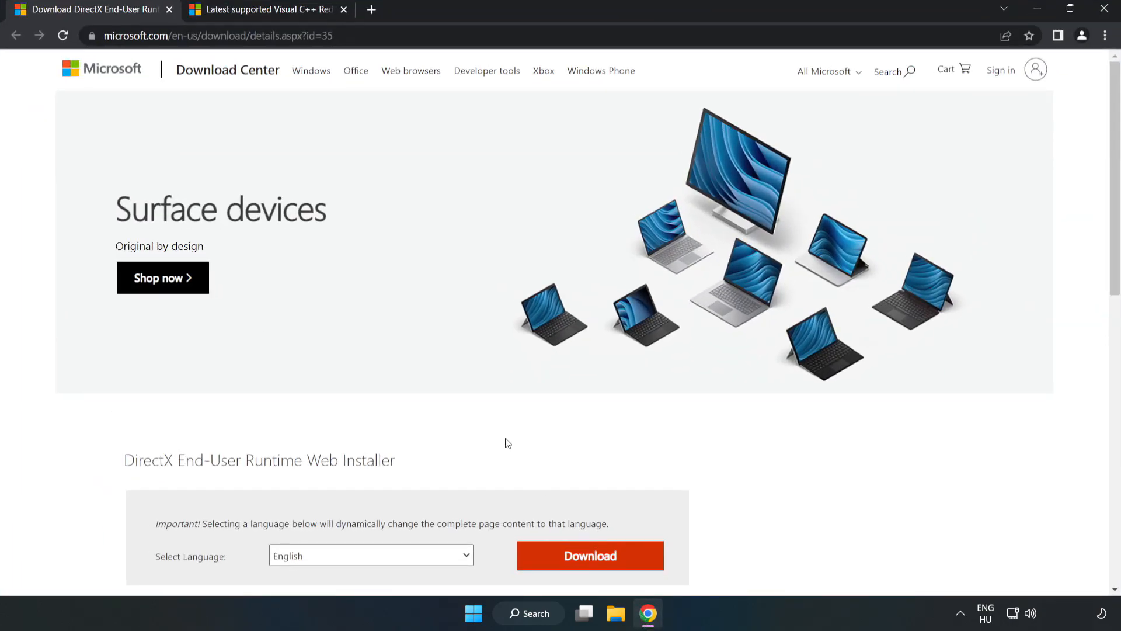
click(321, 35)
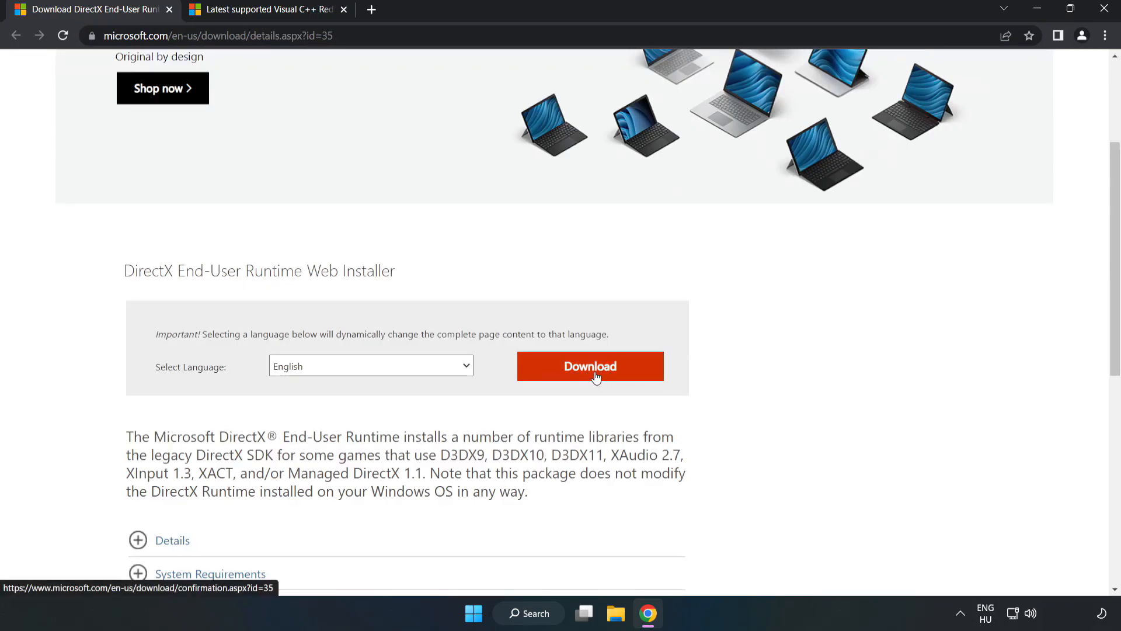
click(589, 366)
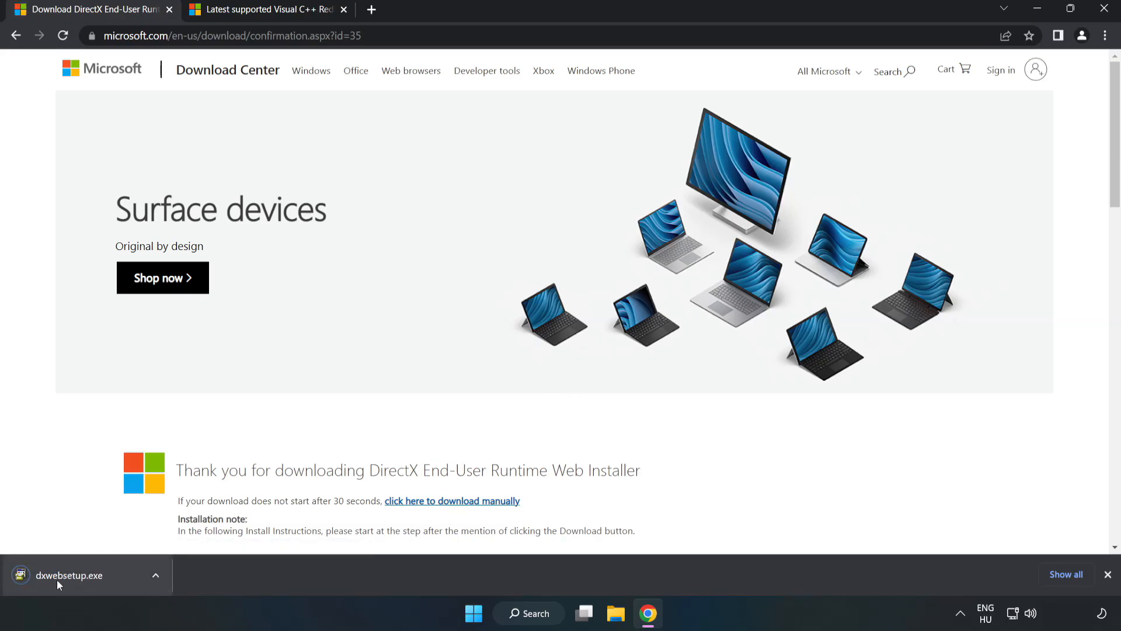
click(67, 575)
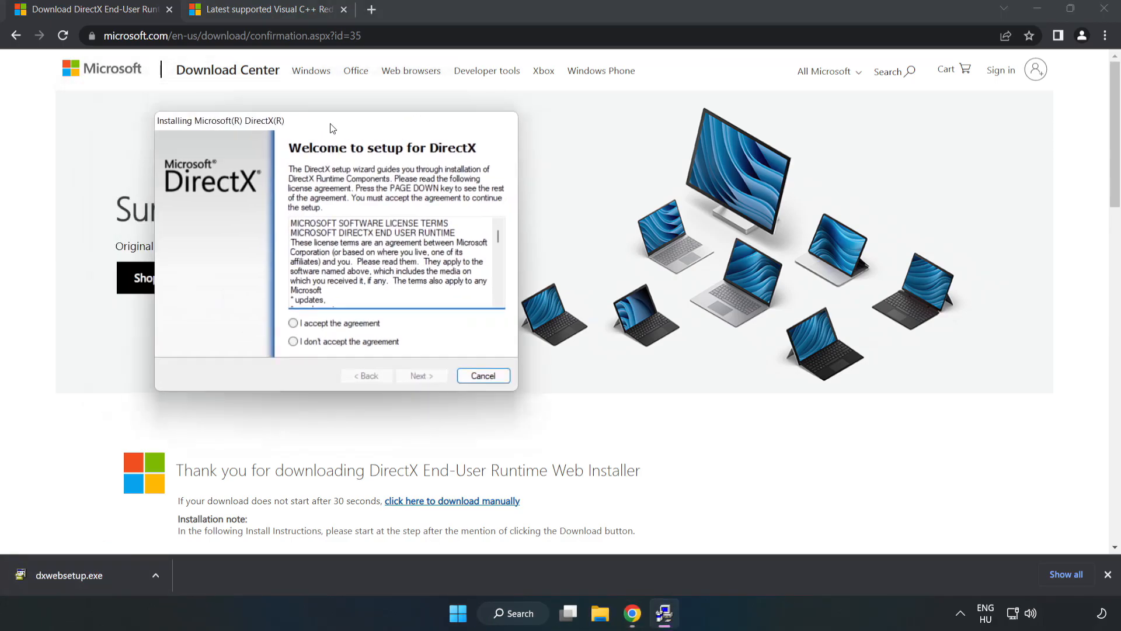
- Accept the DirectX license, decline the Bing Bar, and finish setup once it reports DirectX already installed
drag(218, 121, 435, 179)
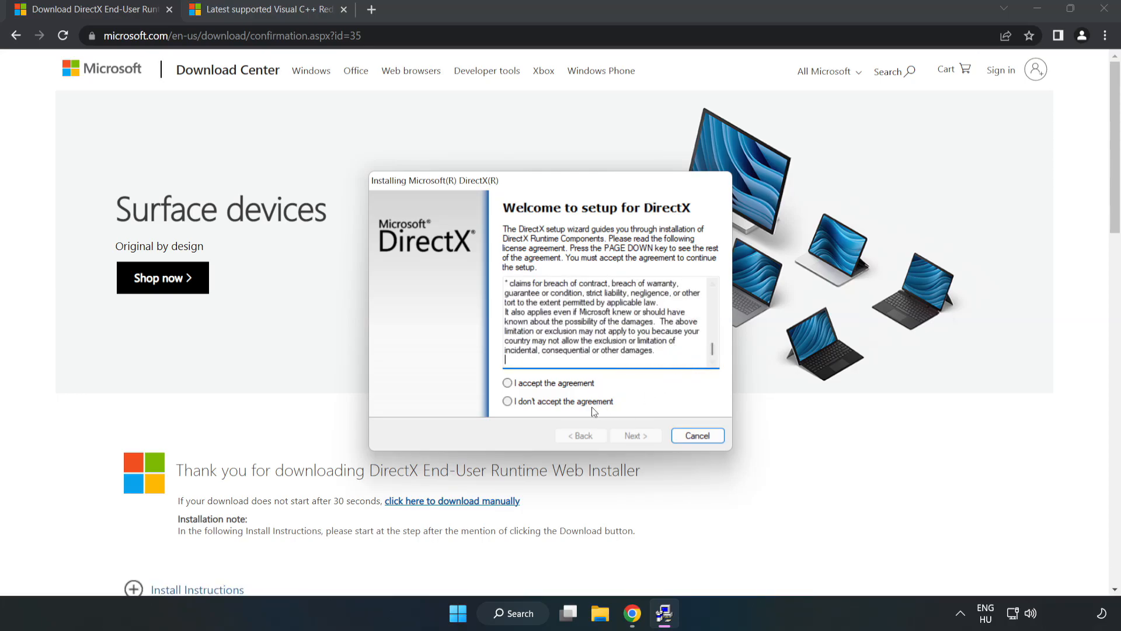
click(508, 383)
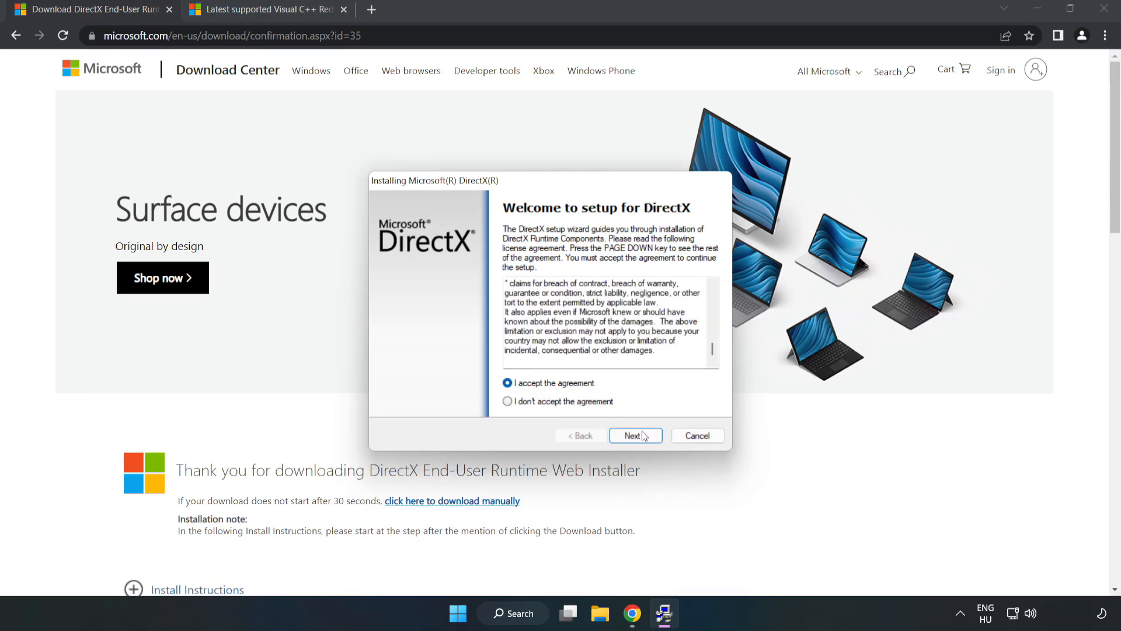
click(633, 435)
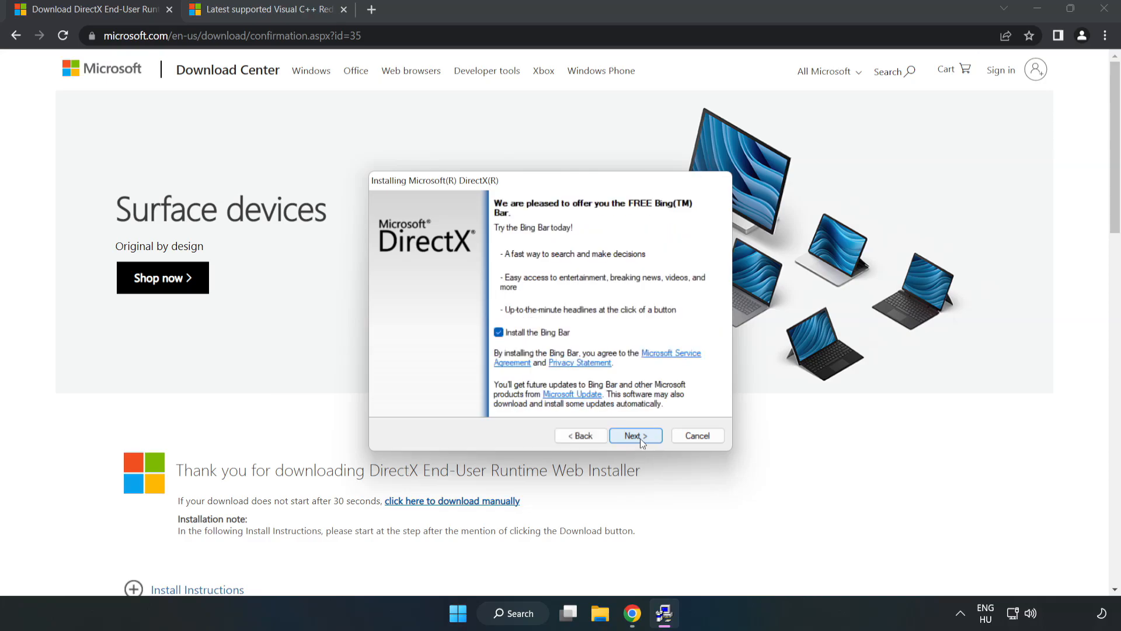
click(498, 331)
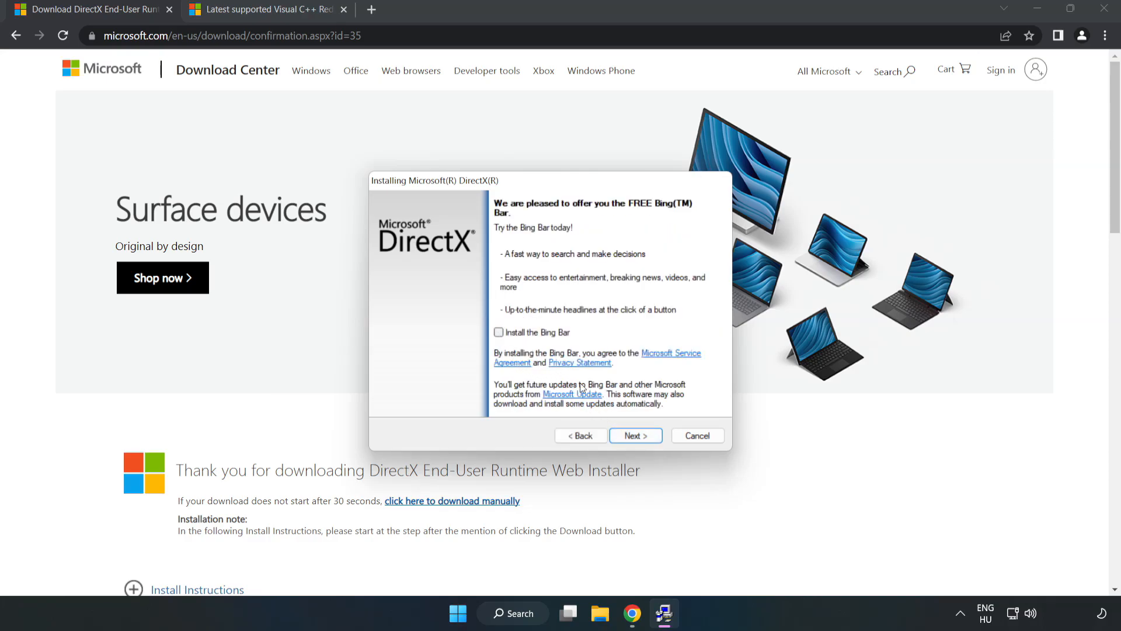
click(634, 435)
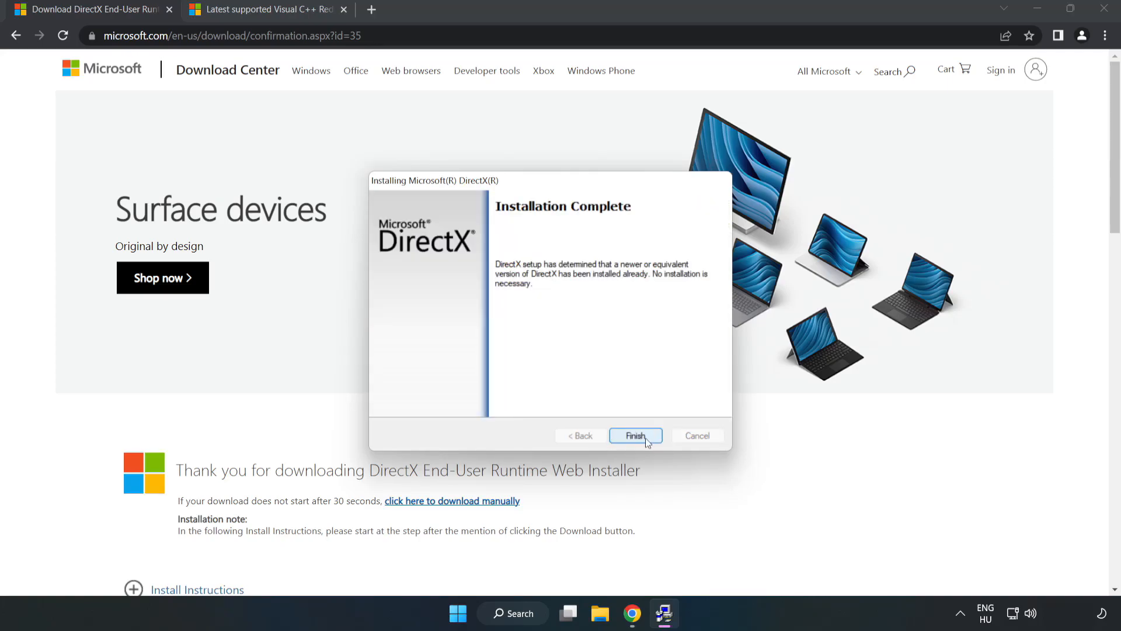
click(634, 436)
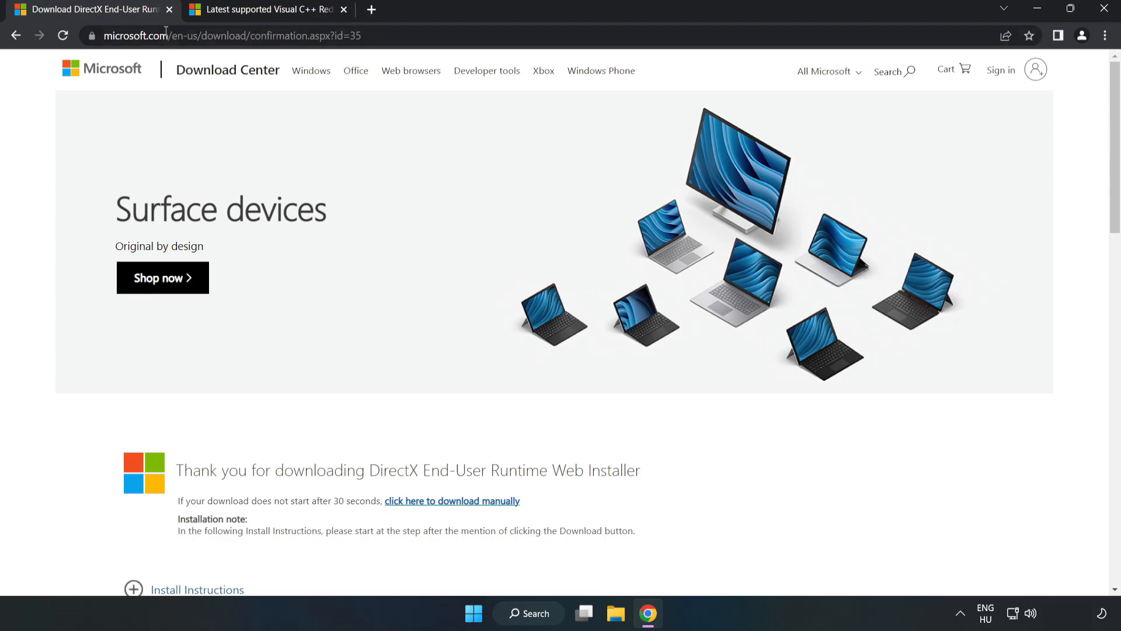
- Close the DirectX tab and download the Visual C++ 2015-2022 ARM64, x86 and x64 redistributables
click(169, 10)
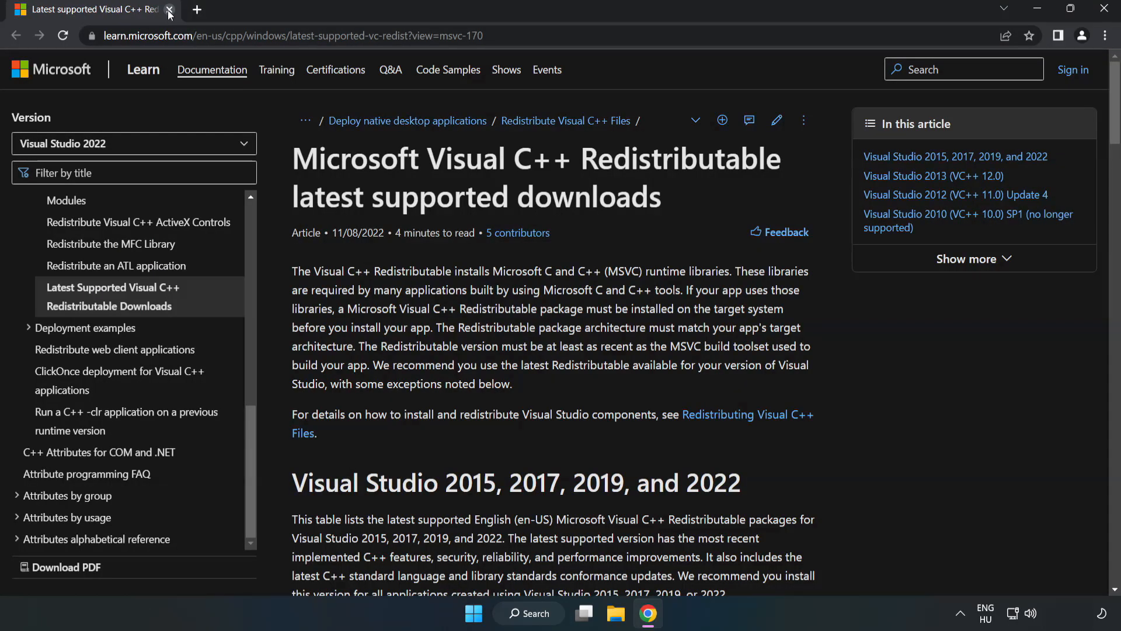
click(286, 36)
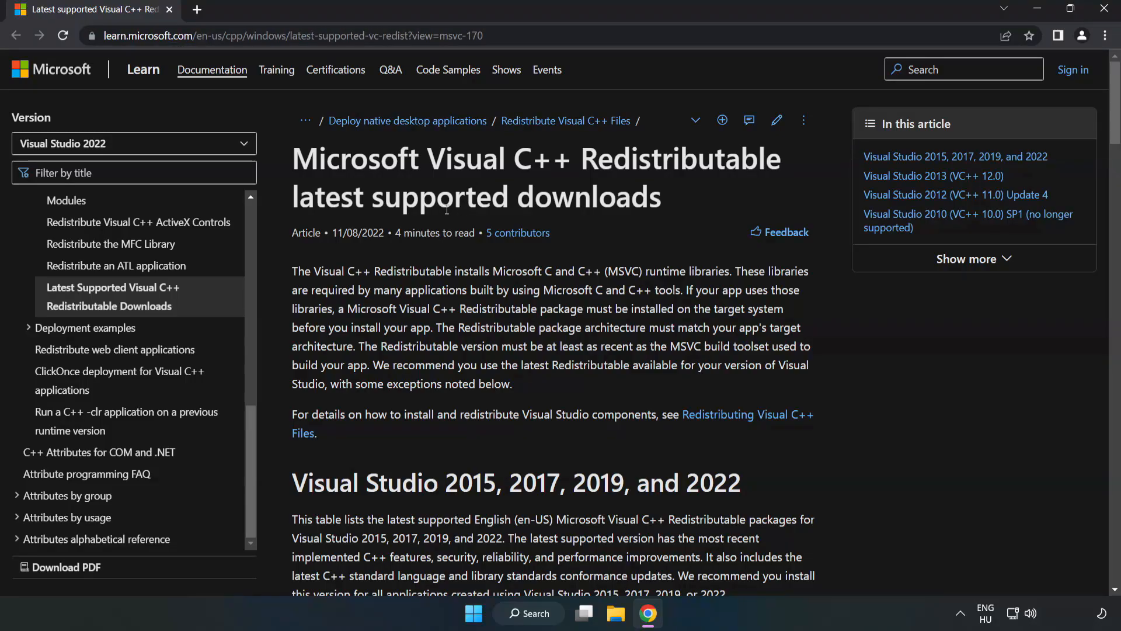
scroll(down, 3)
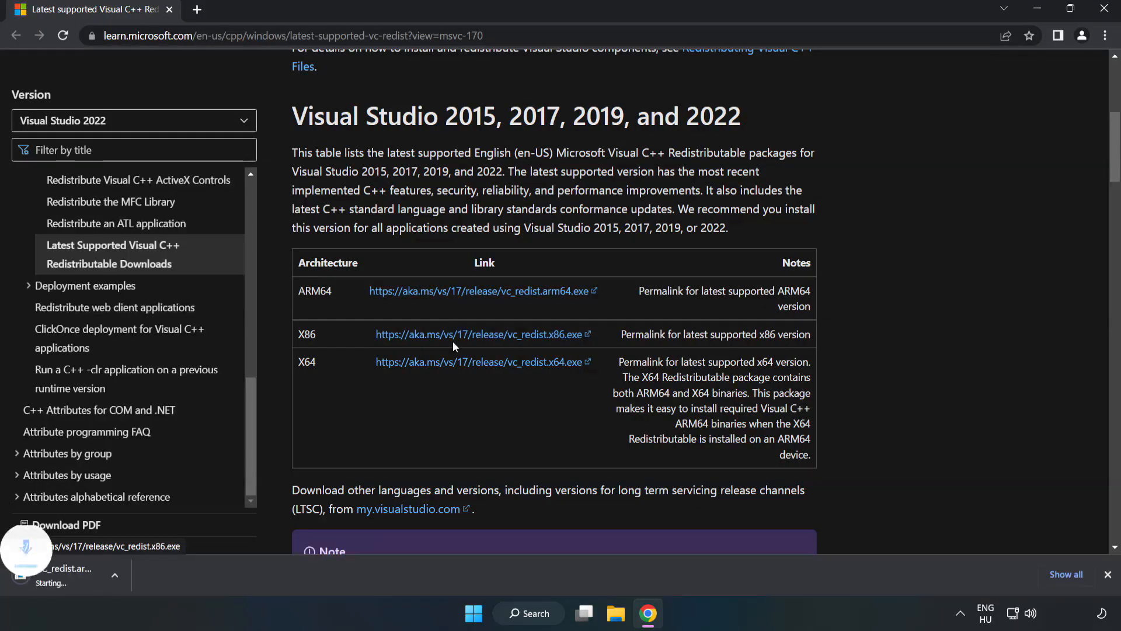
click(478, 361)
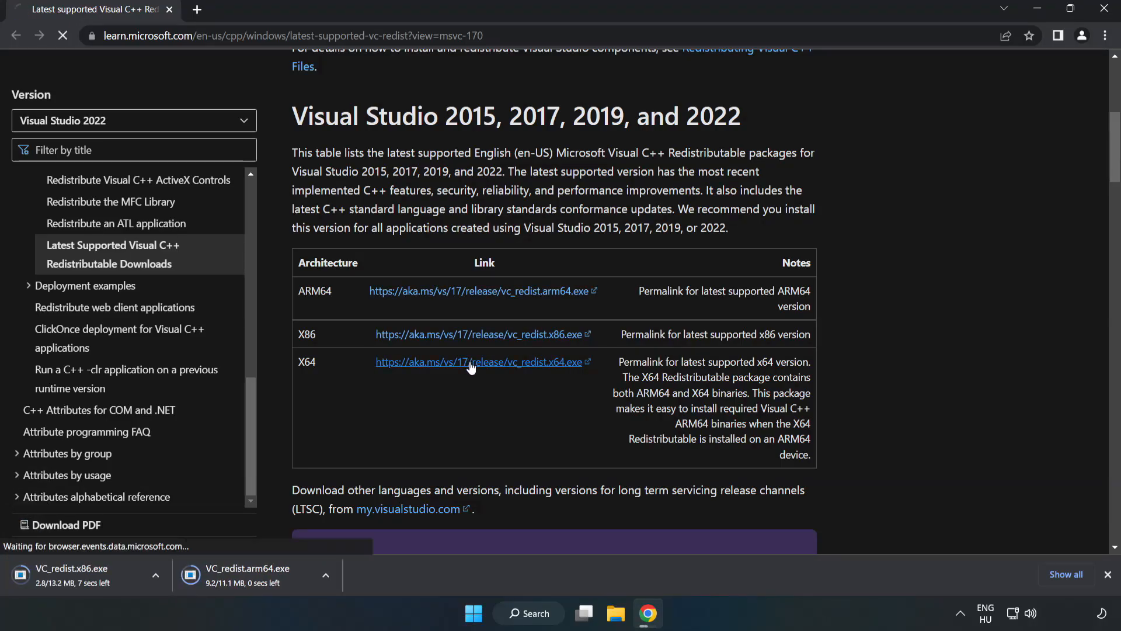
click(478, 362)
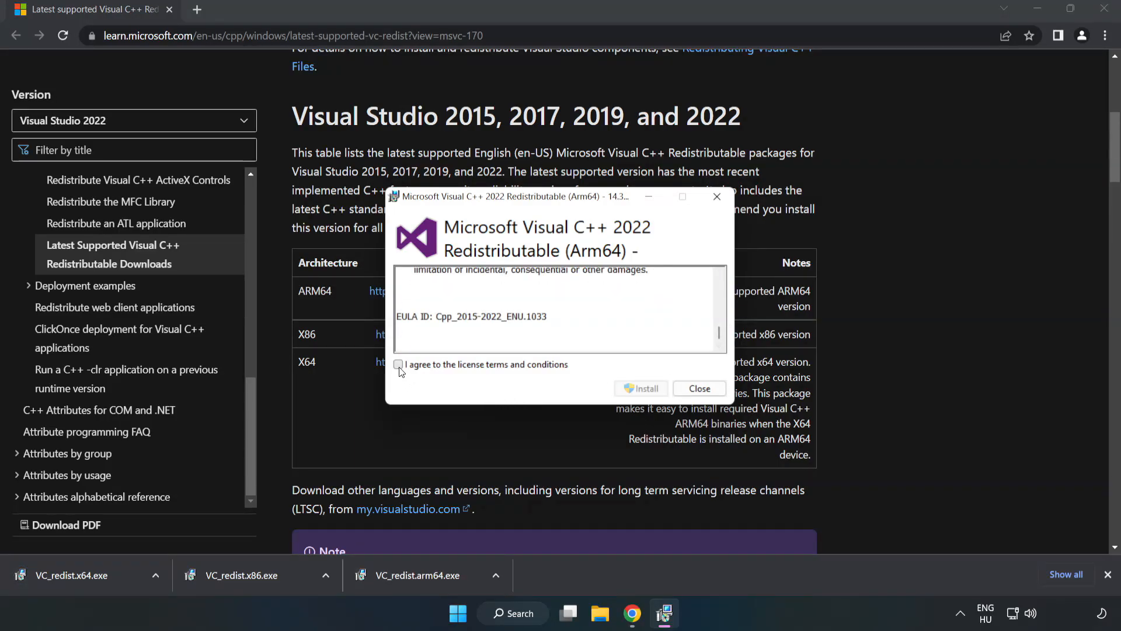
- Attempt the ARM64 redistributable install and dismiss it when it fails as unsupported
click(398, 364)
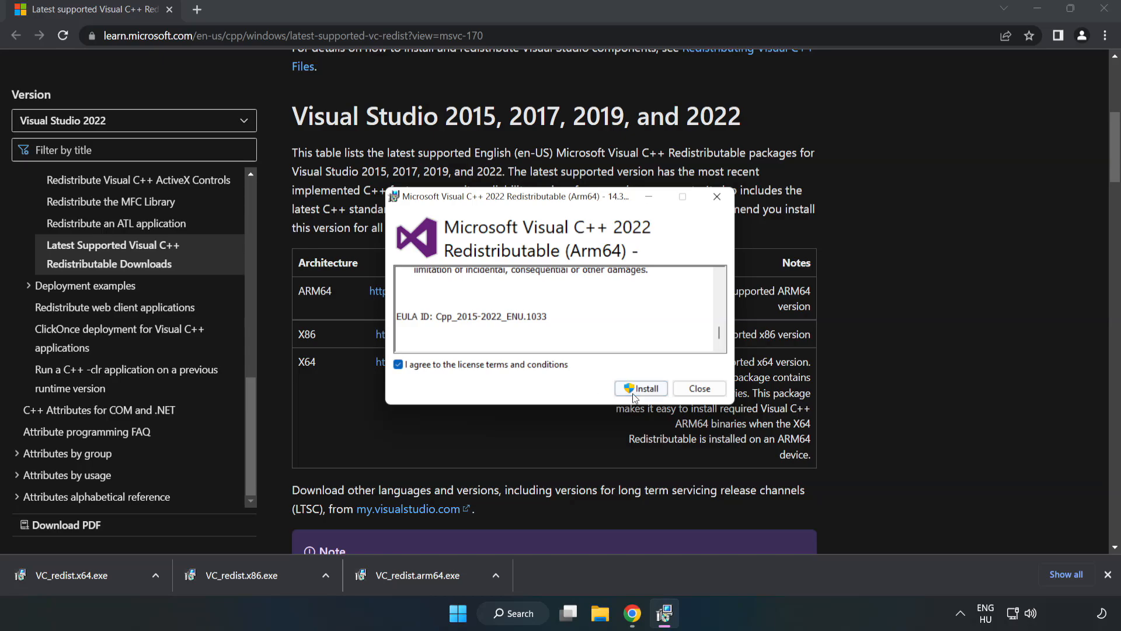
click(642, 388)
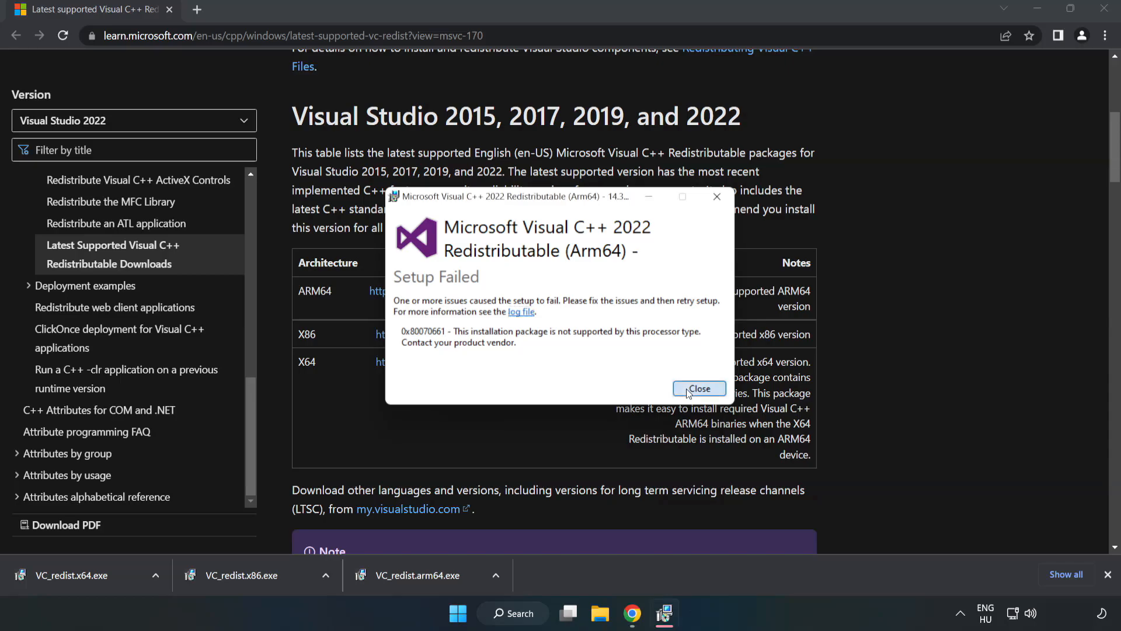
click(699, 388)
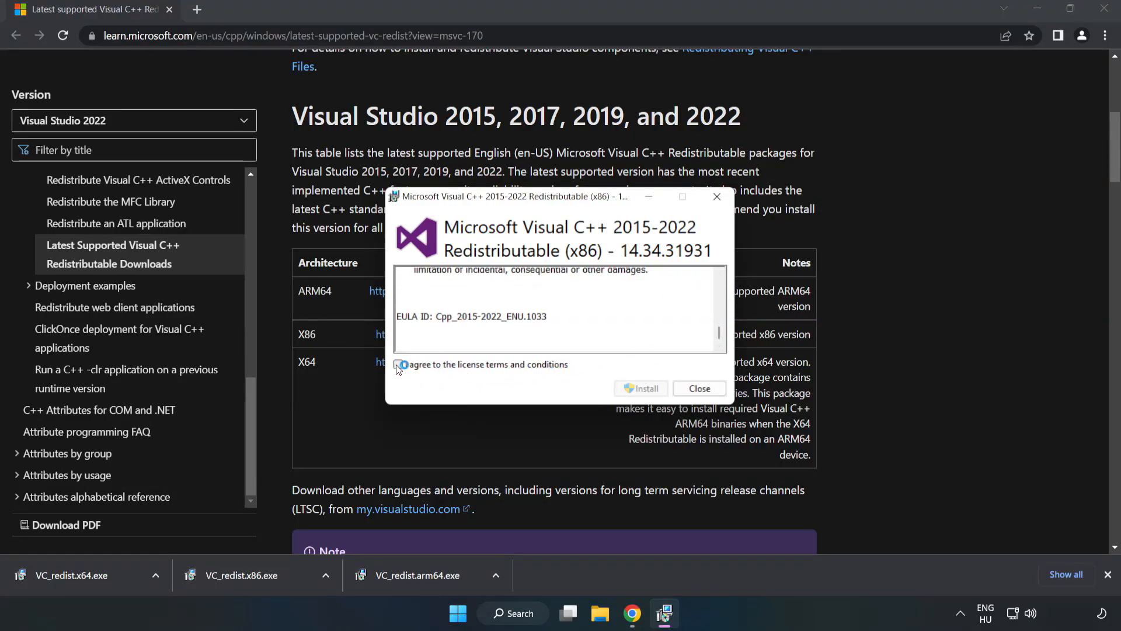
- Install the x86 and x64 redistributables successfully, then close Chrome
click(641, 388)
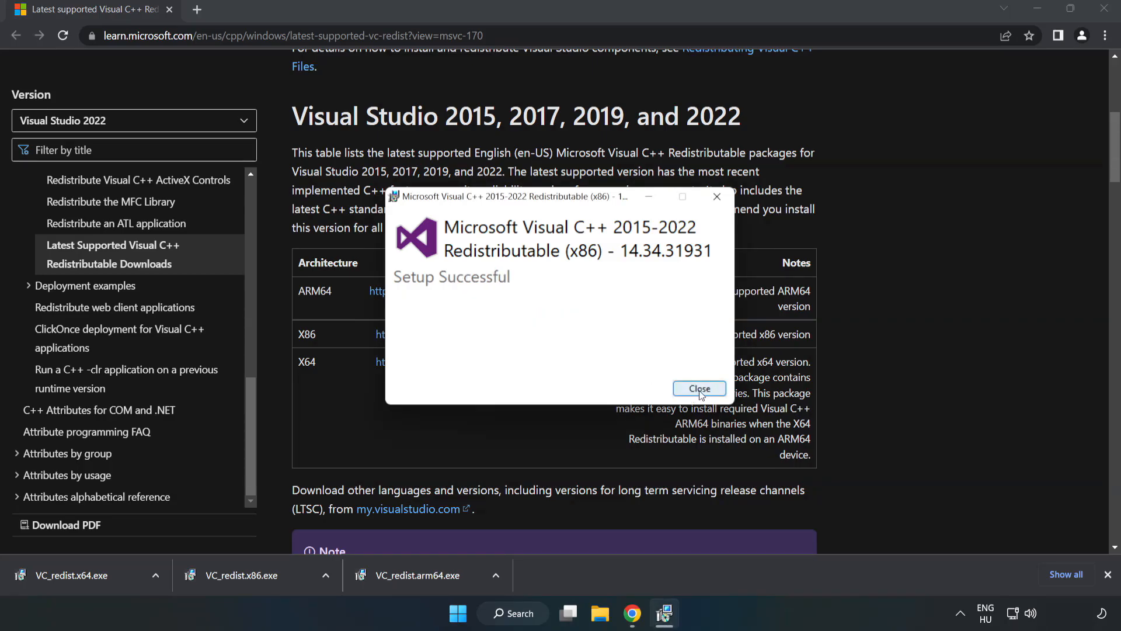
click(699, 388)
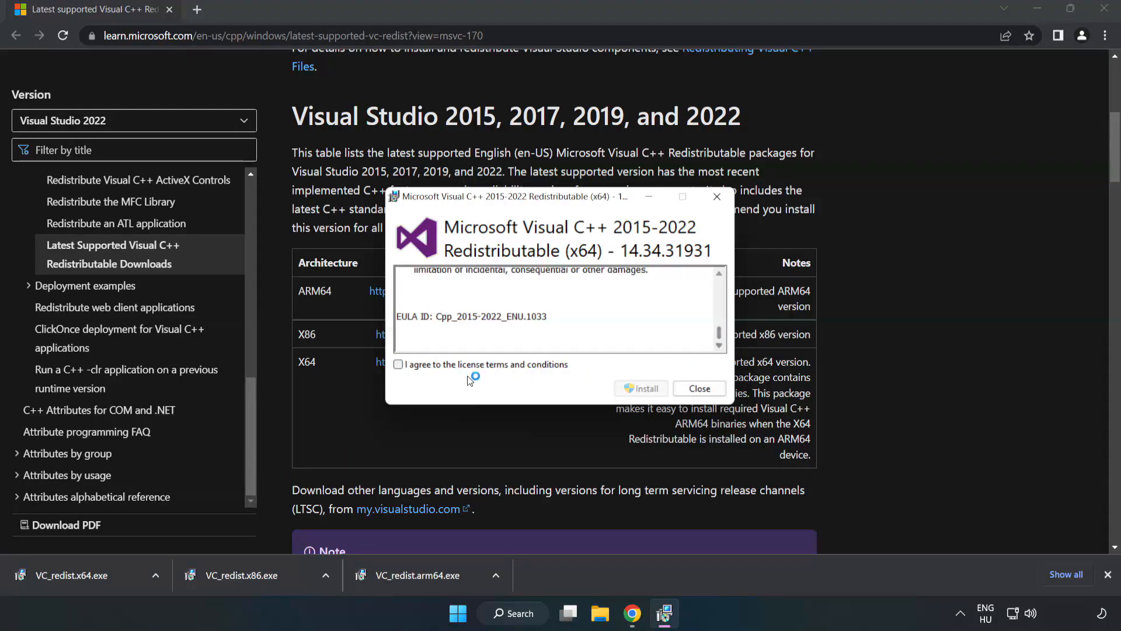
click(641, 388)
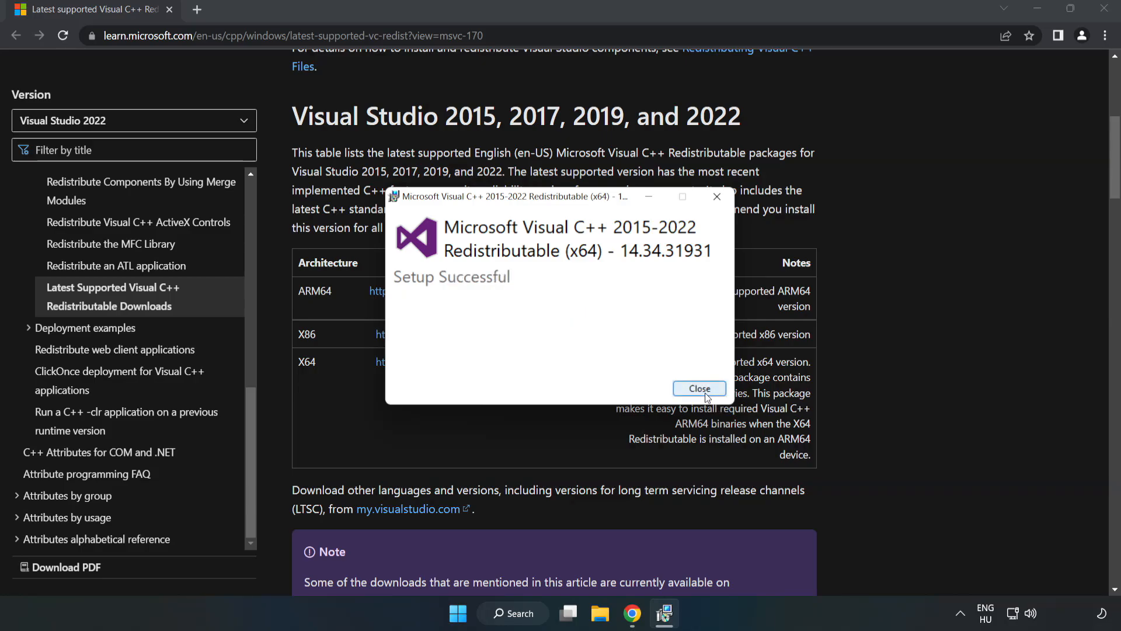
click(698, 388)
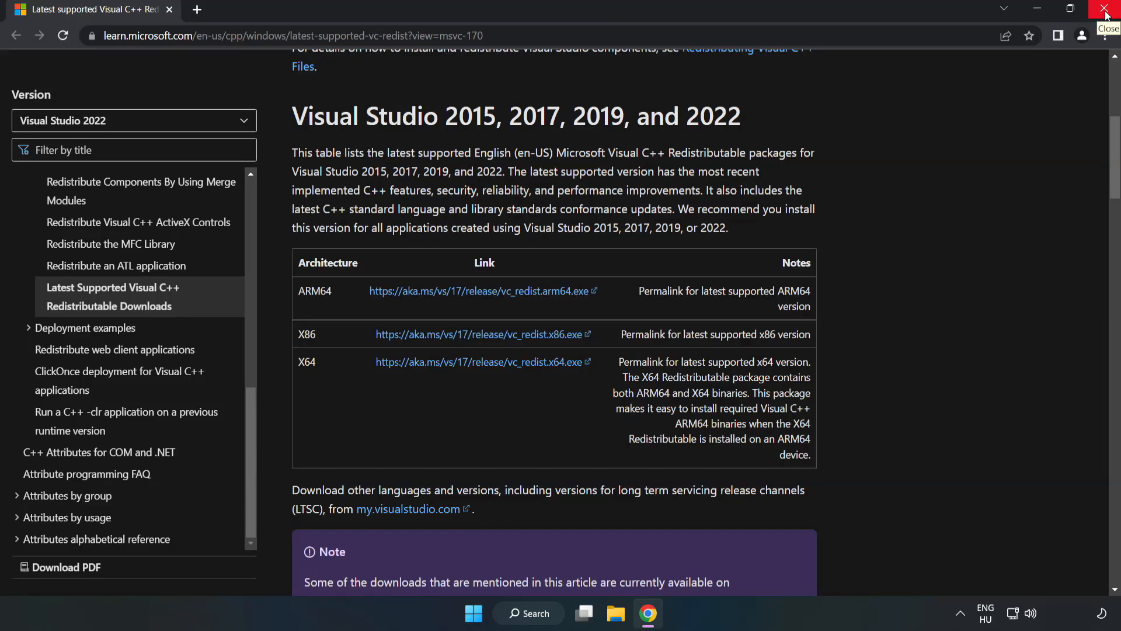
click(1106, 13)
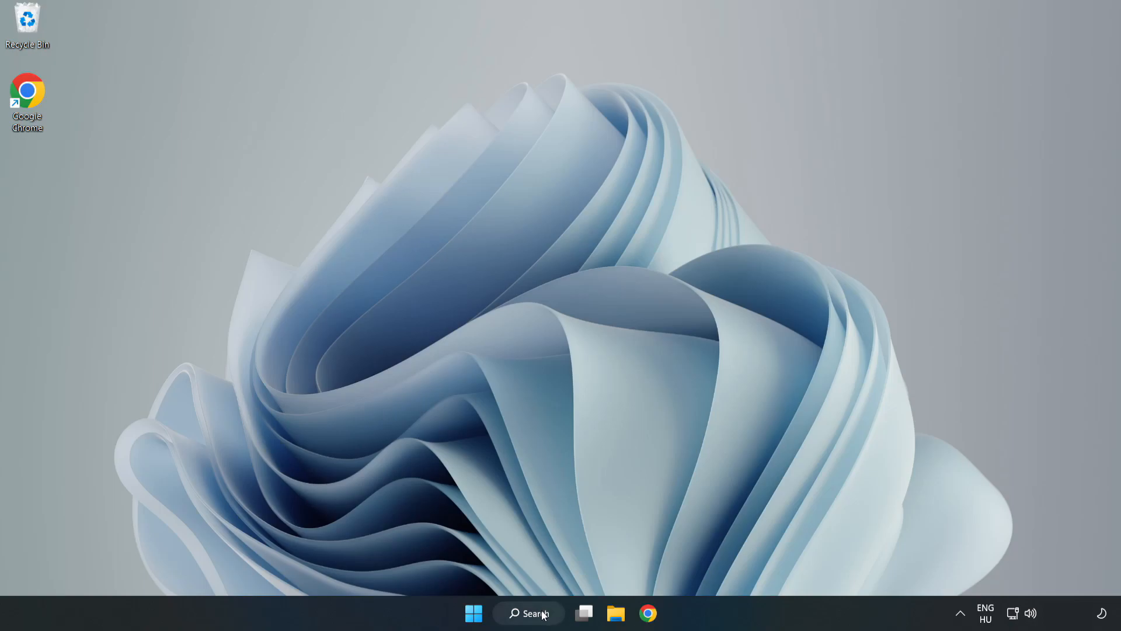
- Search for cmd and launch Command Prompt as administrator
click(528, 612)
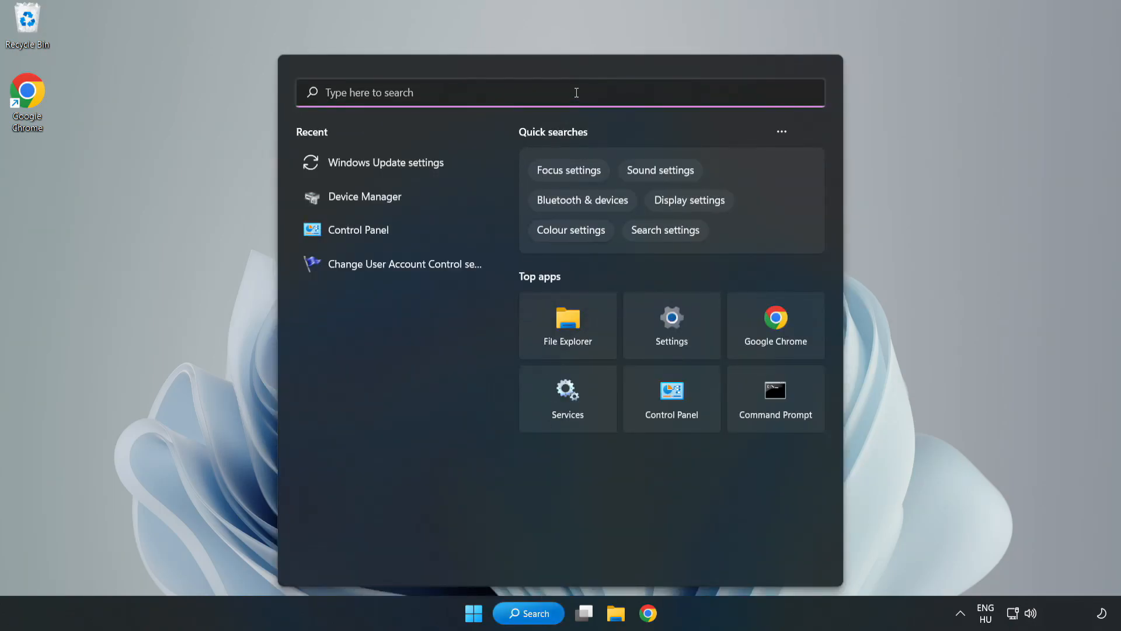
text(cmd)
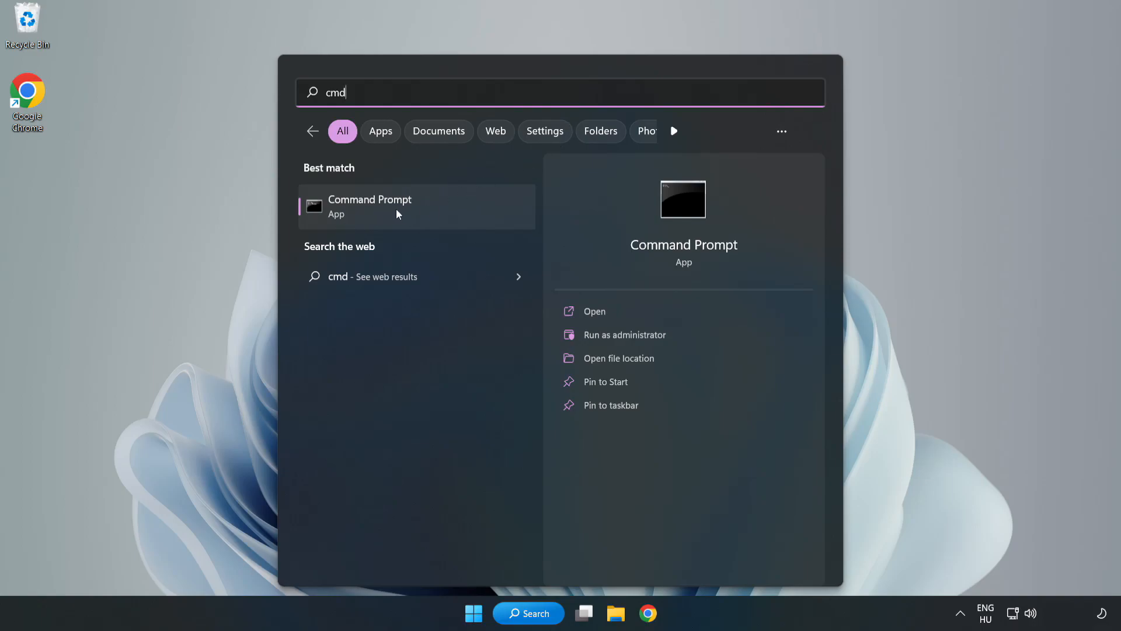
right_click(370, 207)
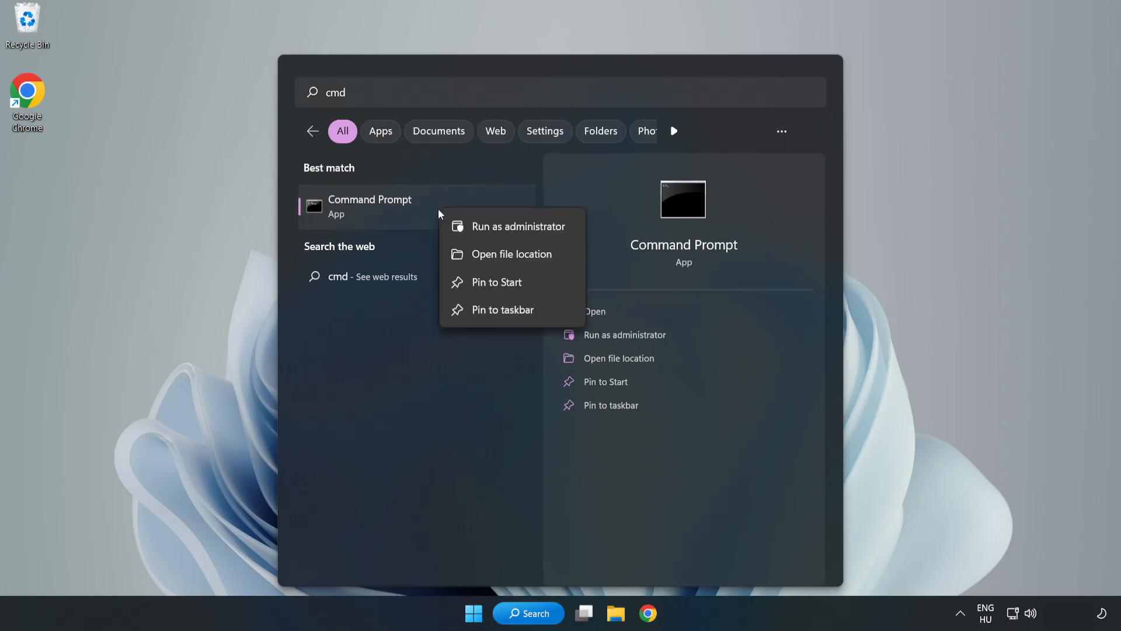
mouse_move(487, 226)
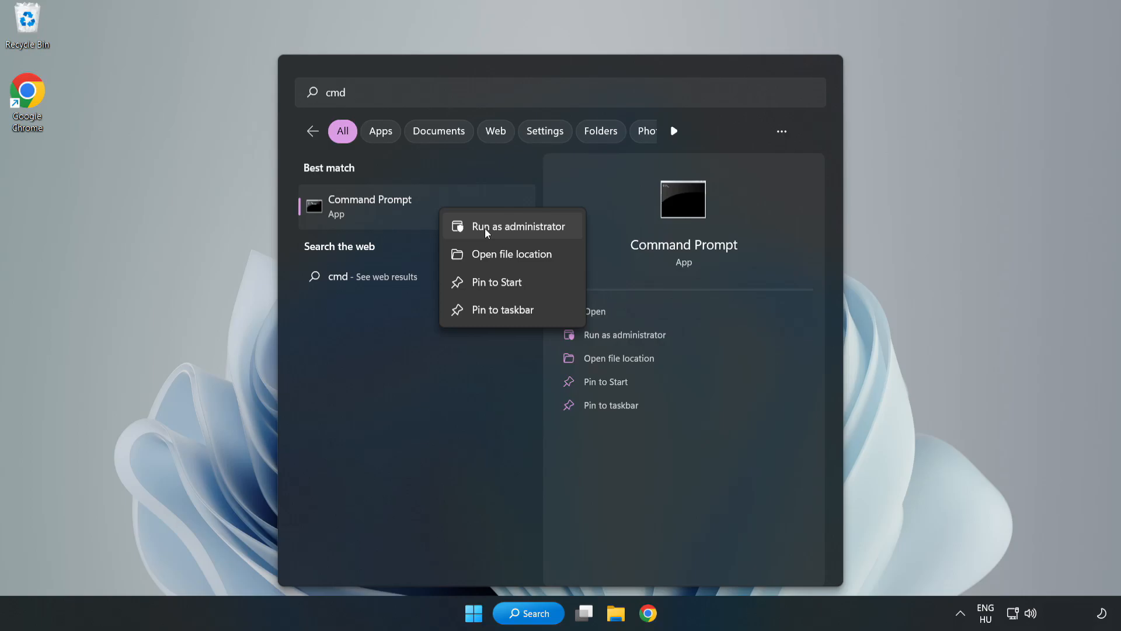
click(514, 225)
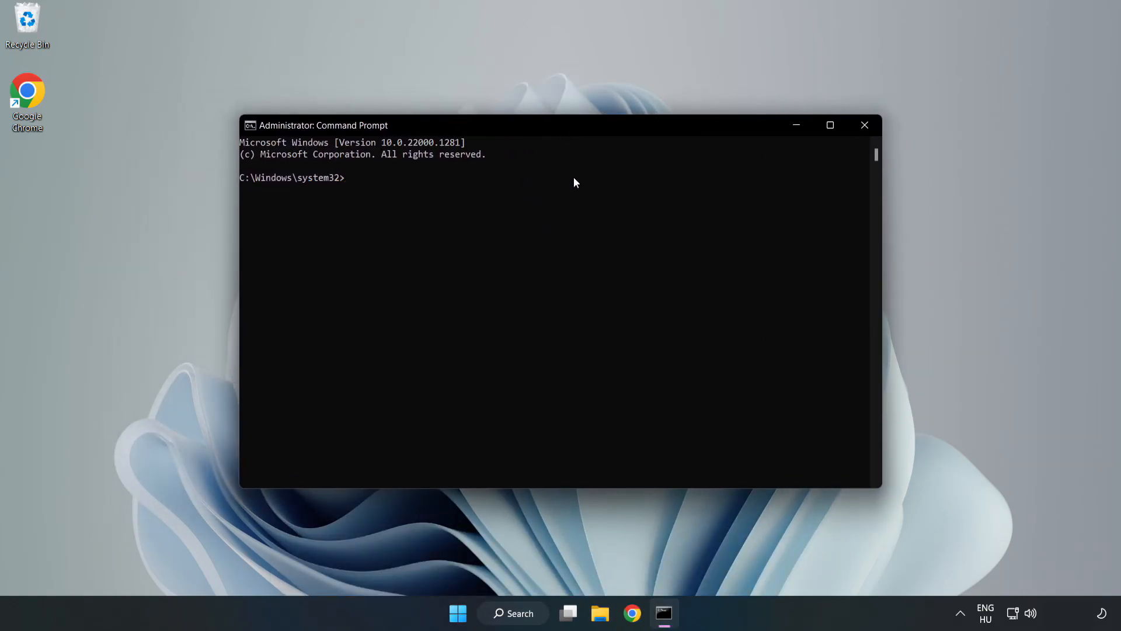
- Run sfc /scannow to completion with no integrity violations, then close Command Prompt
text(sfc)
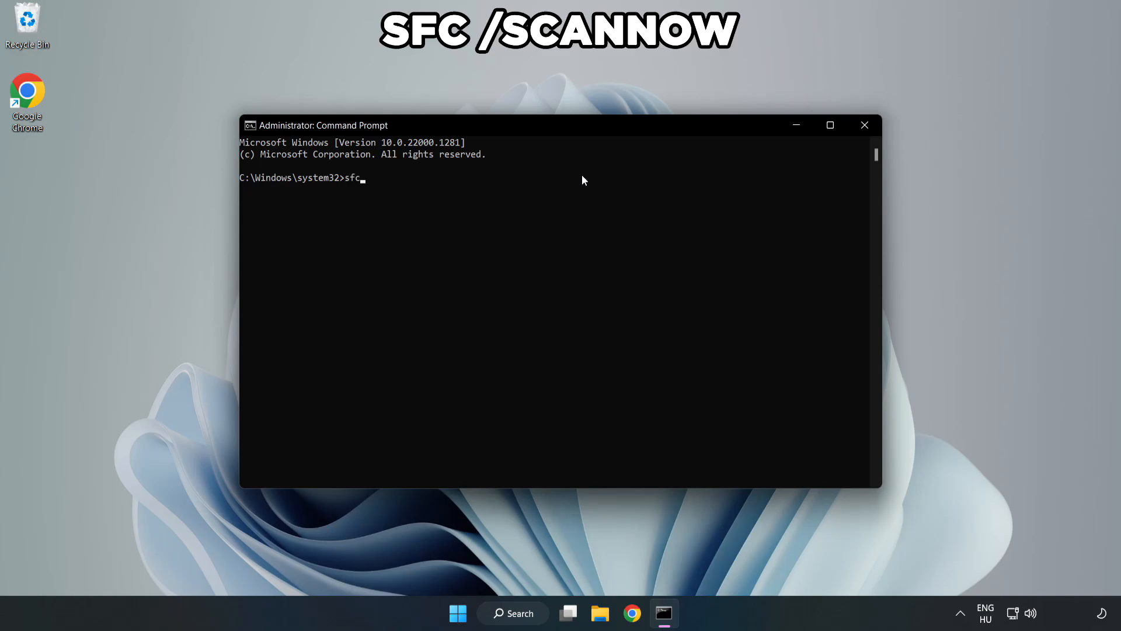
text(/sca)
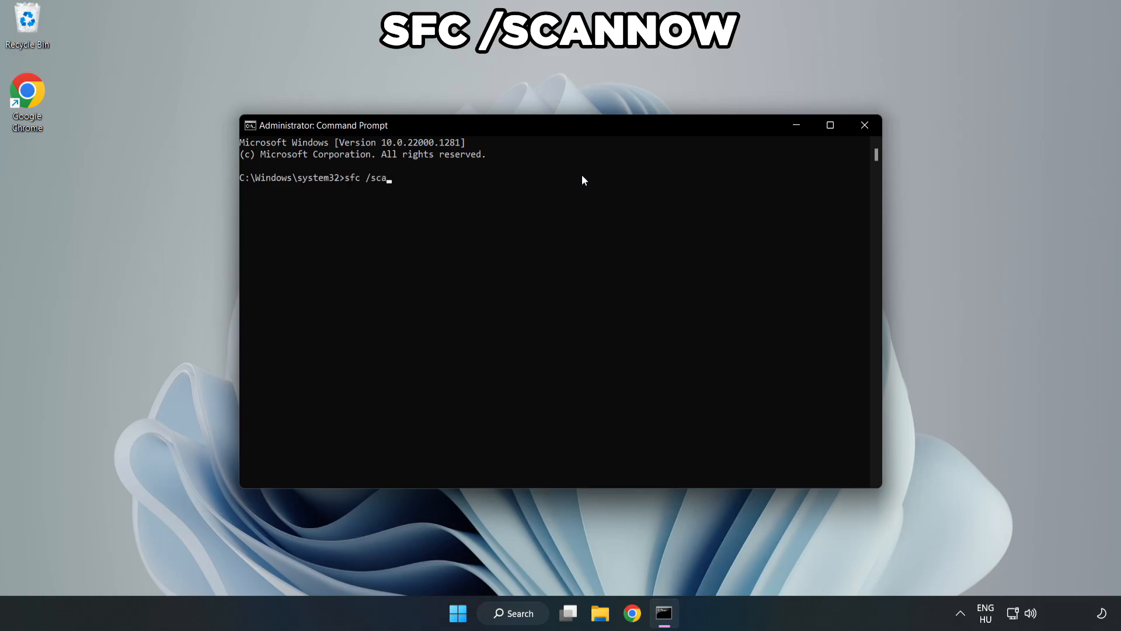
text(nnow)
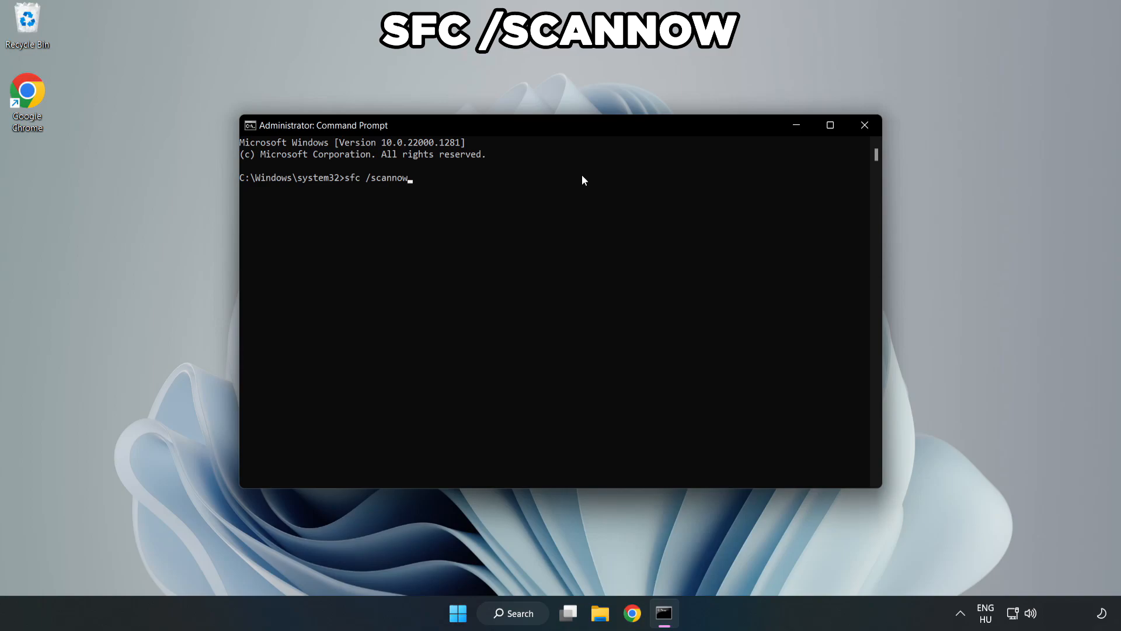
key(enter)
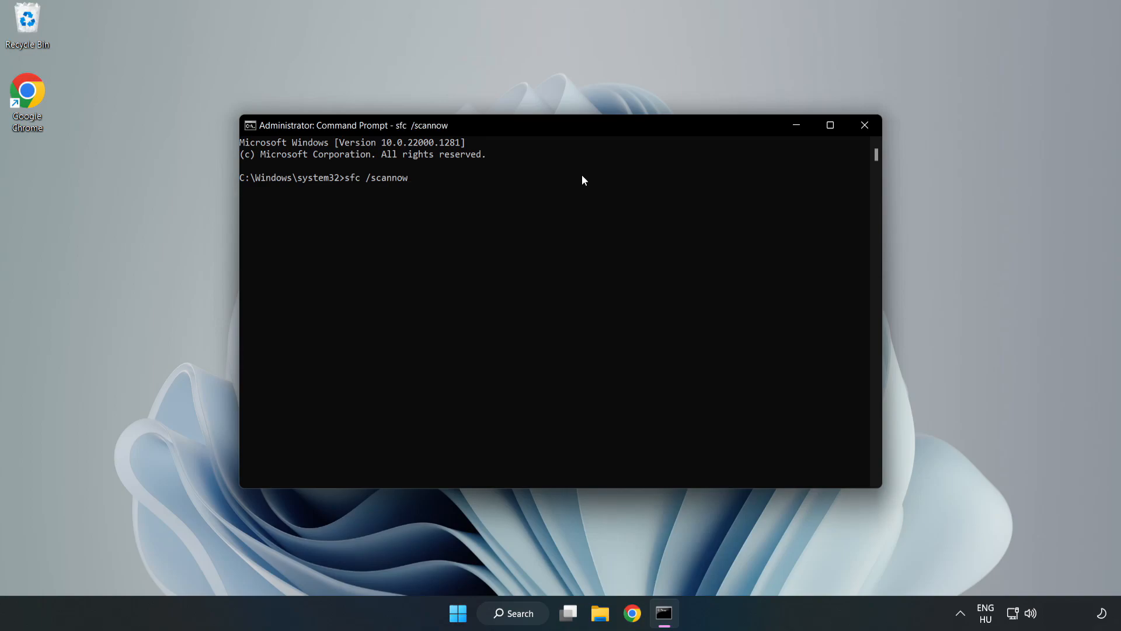
key(enter)
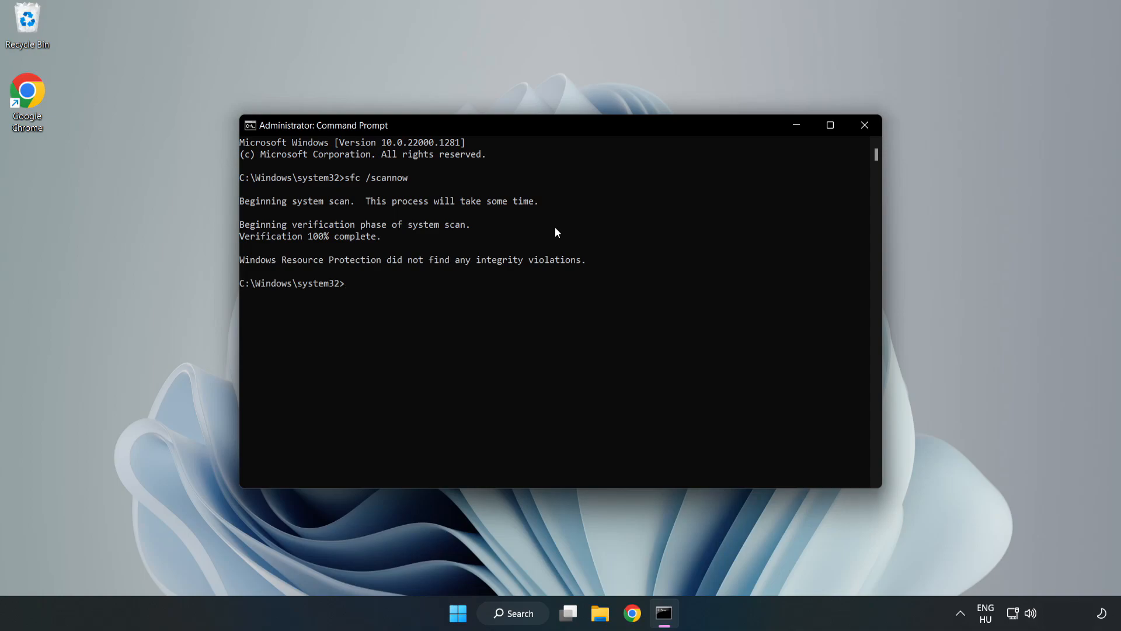
mouse_move(561, 203)
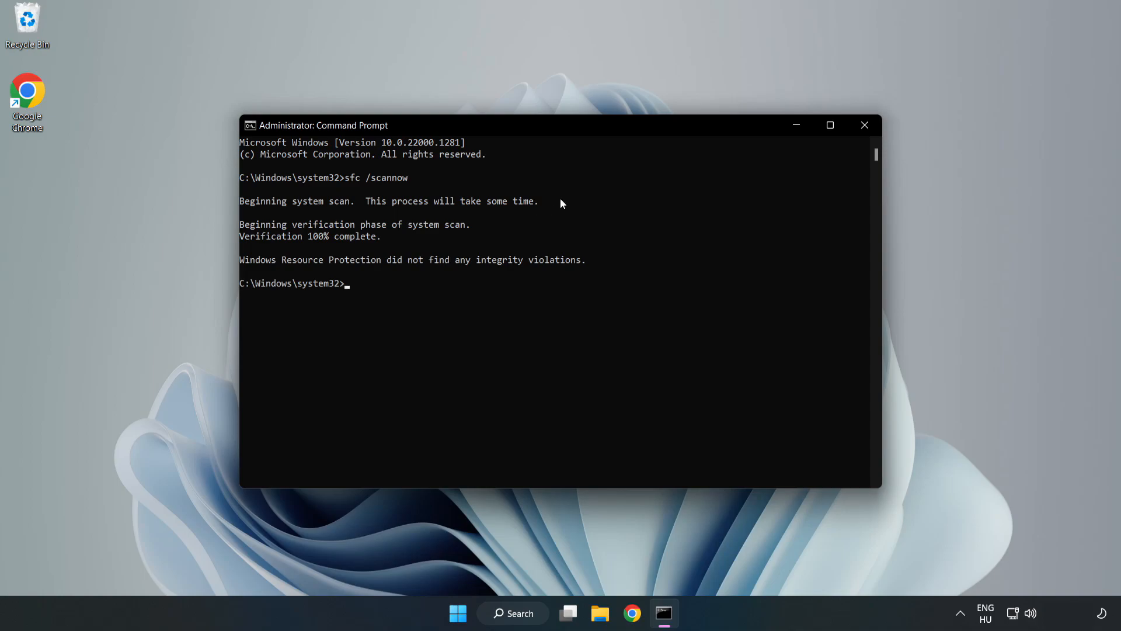
mouse_move(864, 125)
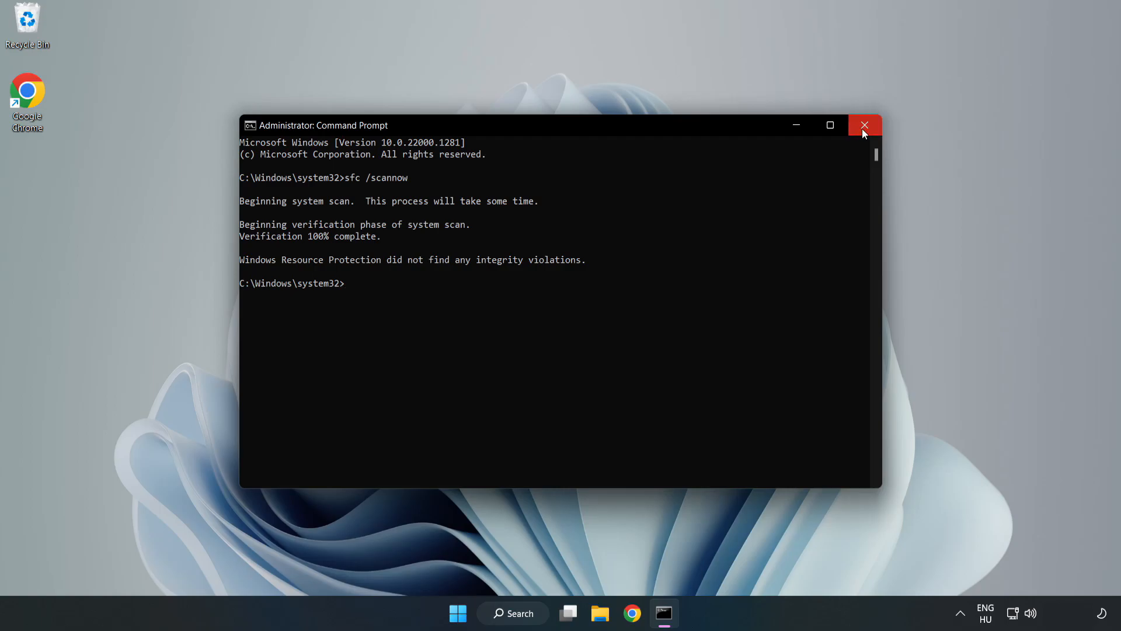
click(864, 124)
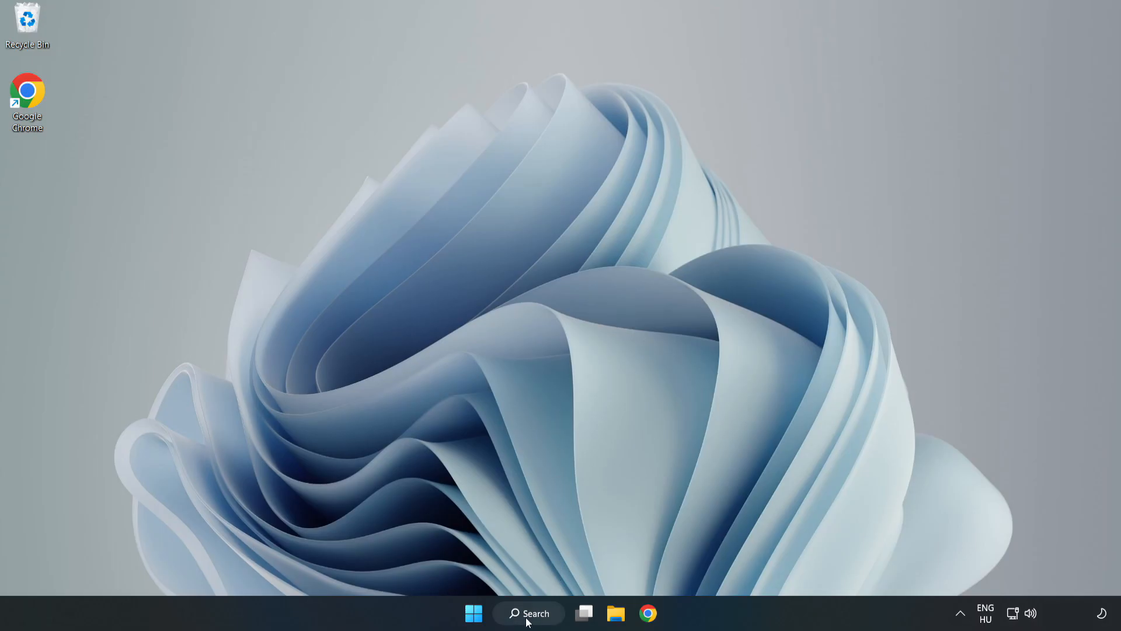
- Search for 'security' and launch Windows Security
click(528, 613)
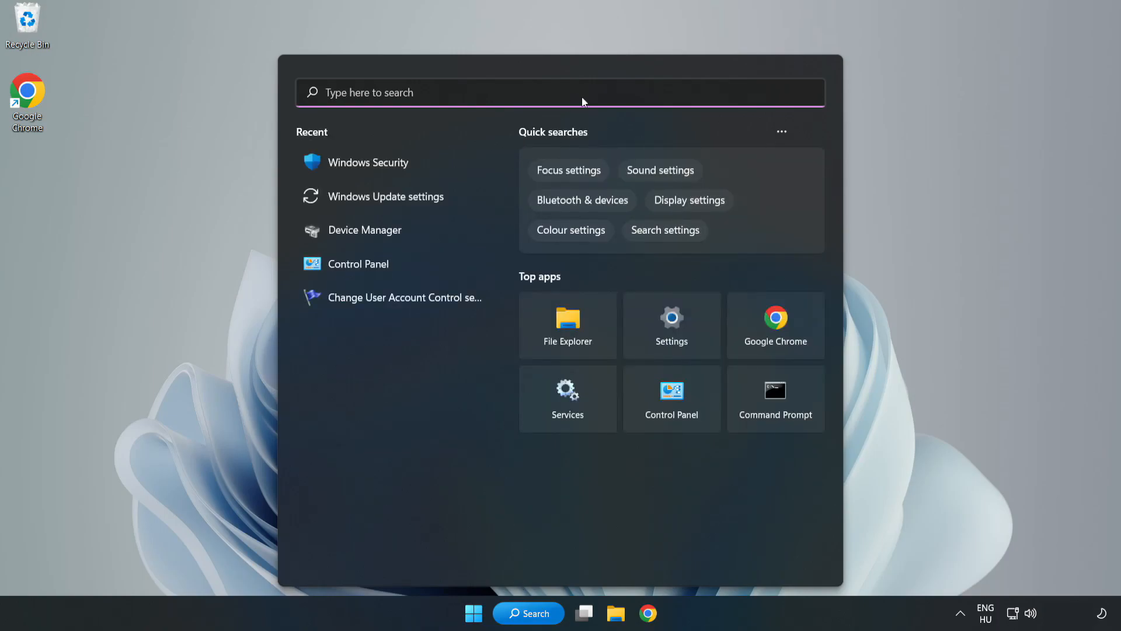
text(securit)
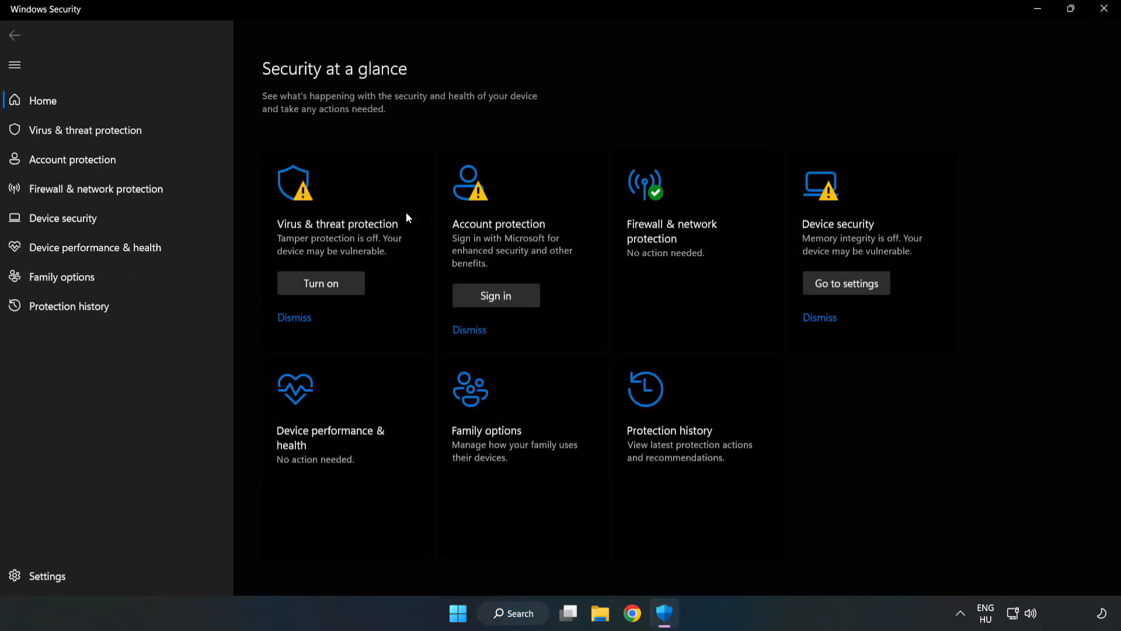
mouse_move(341, 188)
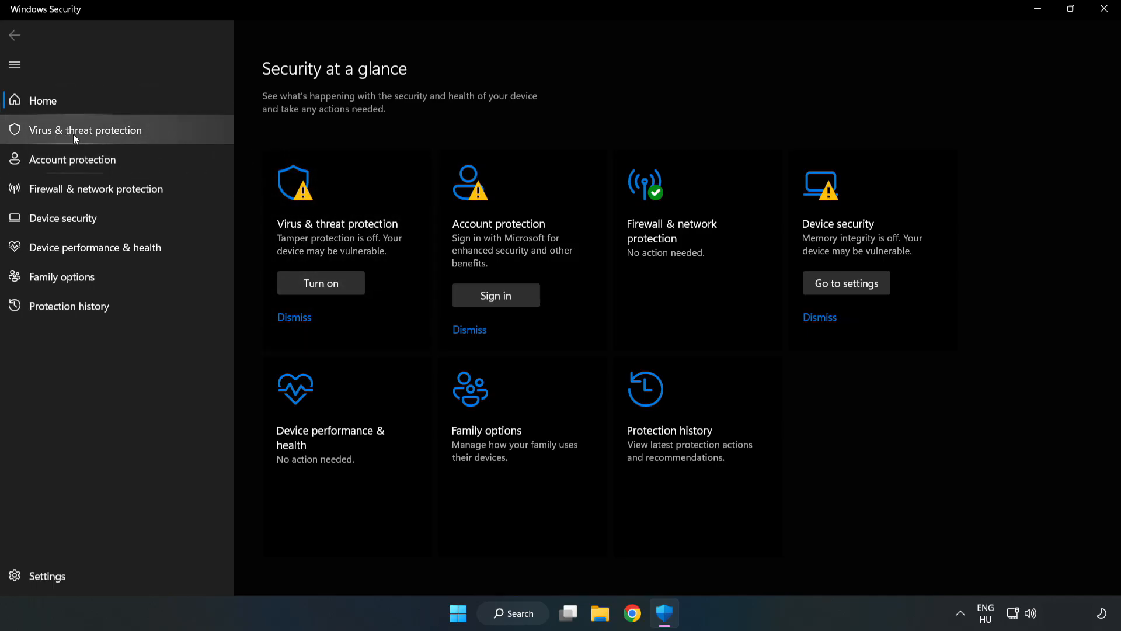
- Navigate Virus & threat protection > Manage settings > Add or remove exclusions
click(84, 129)
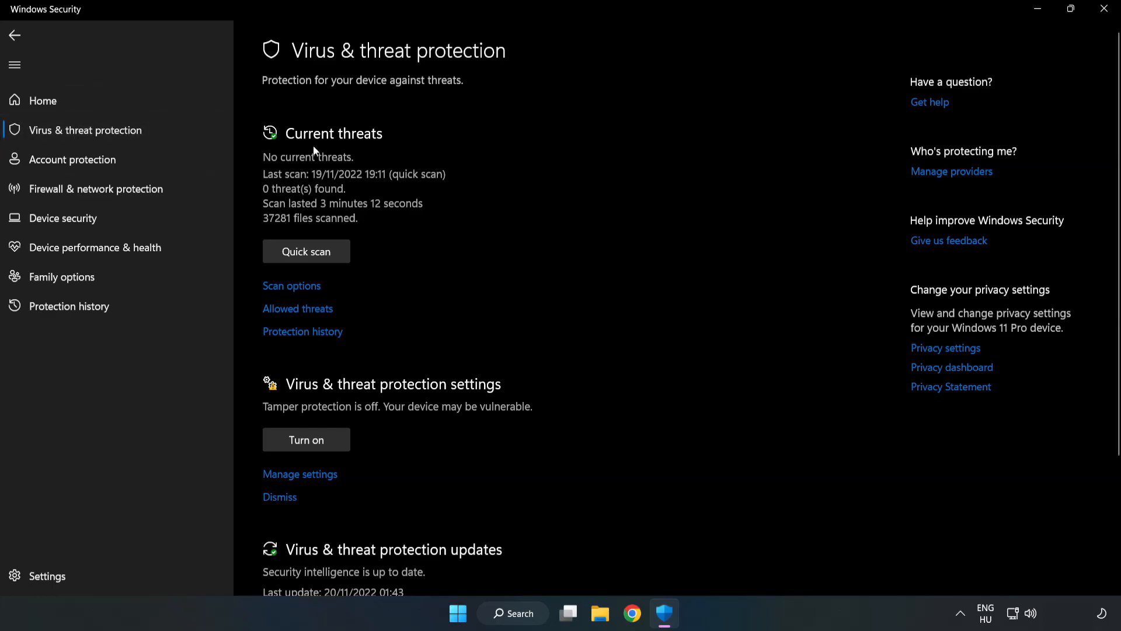
scroll(down, 3)
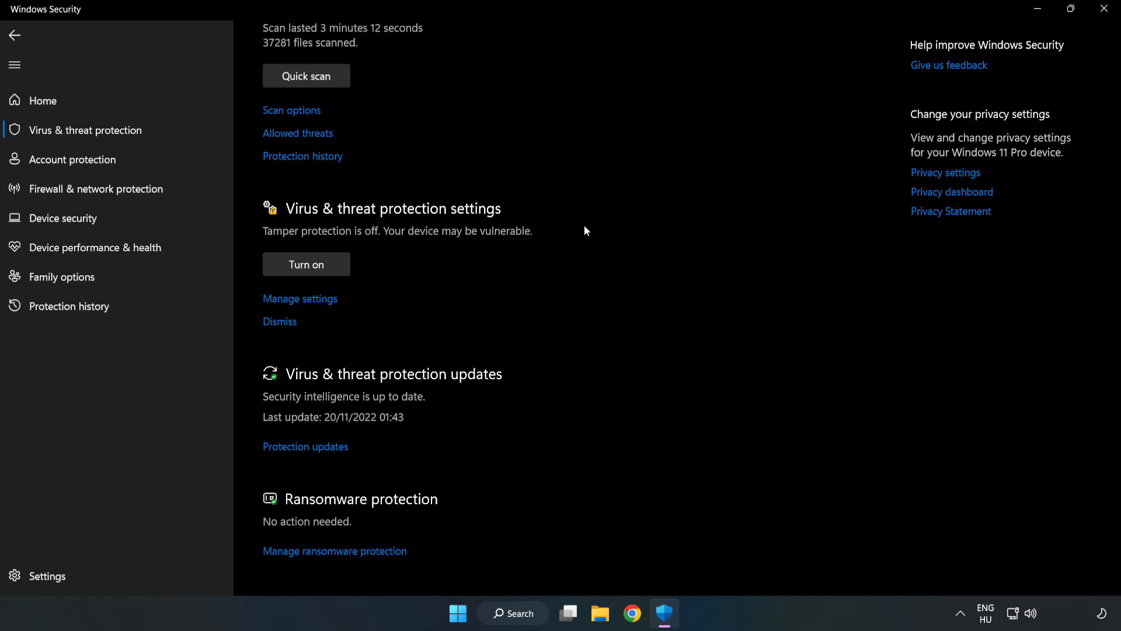
mouse_move(300, 298)
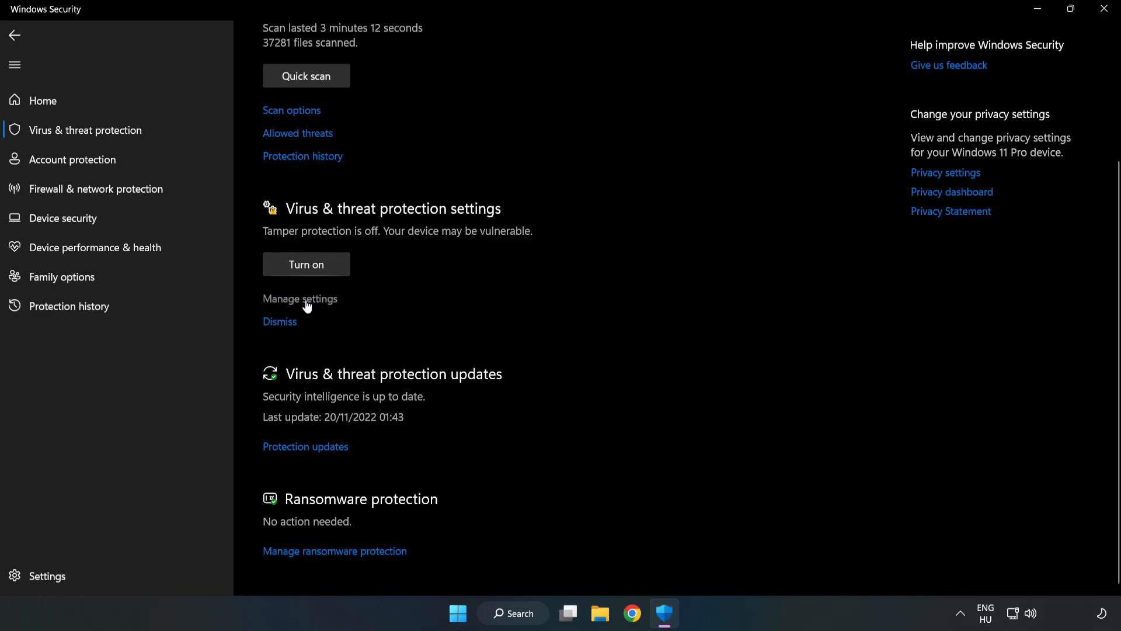
click(299, 299)
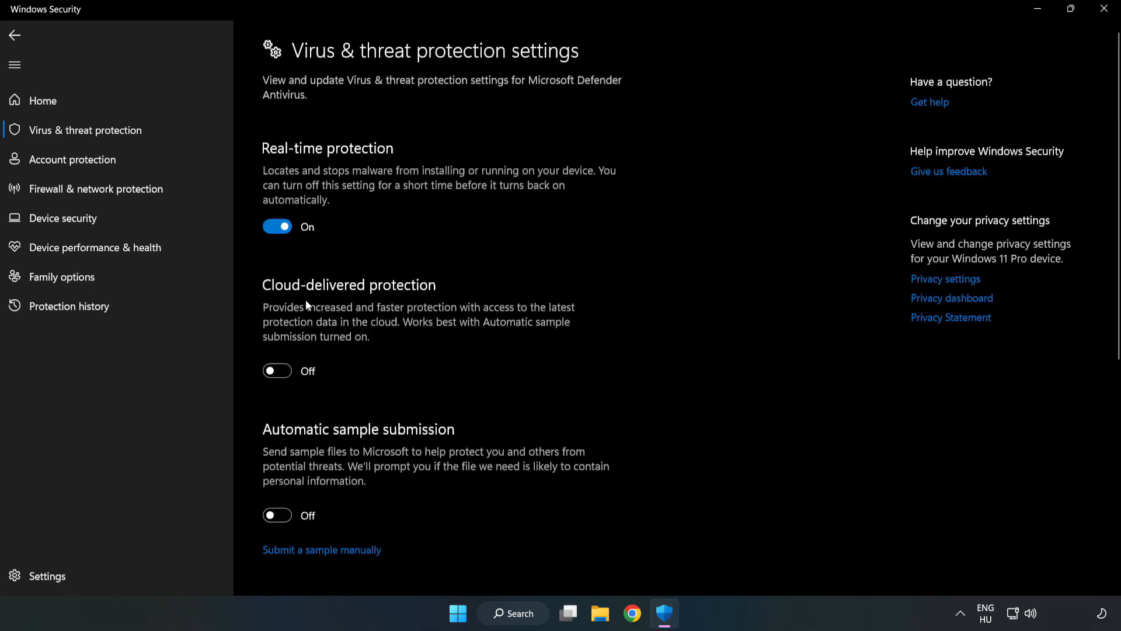
scroll(down, 3)
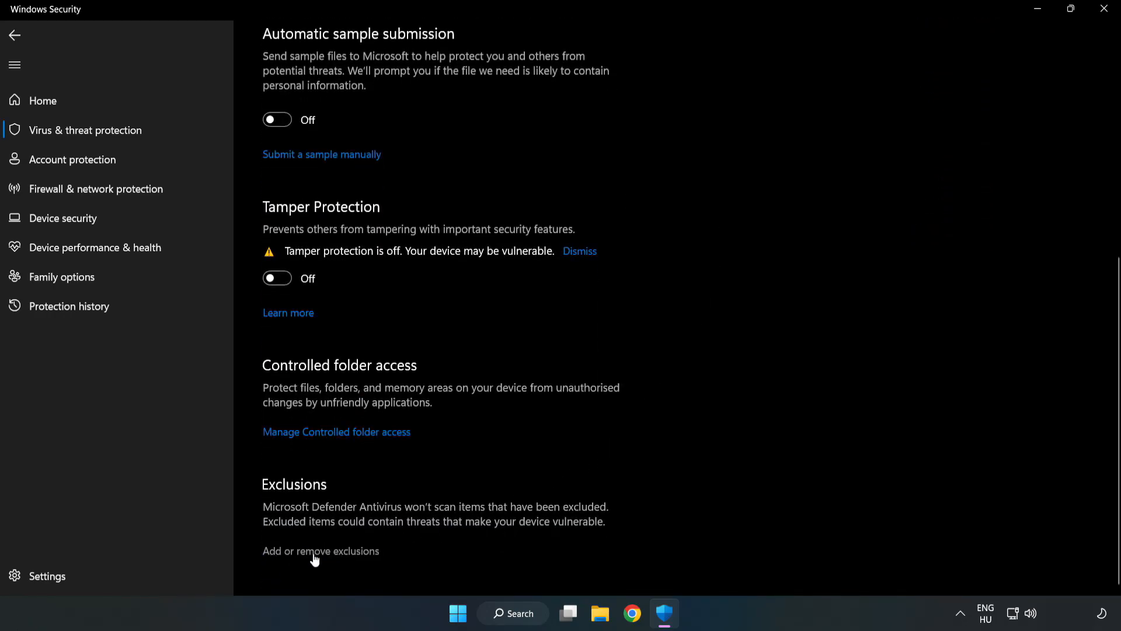
mouse_move(331, 554)
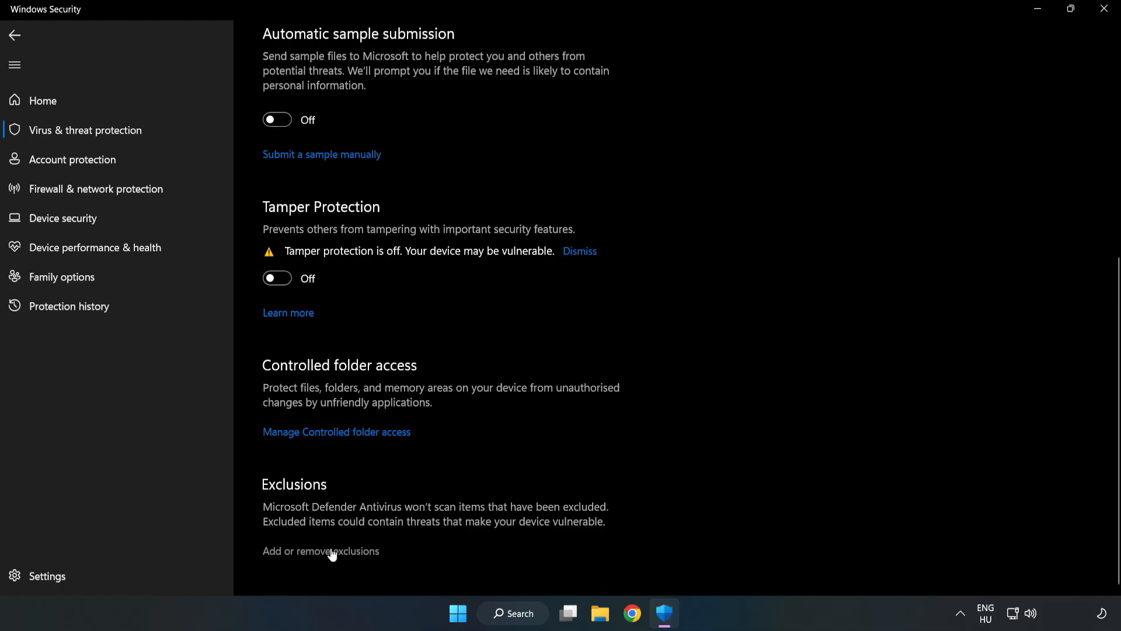
click(320, 551)
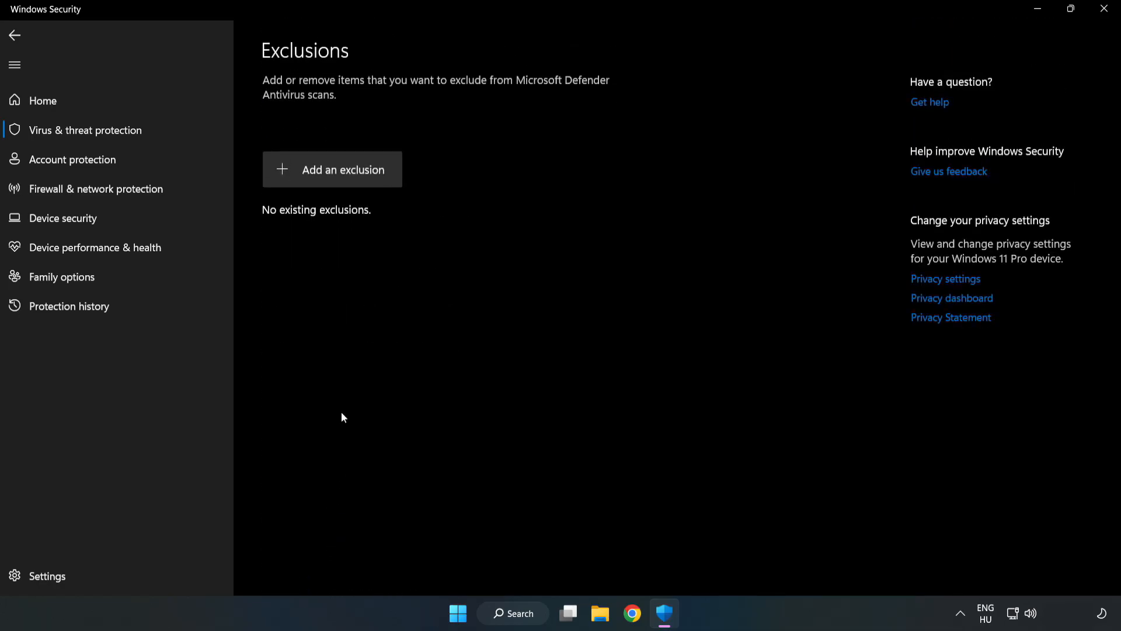
mouse_move(343, 175)
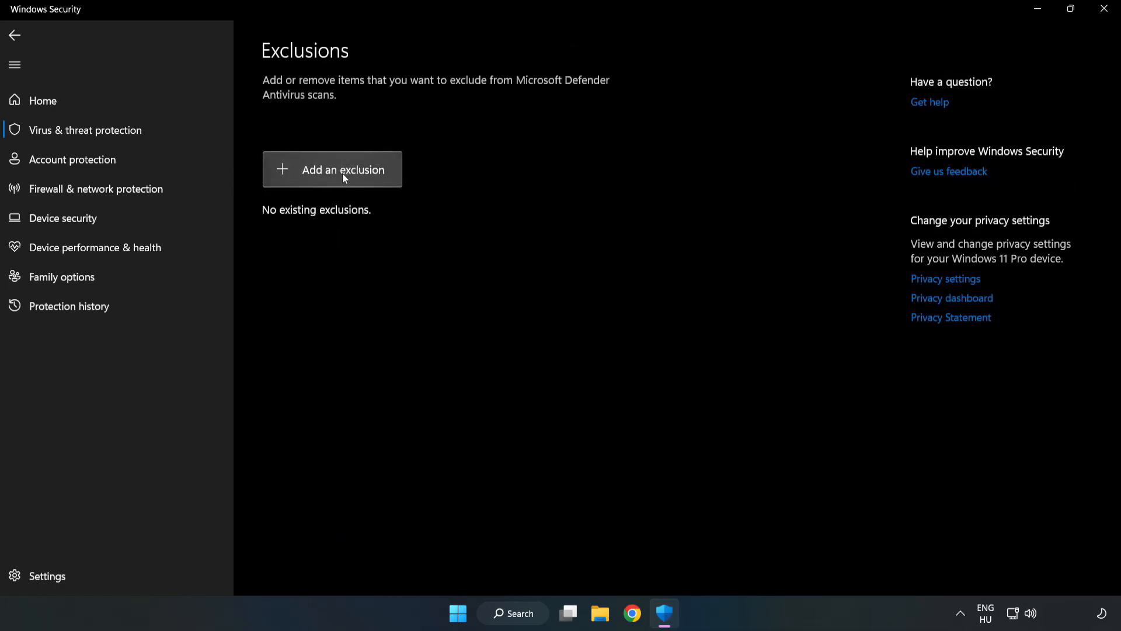
- Add C:\Program Files (x86)\NOT WORKING APP as a file exclusion and close Windows Security
click(332, 169)
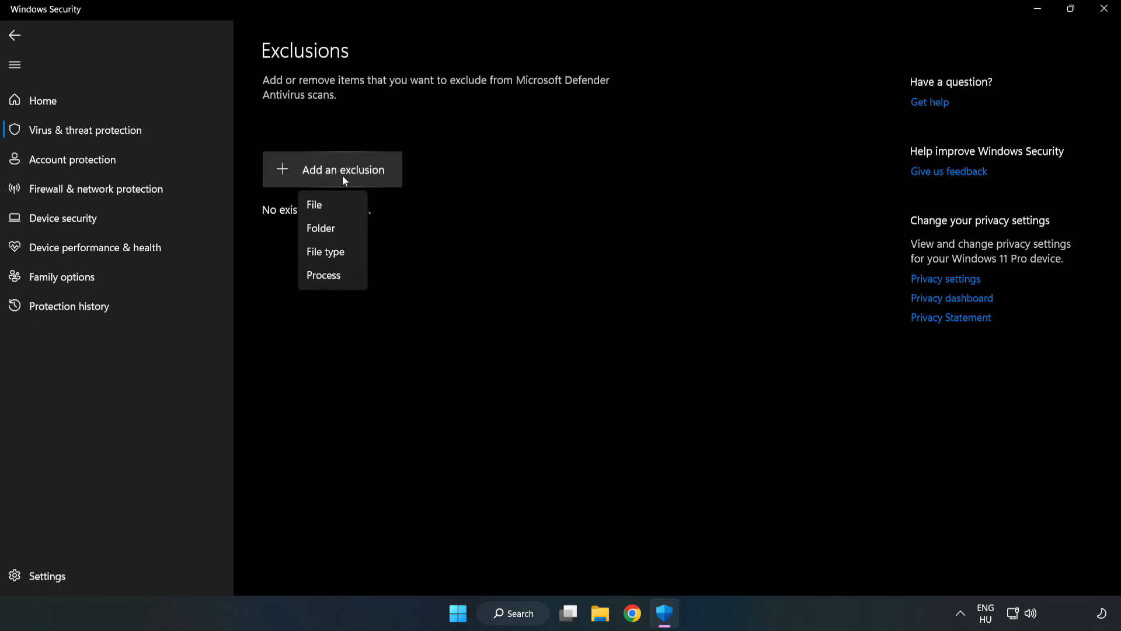
mouse_move(319, 206)
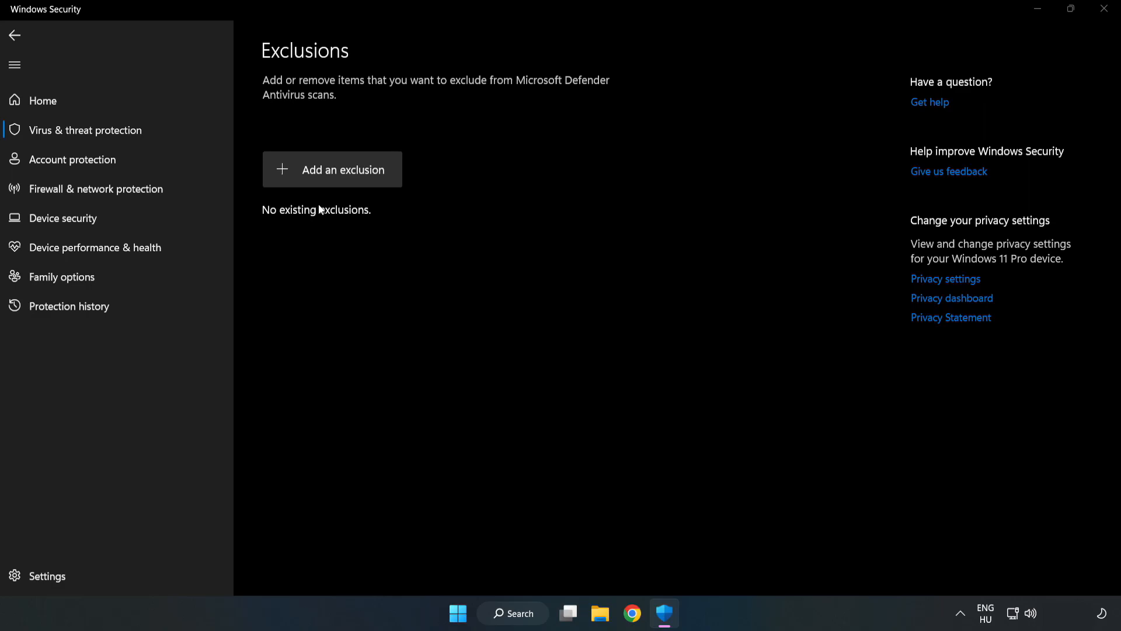
click(332, 170)
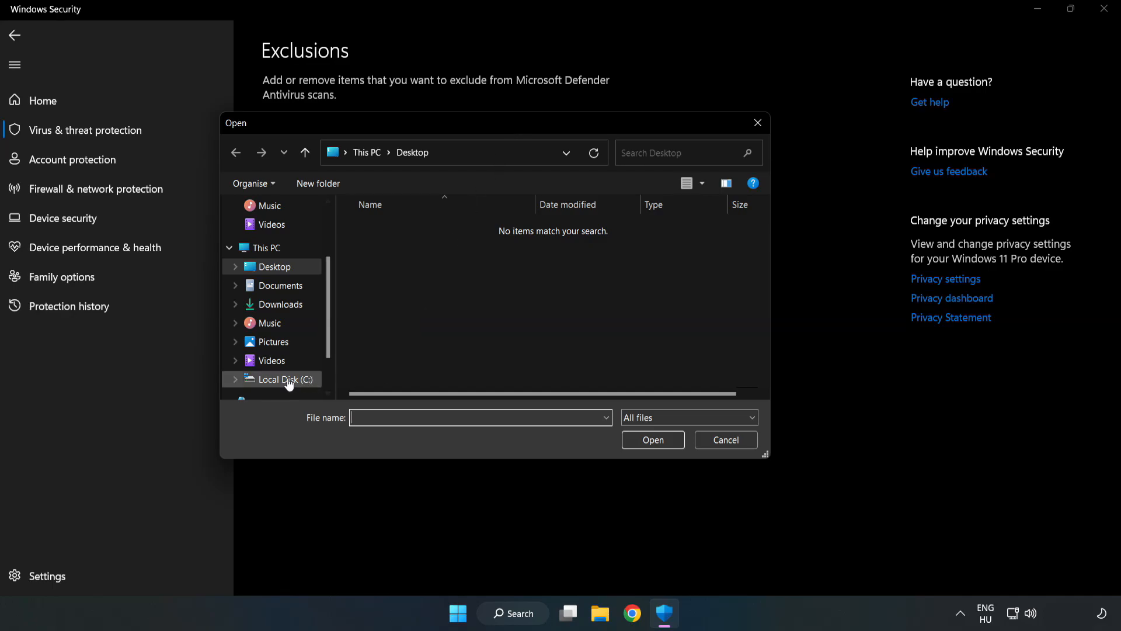
click(286, 379)
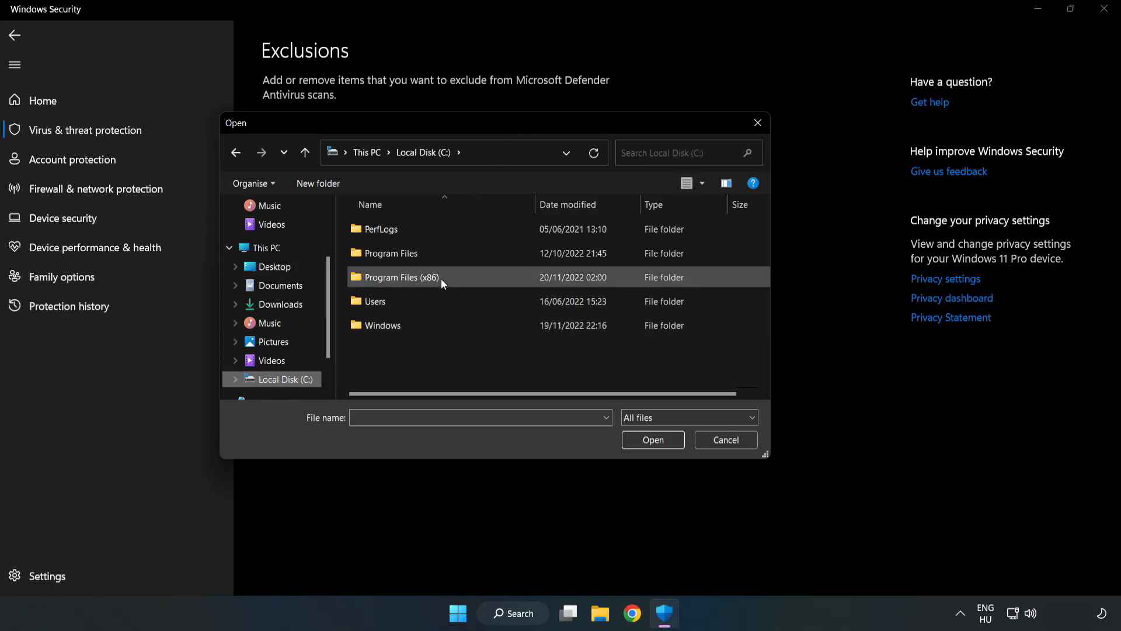
double_click(398, 276)
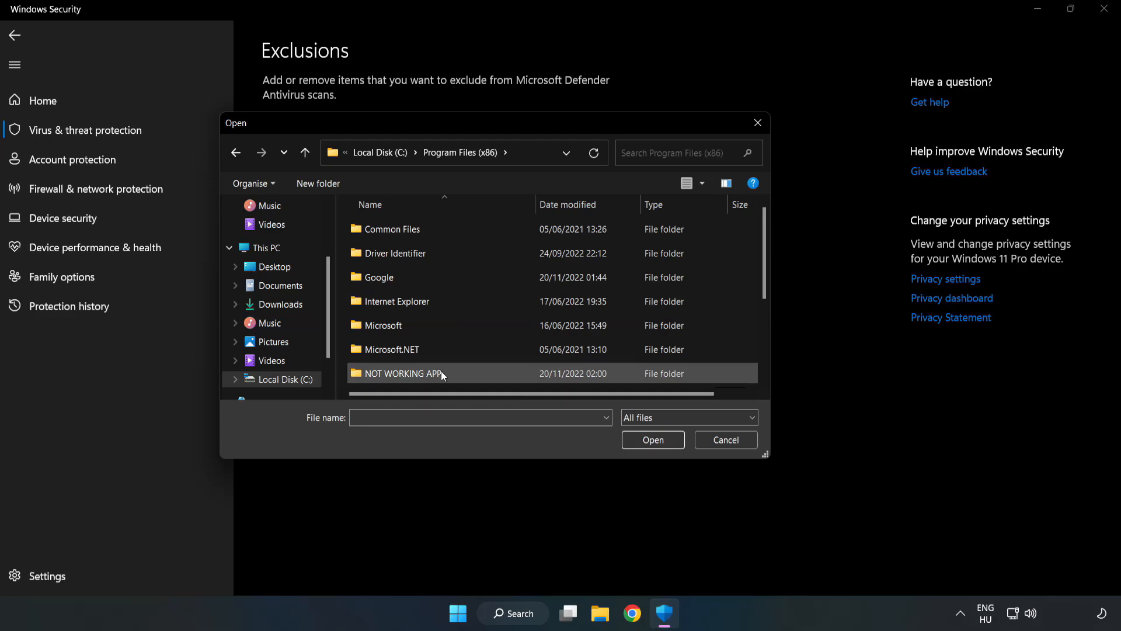
double_click(404, 372)
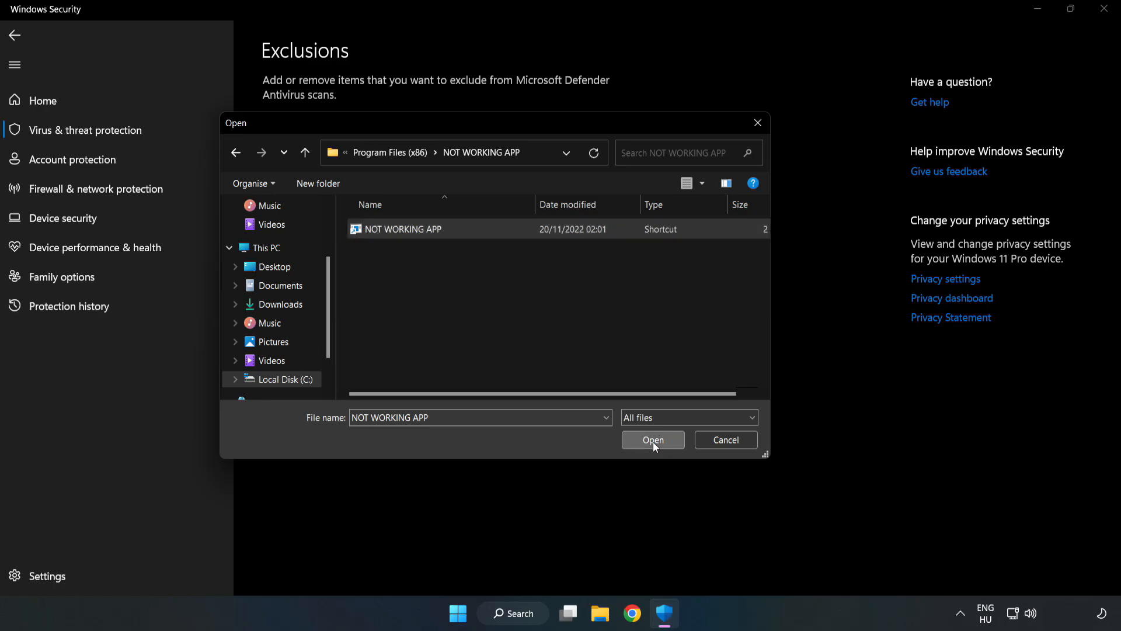
click(651, 439)
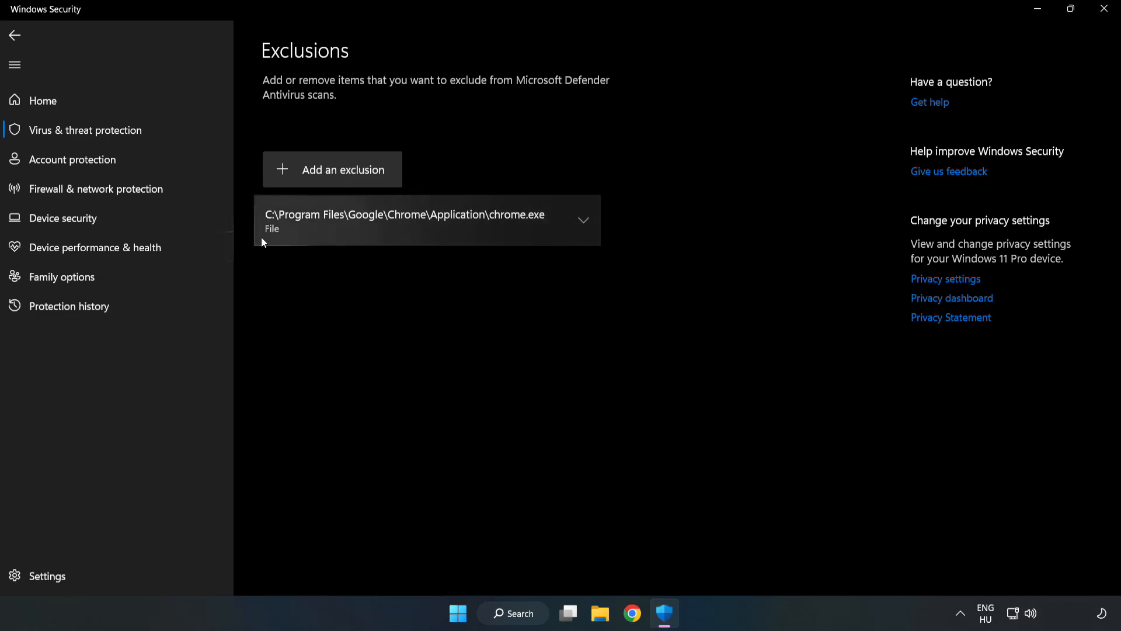
mouse_move(1106, 54)
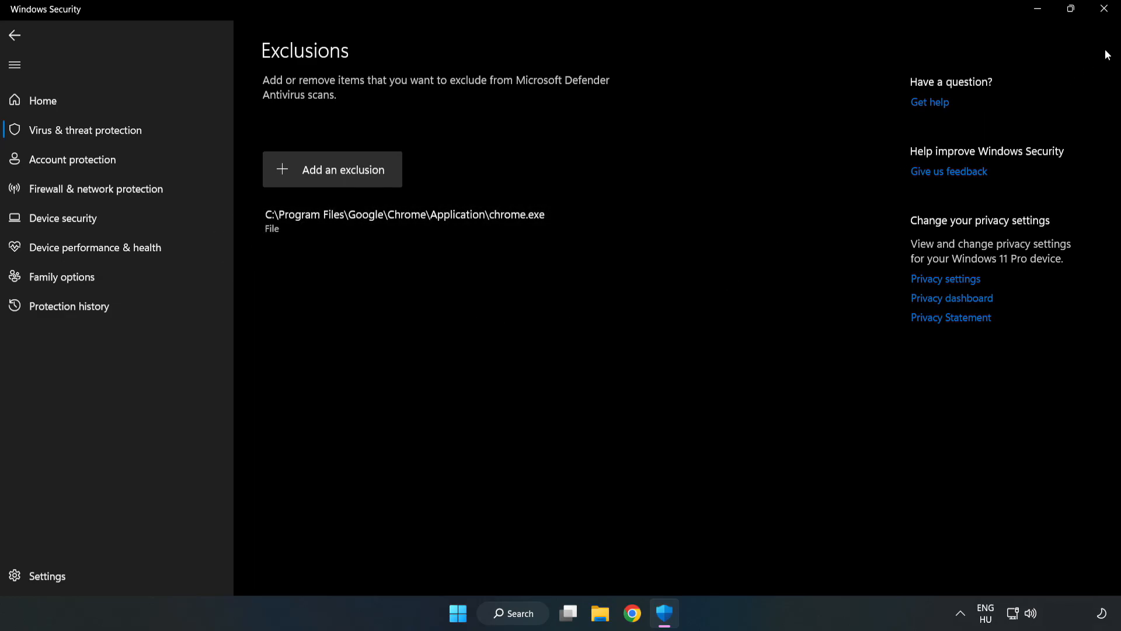
mouse_move(1103, 9)
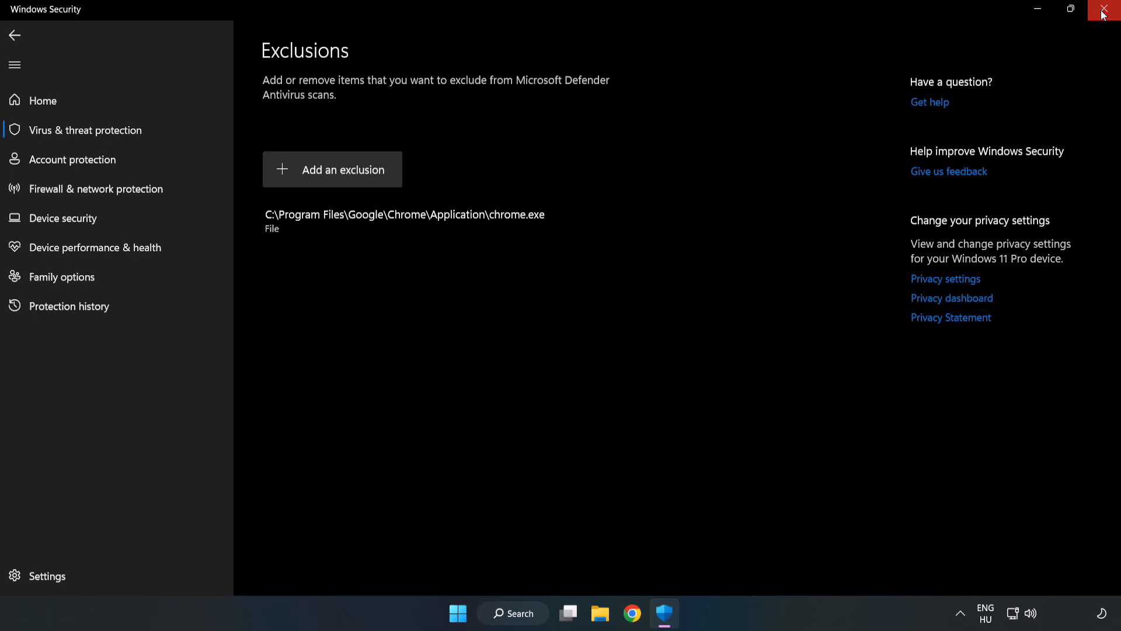
click(1107, 9)
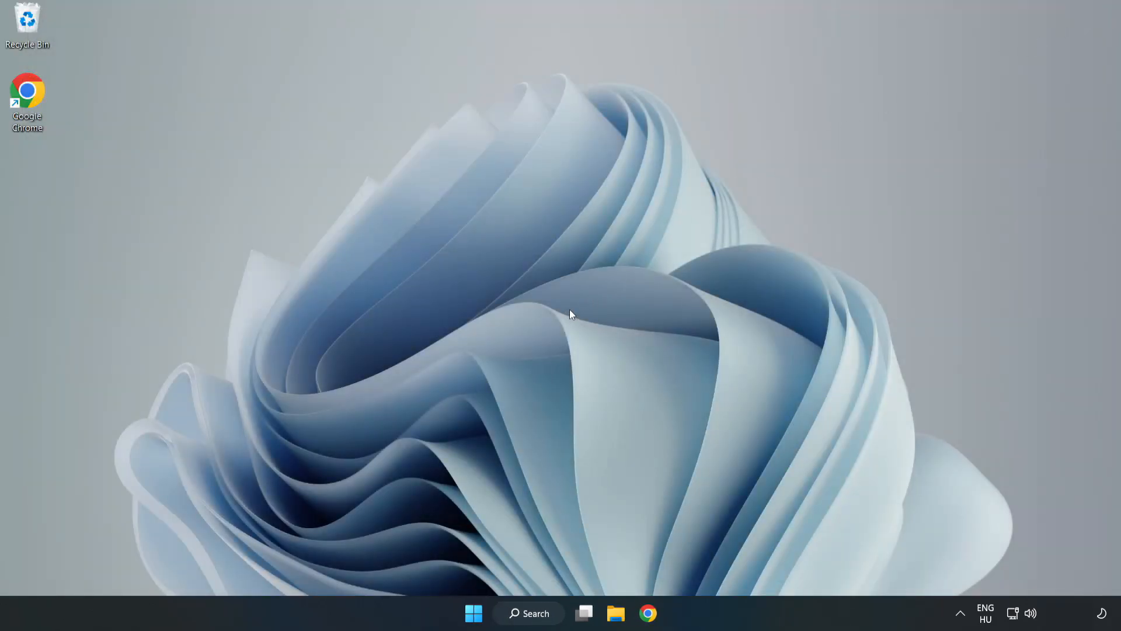
- Show the Start menu power options to restart the PC
click(473, 612)
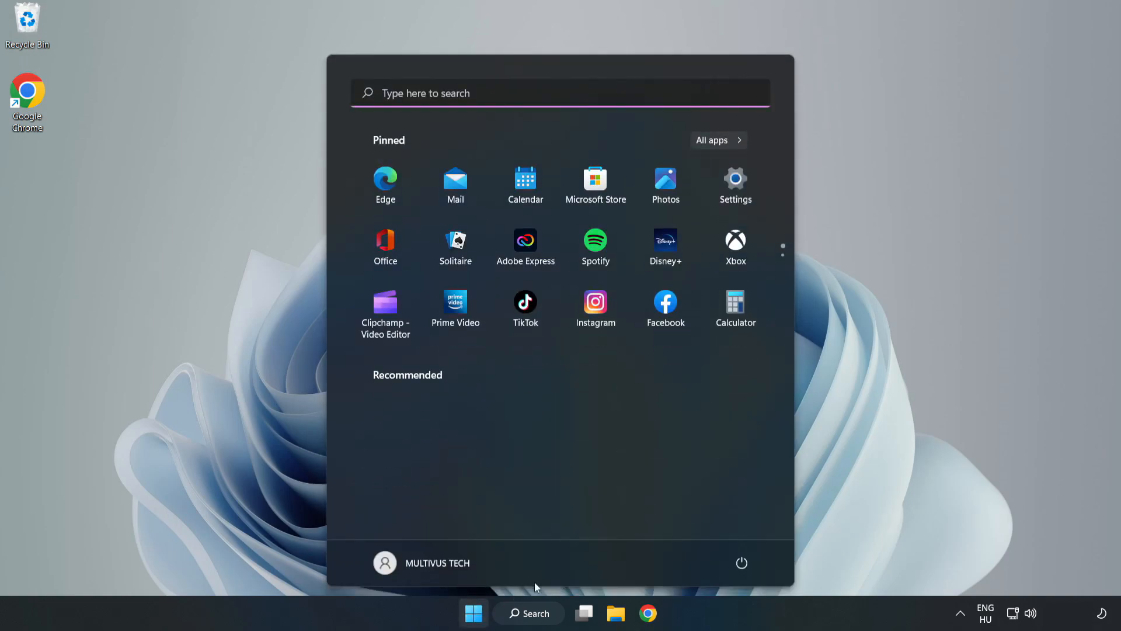
click(741, 563)
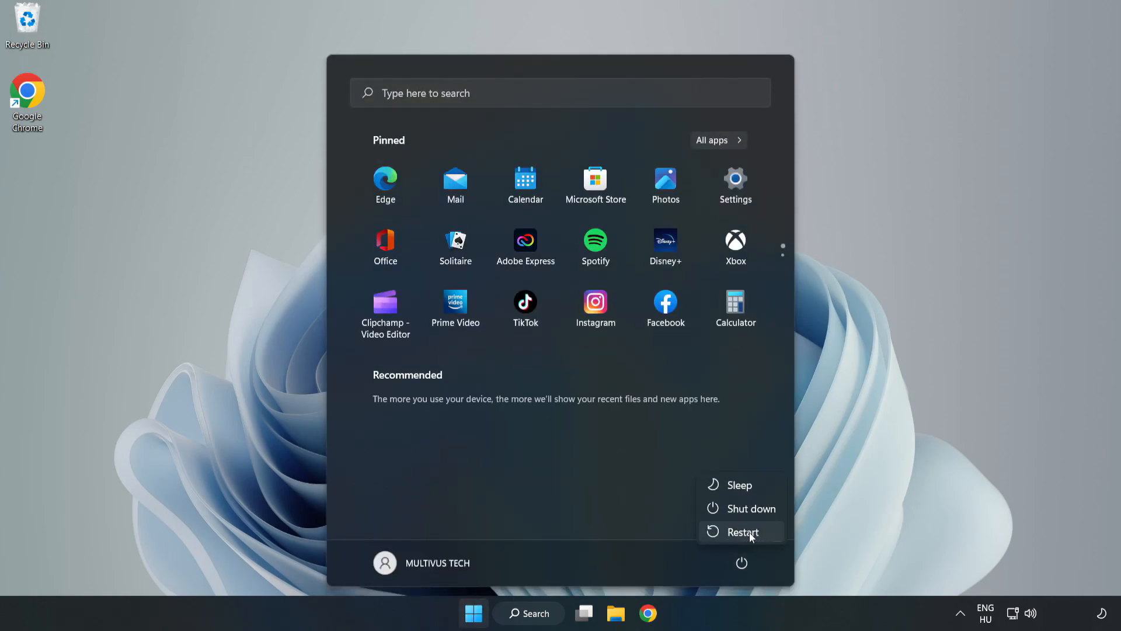
mouse_move(742, 532)
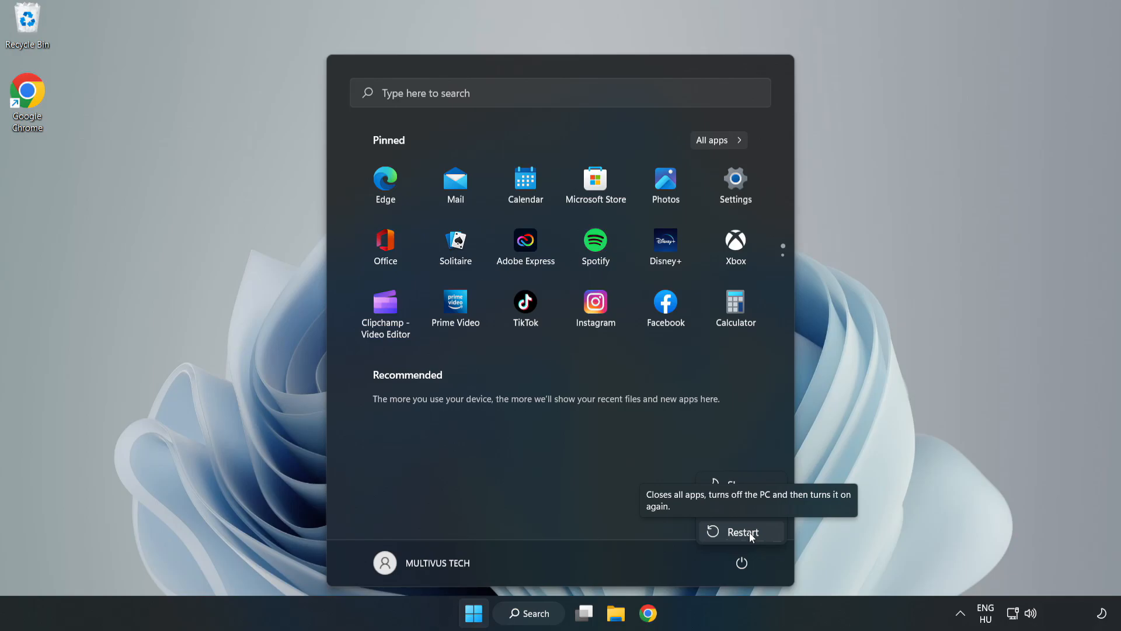